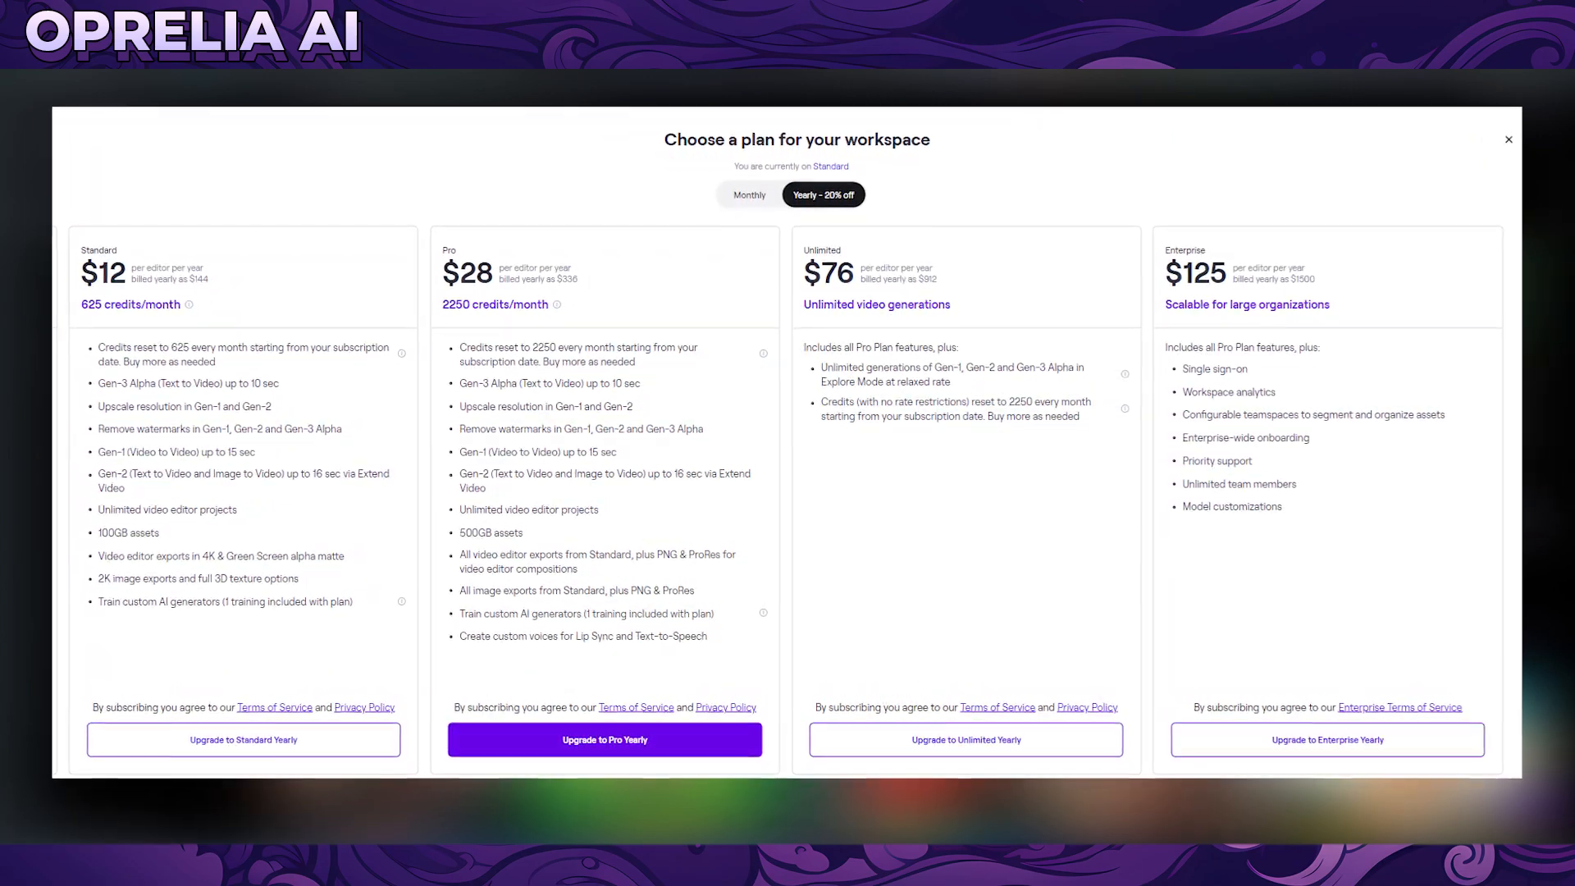
Dismiss the 'Choose a plan' overlay so the Kaleidoscope styled galaxy clip preview shows
left_click(1507, 138)
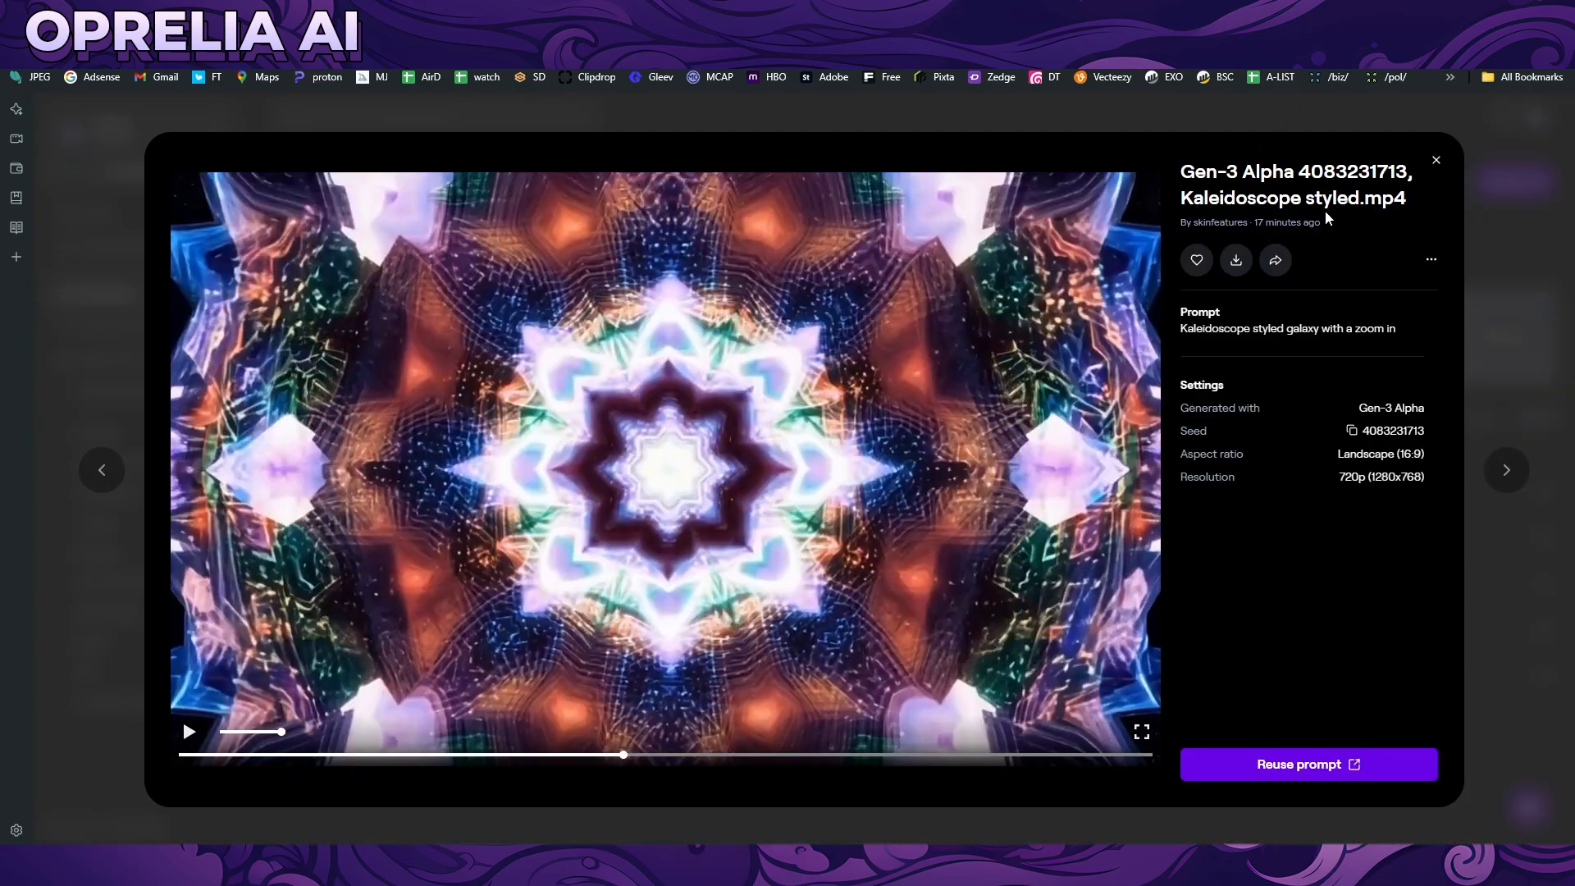
Close the kaleidoscope preview and open the Gen-2 boxing-ring rabbit clip from the Generative Video folder
left_click(1436, 159)
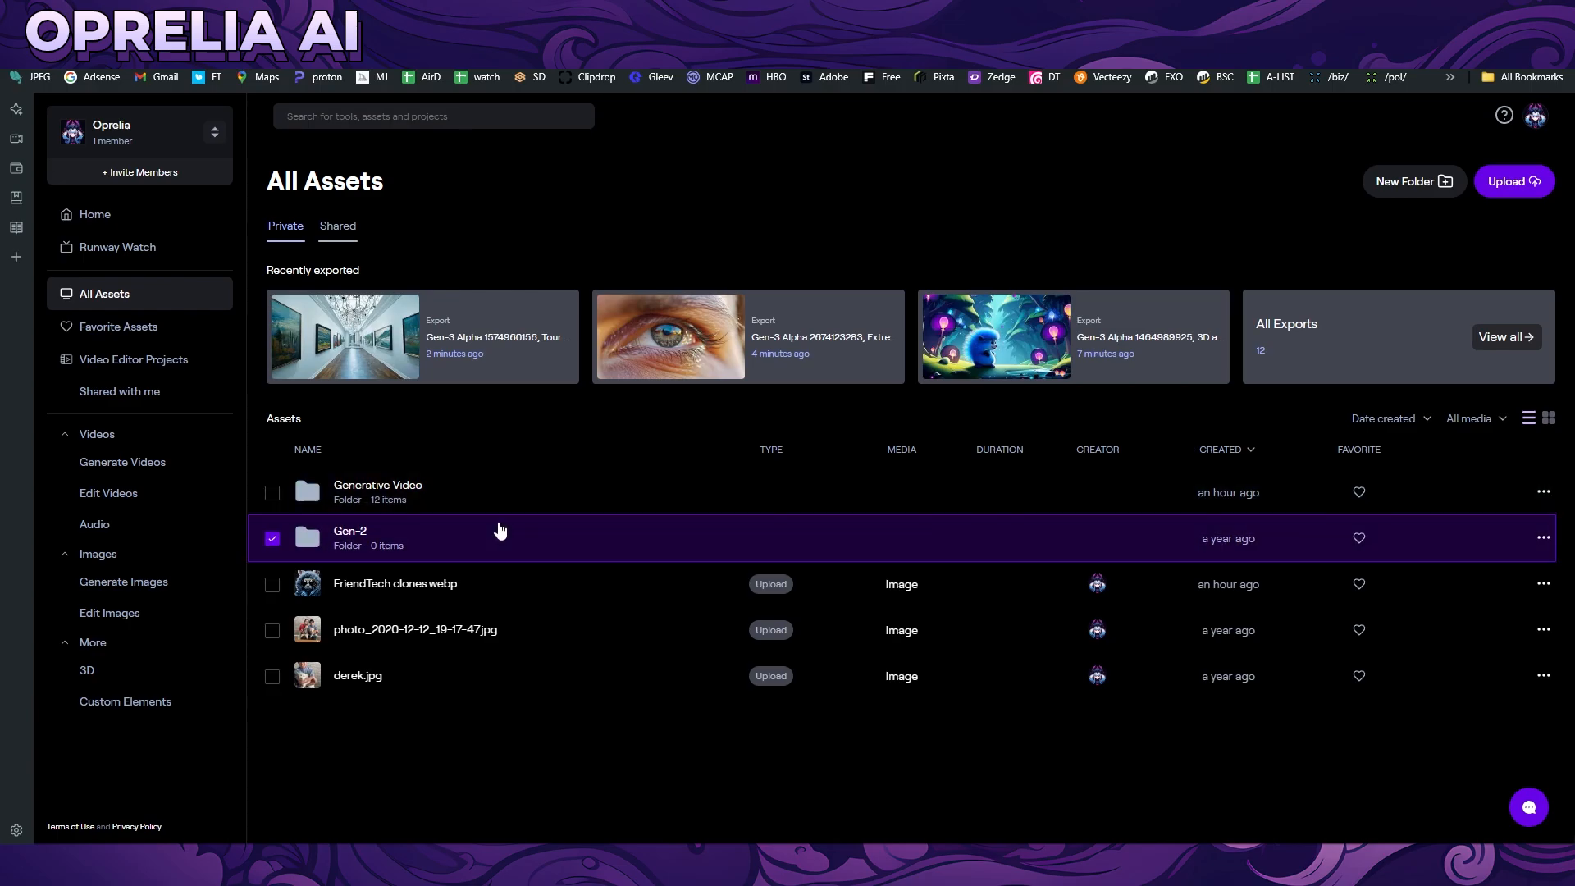
left_click(272, 538)
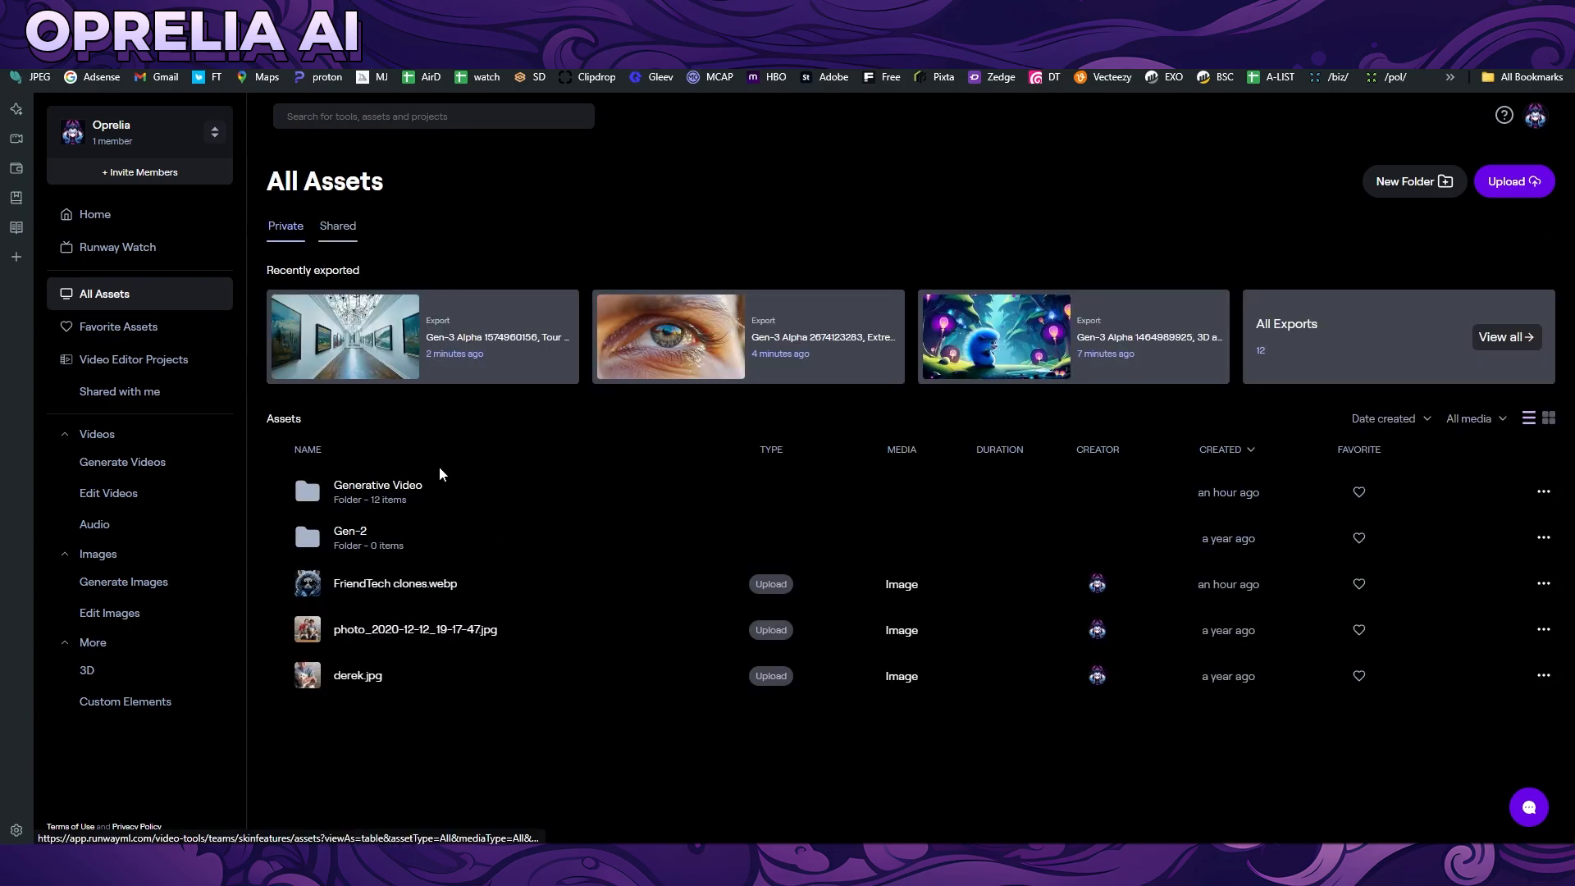
left_click(378, 492)
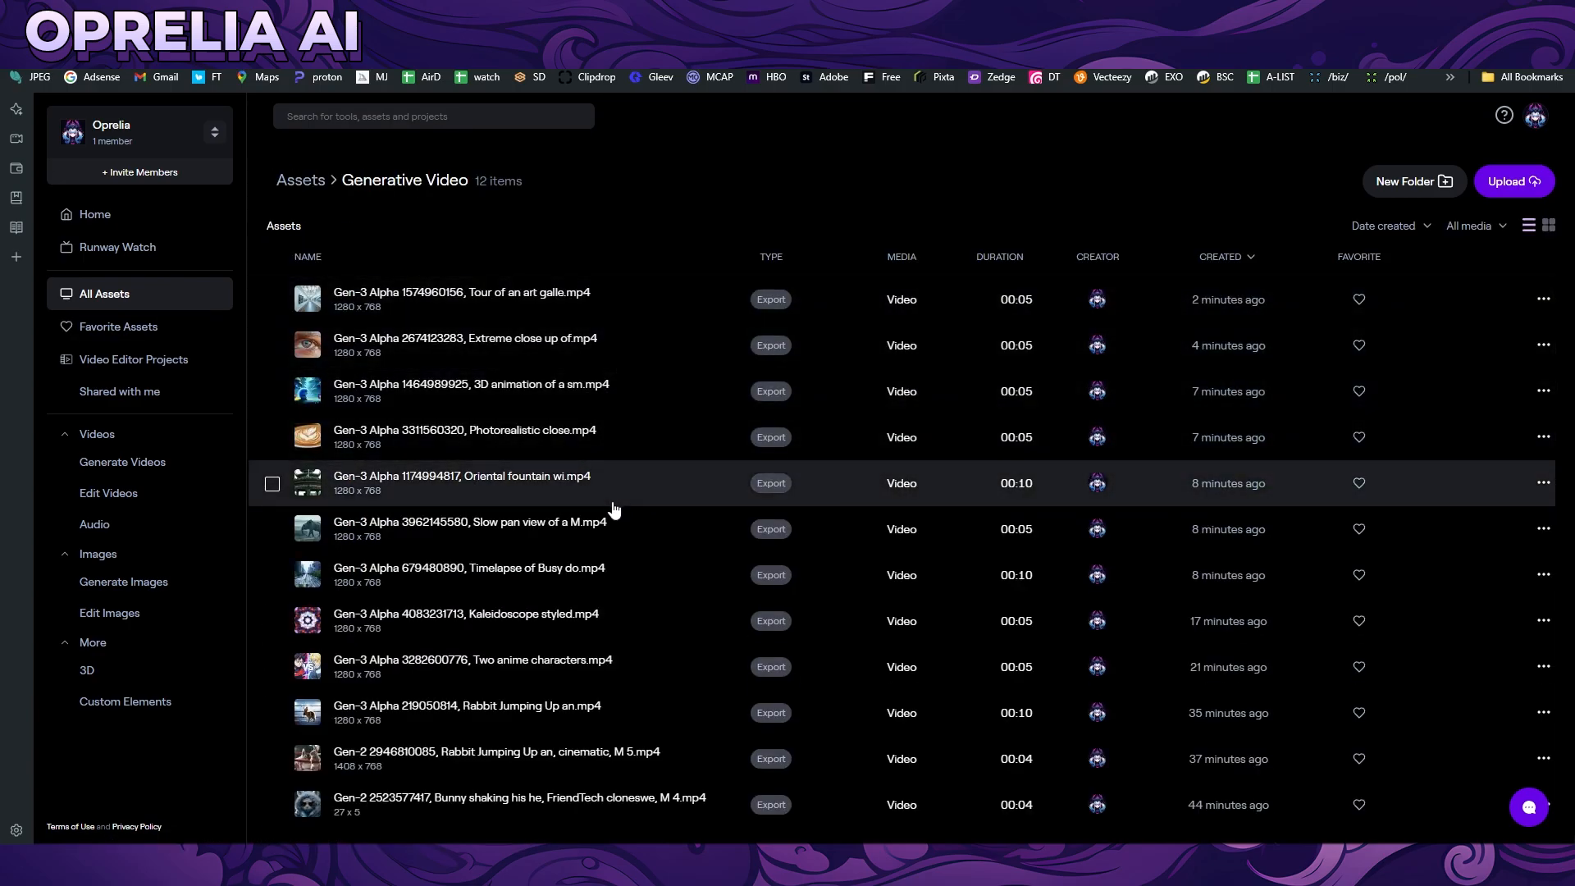
left_click(271, 759)
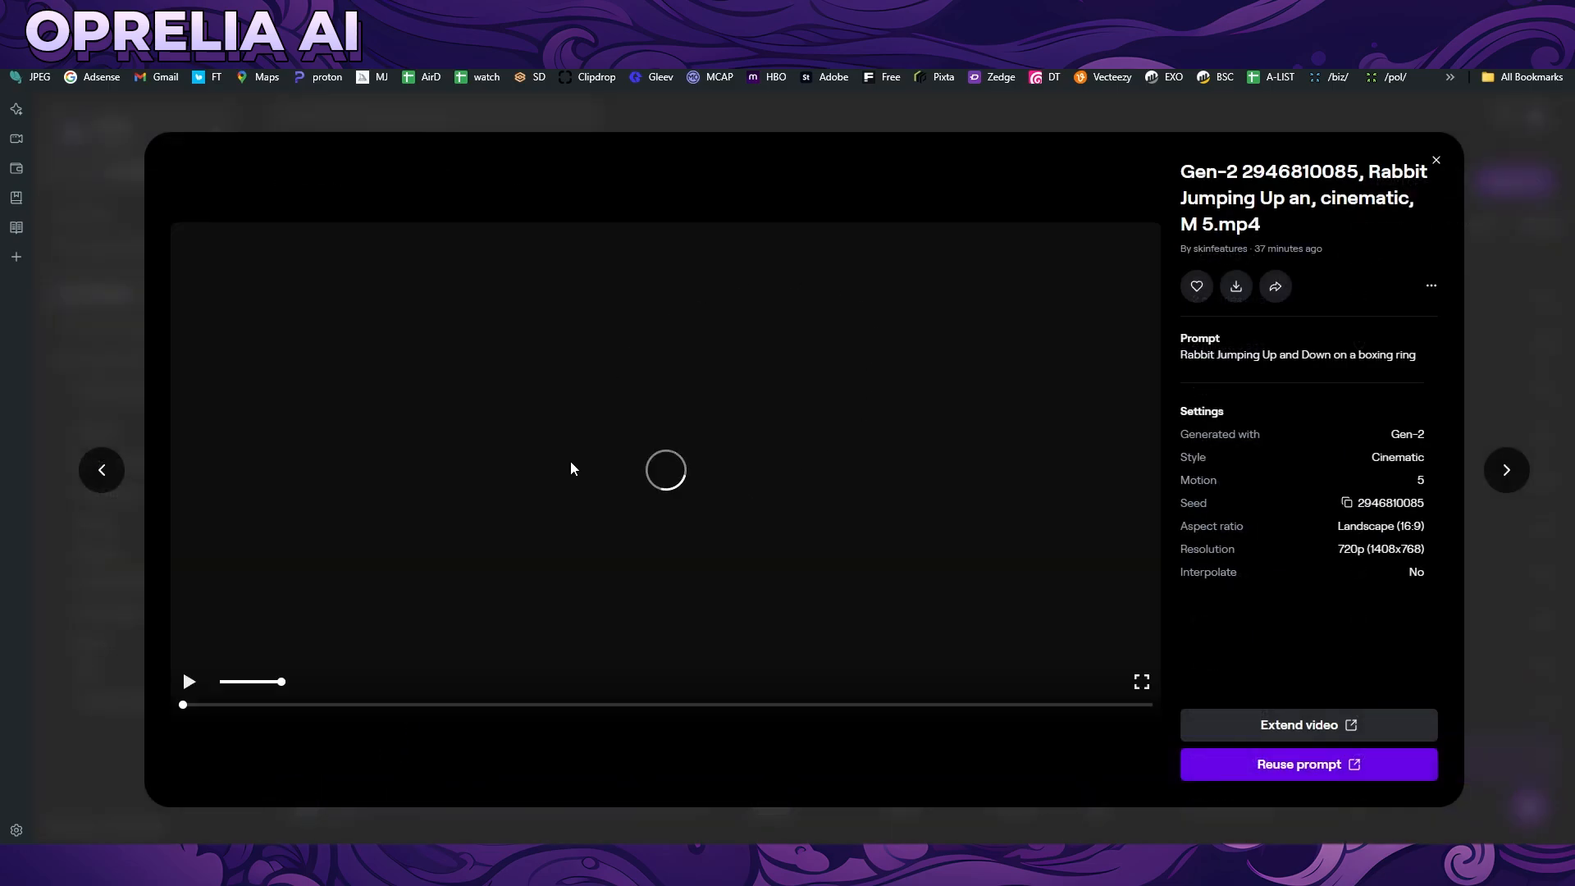
Play the Gen-2 boxing-ring rabbit clip through, then close its preview back to the folder listing
left_click(187, 681)
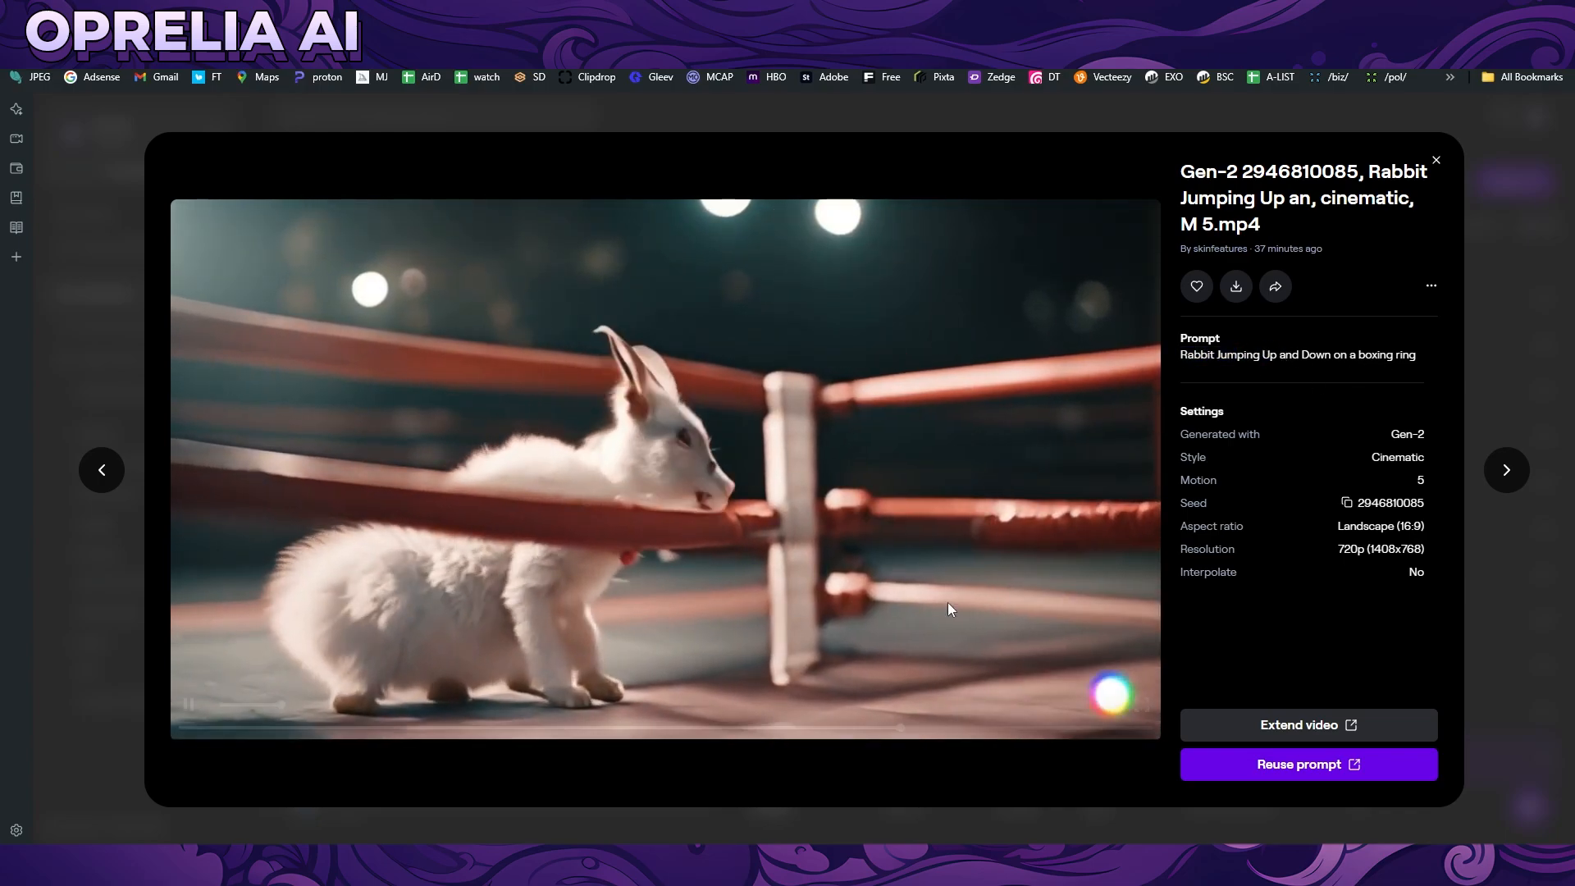
left_click(663, 470)
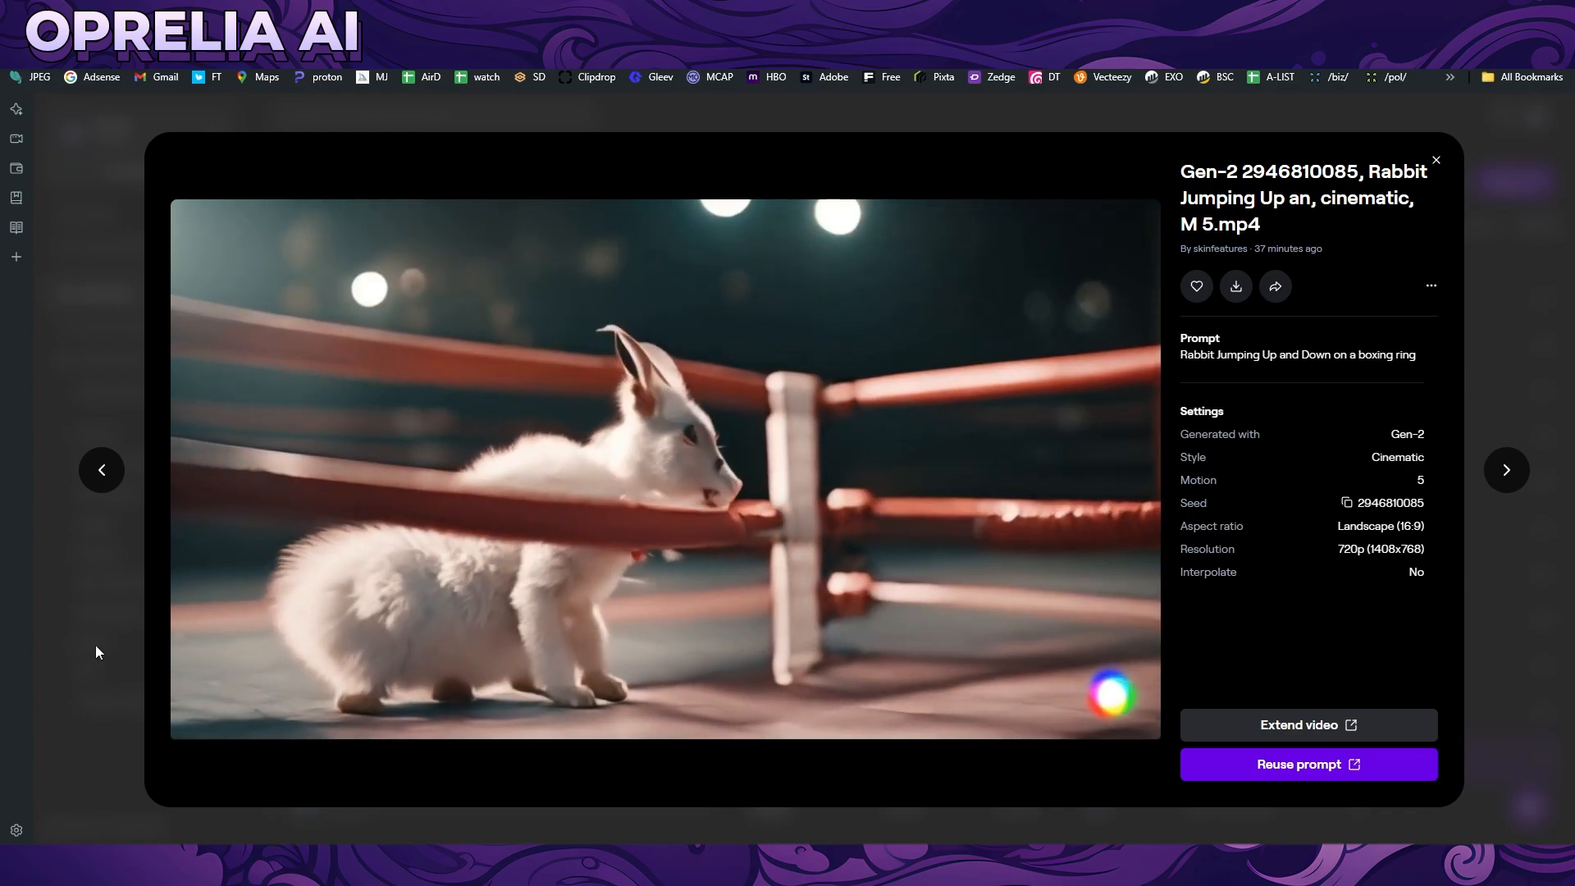
left_click(1436, 160)
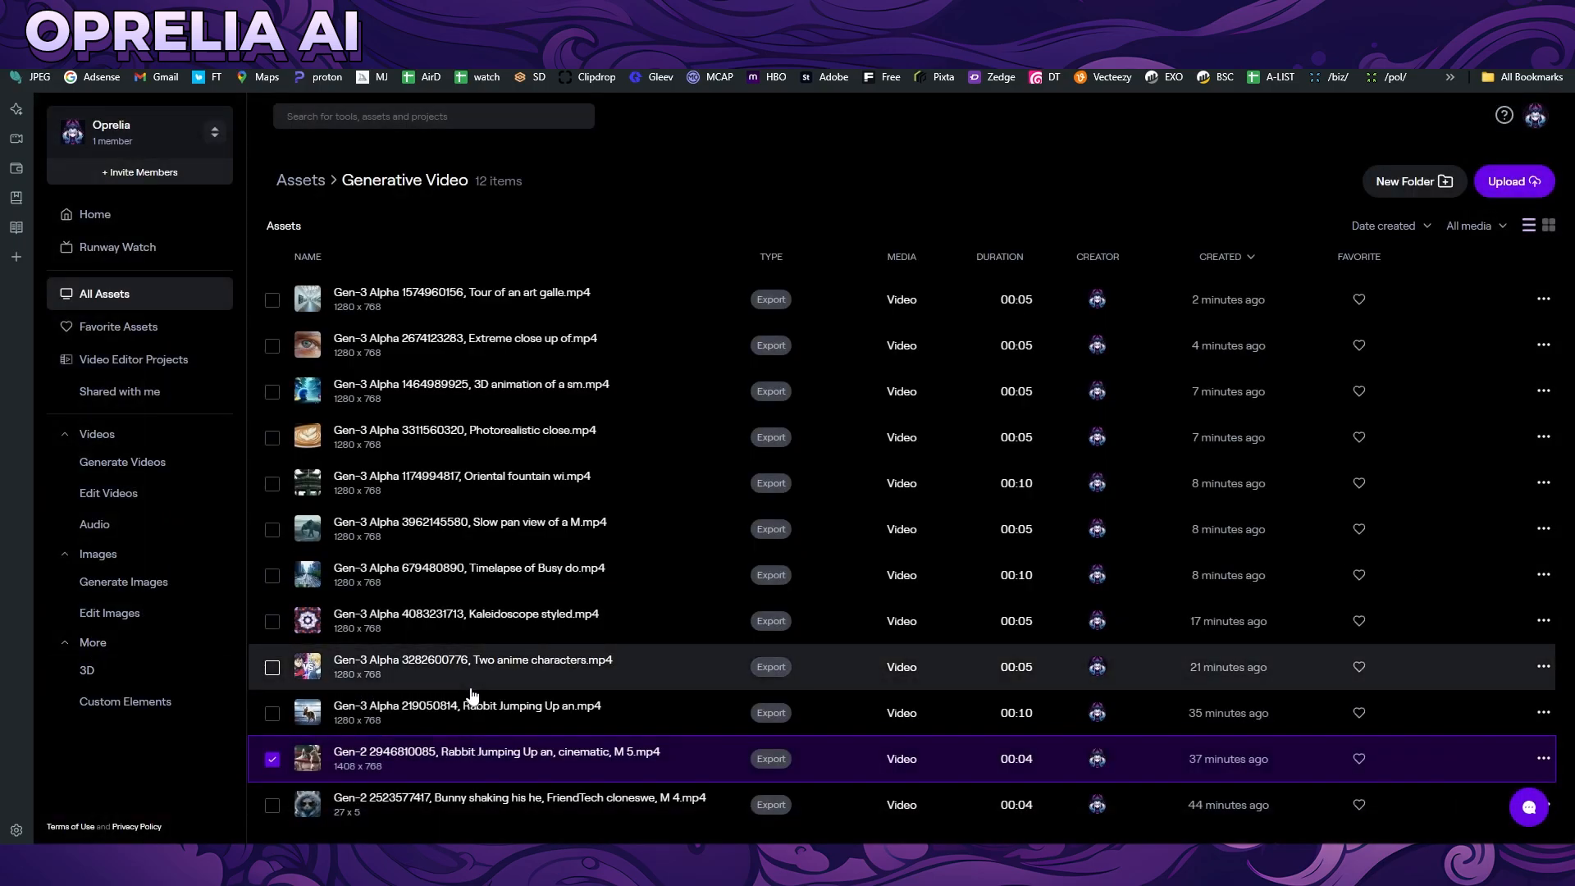
left_click(468, 706)
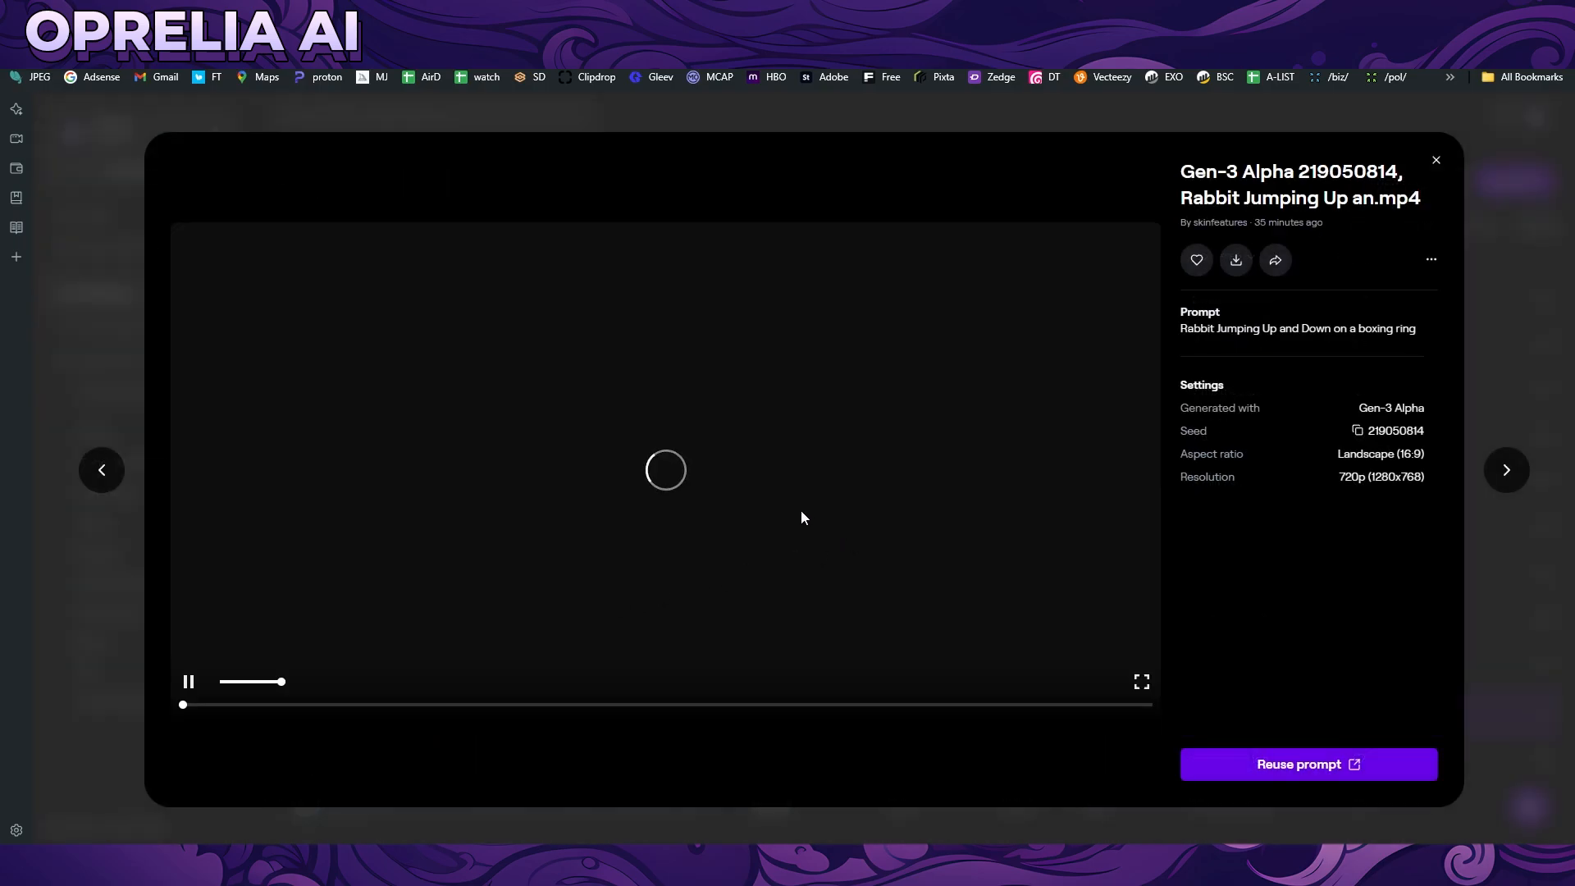
mouse_move(693, 453)
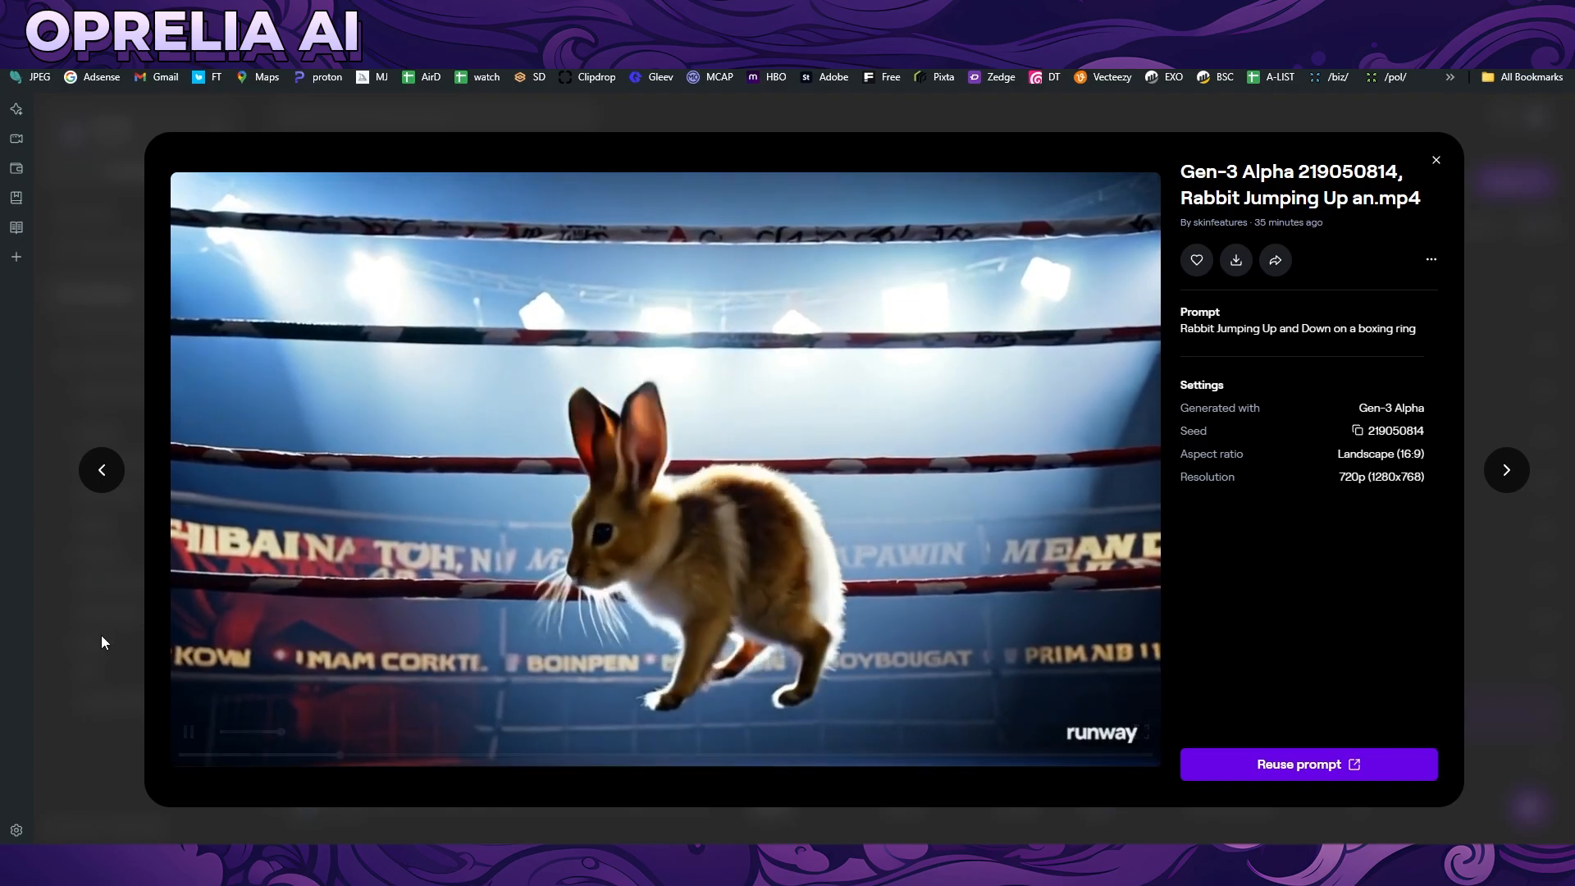
left_click(1436, 159)
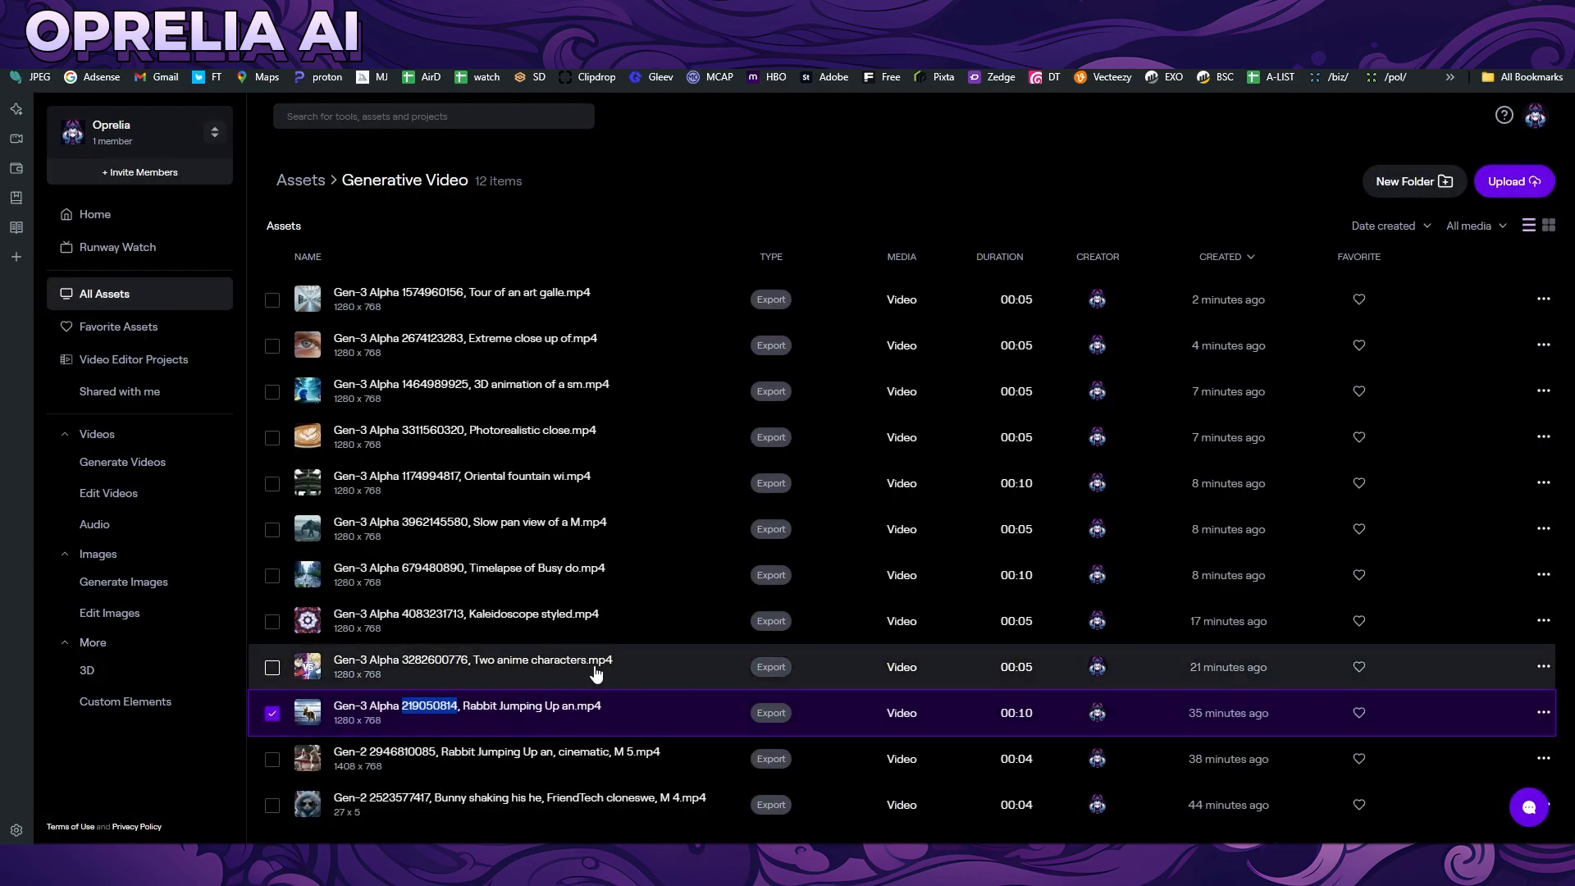
left_click(271, 666)
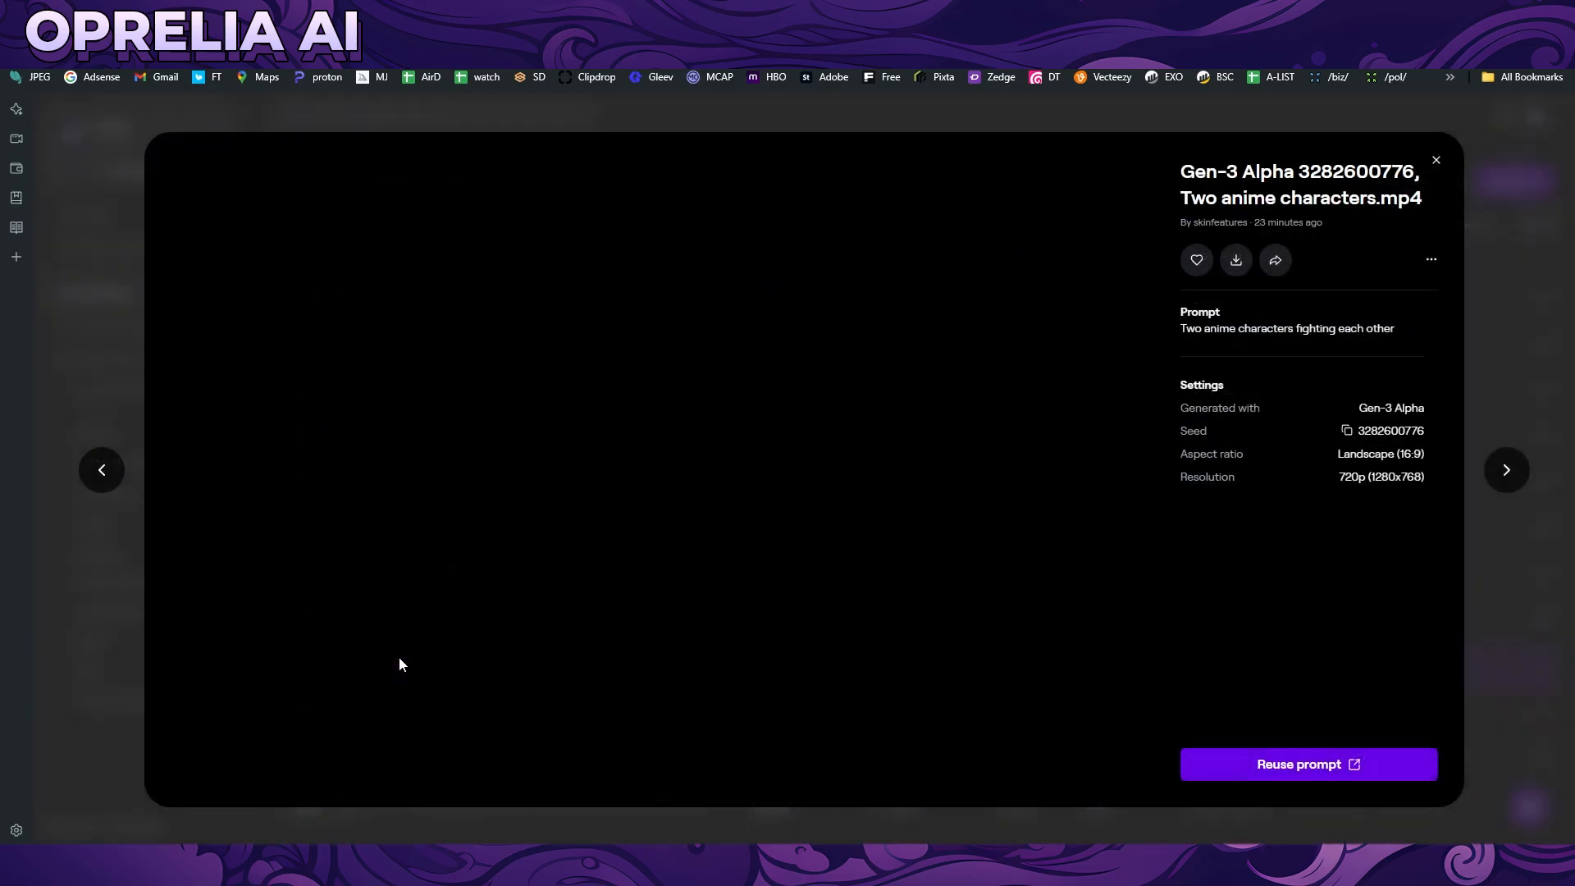
left_click(663, 470)
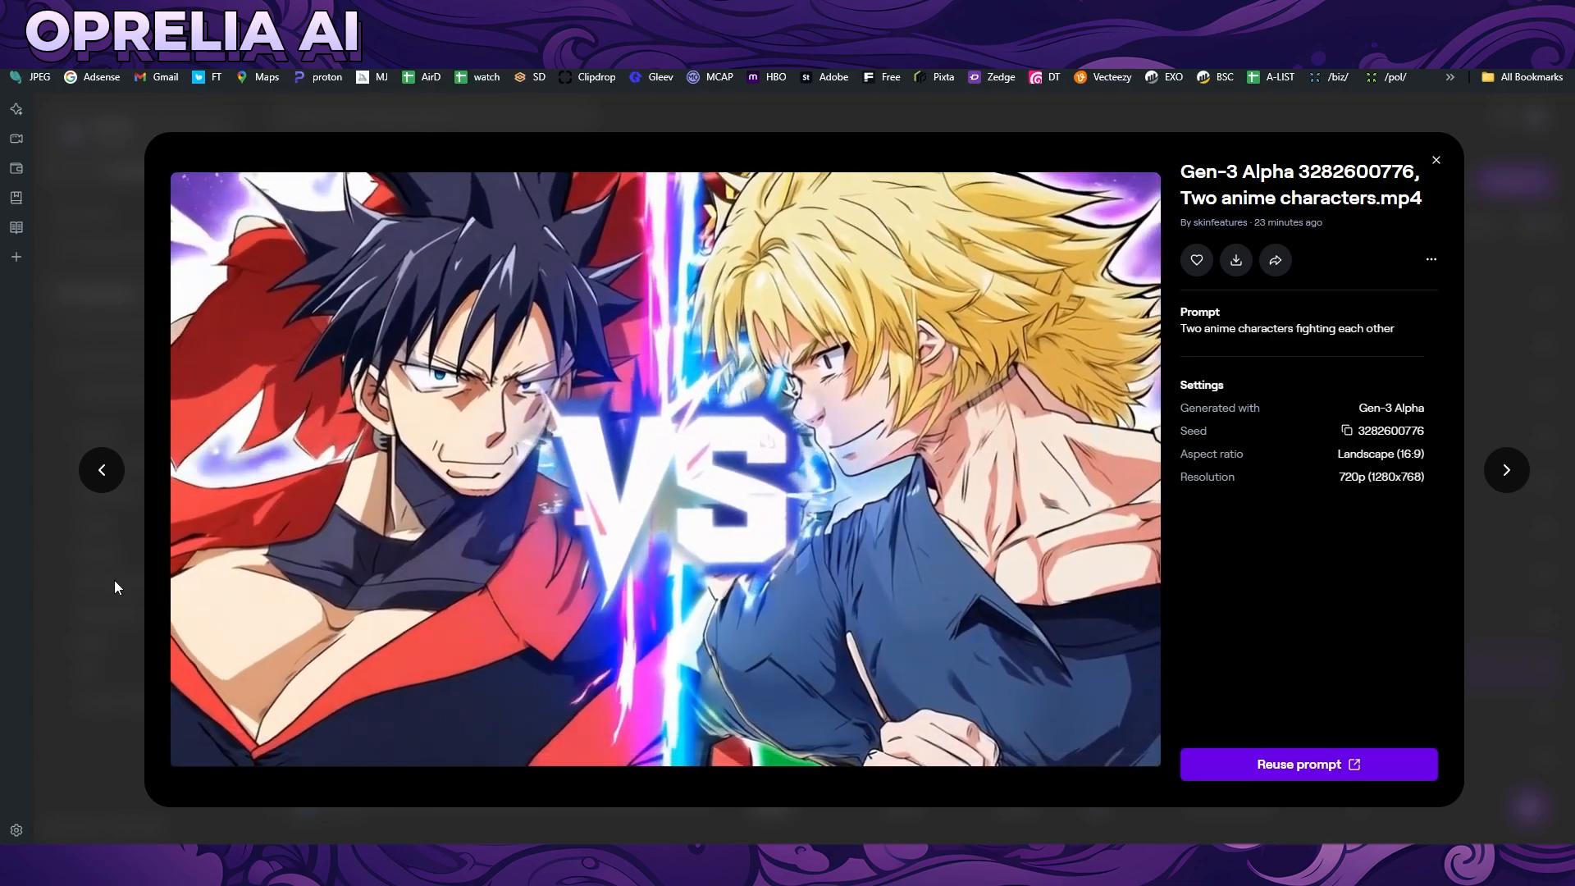
left_click(1436, 161)
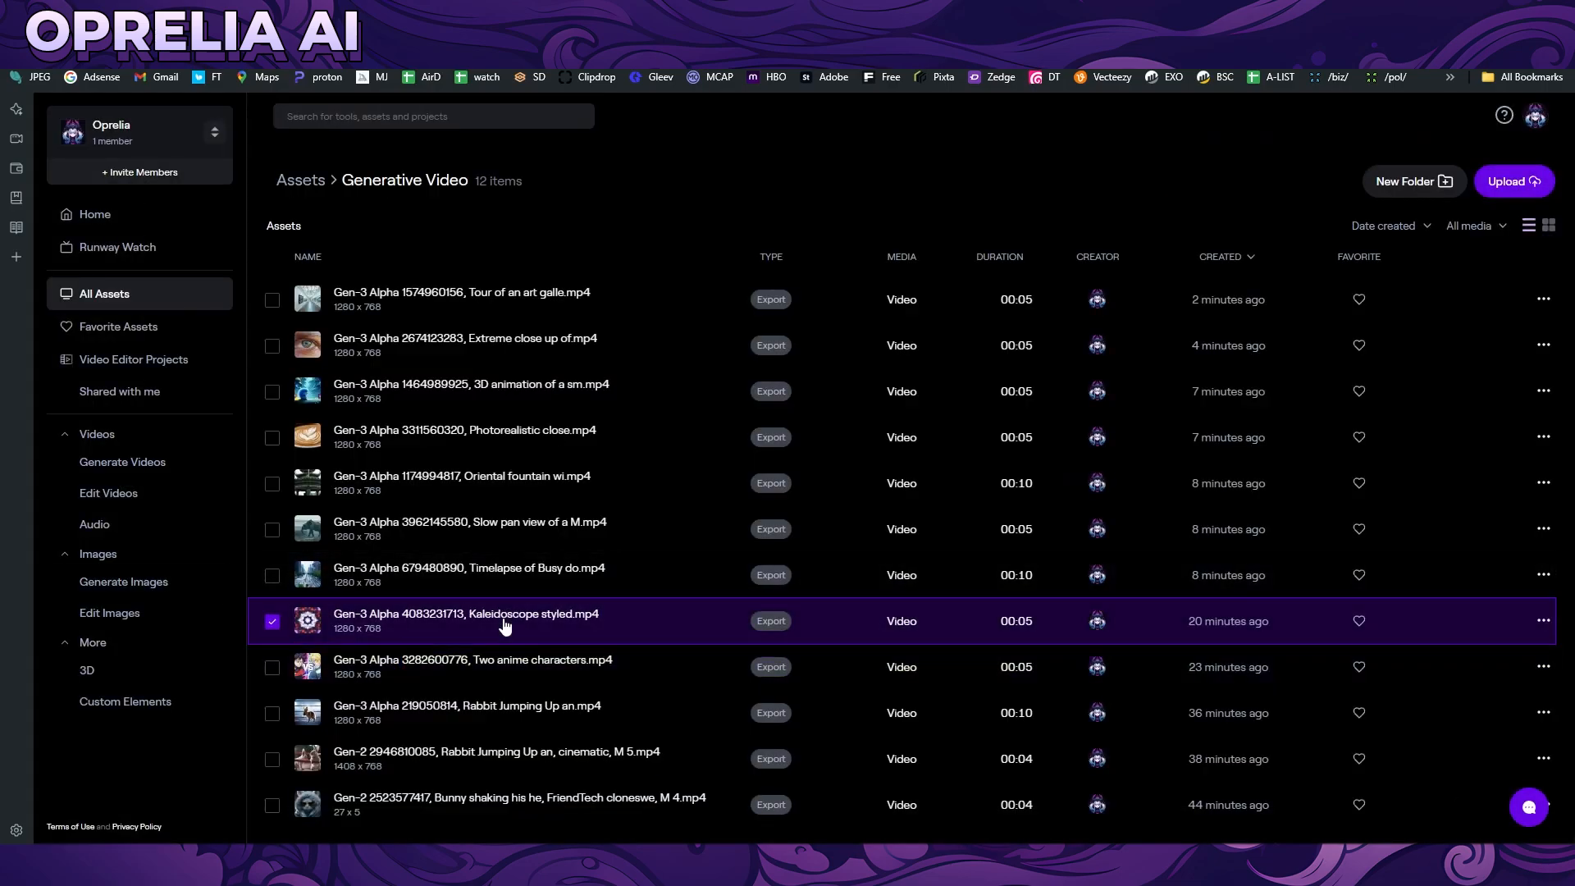
Open the Gen-3 Alpha Kaleidoscope styled galaxy clip in its preview
left_click(464, 614)
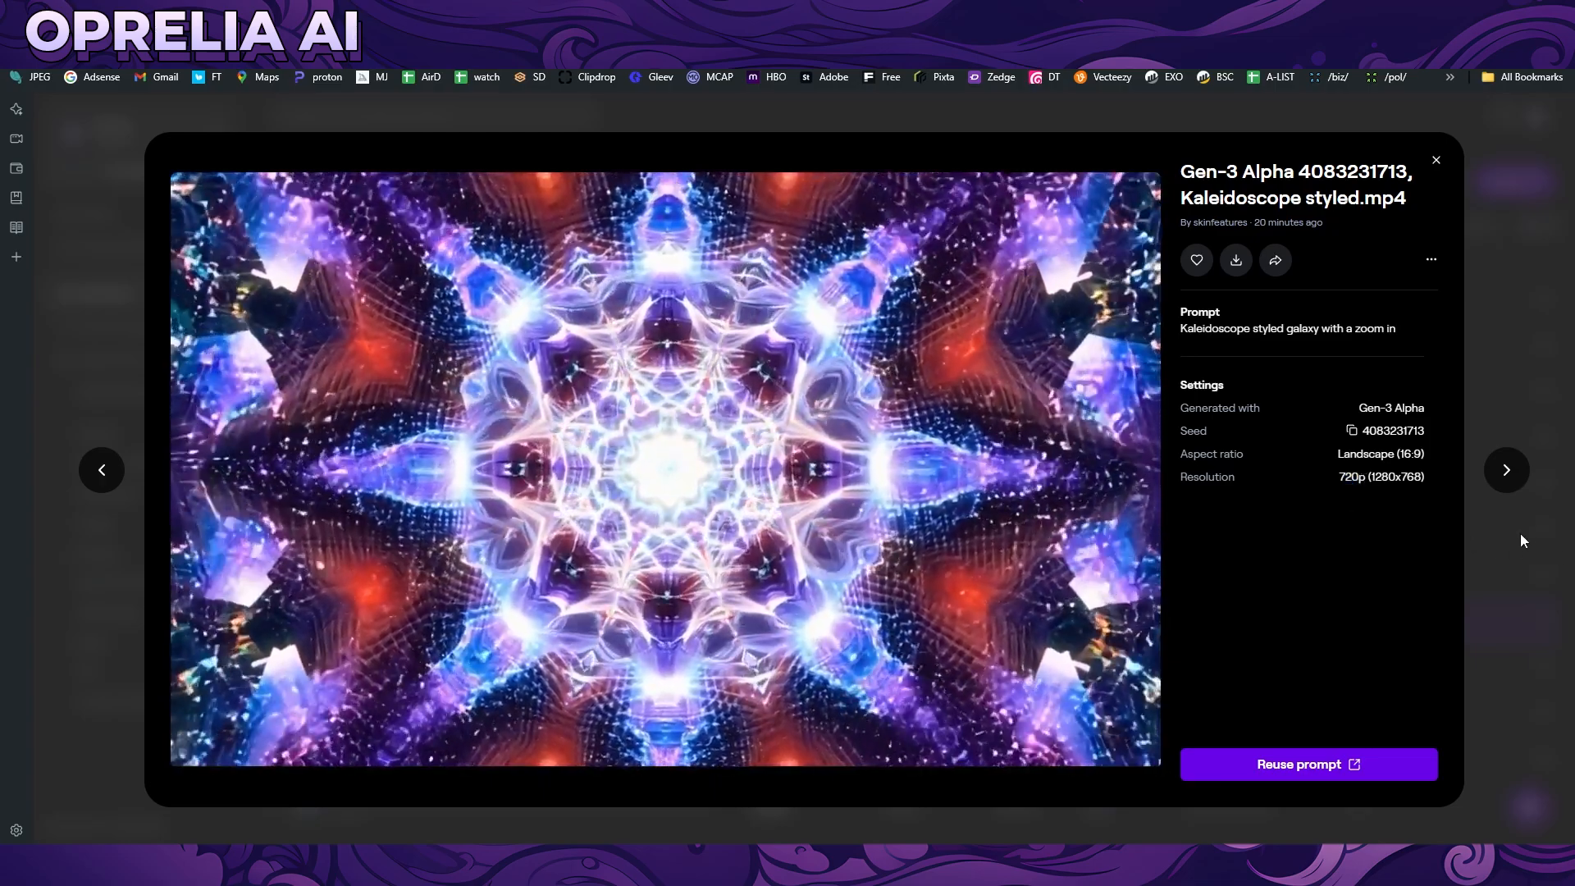
Advance to the busy downtown timelapse clip, watch it, then close the preview
left_click(1434, 161)
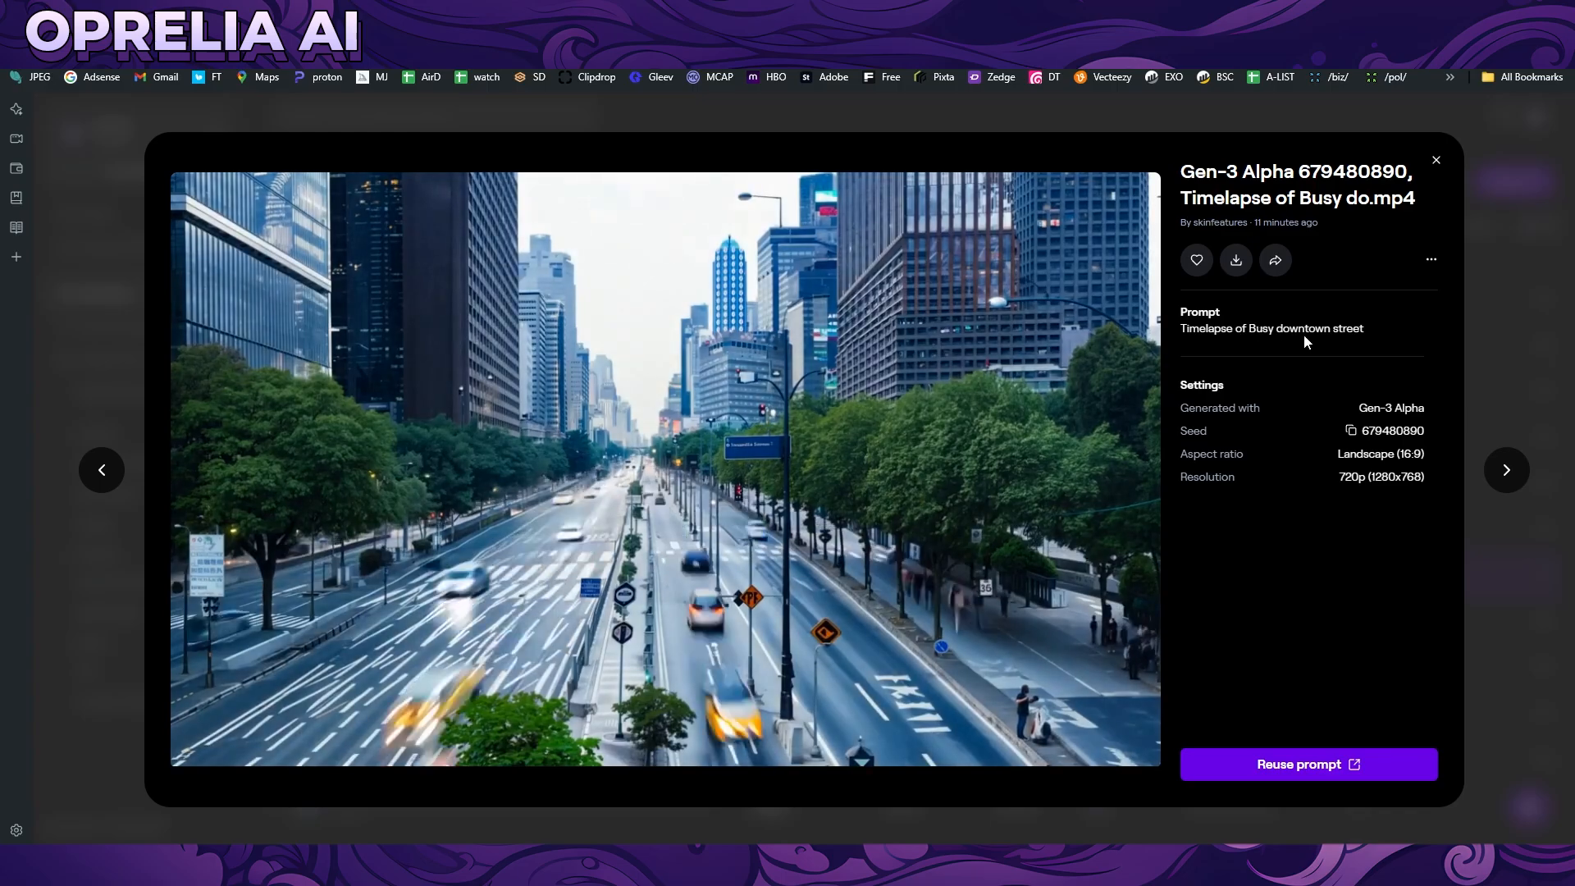
mouse_move(1292, 354)
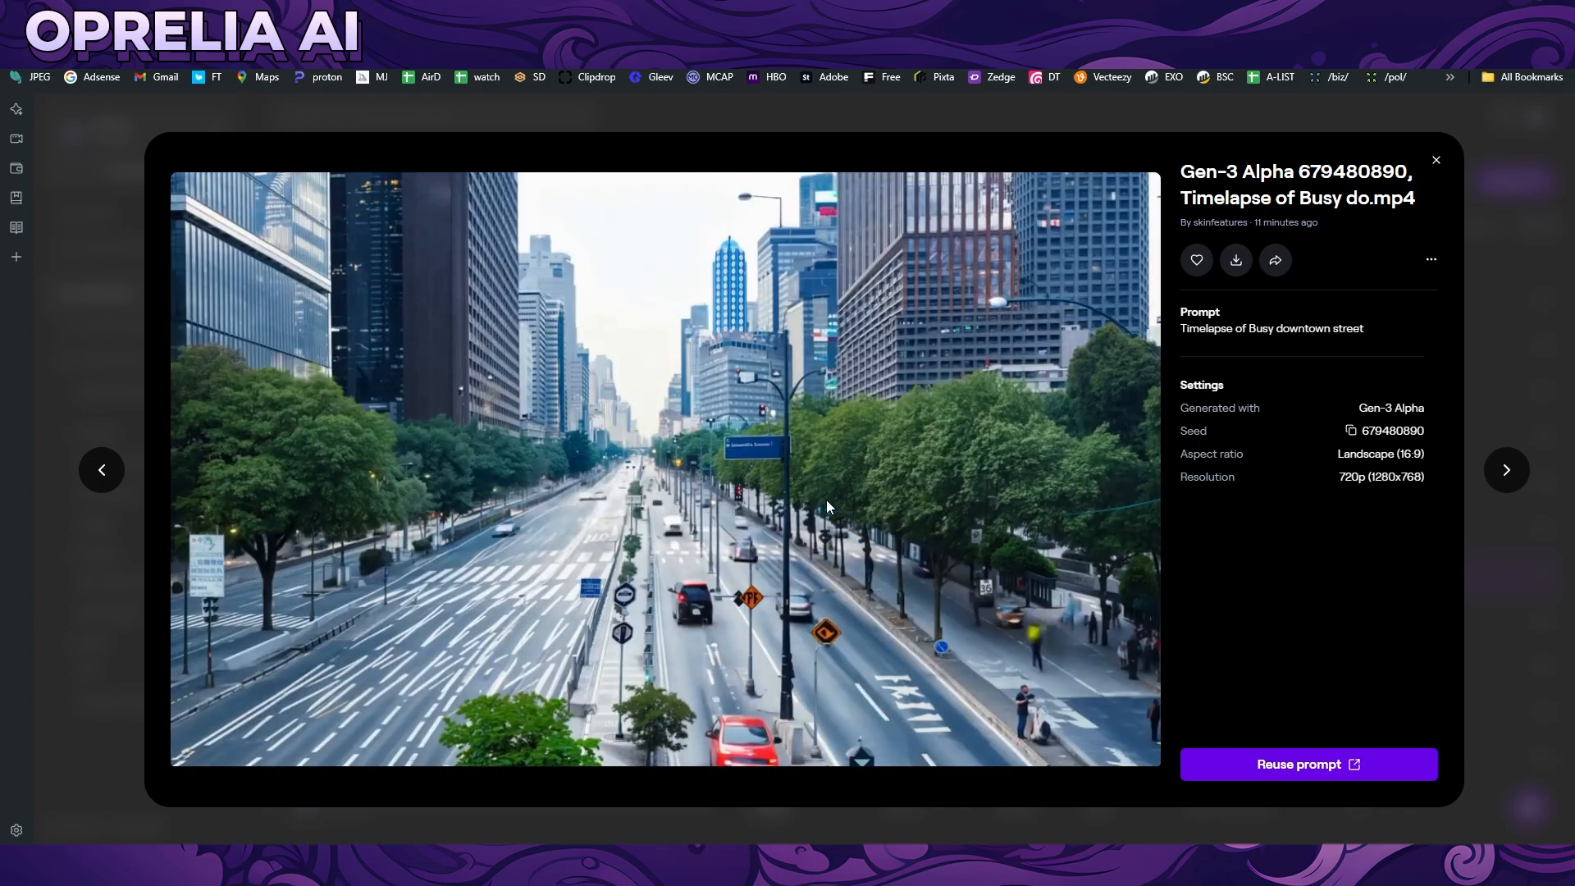
left_click(1436, 159)
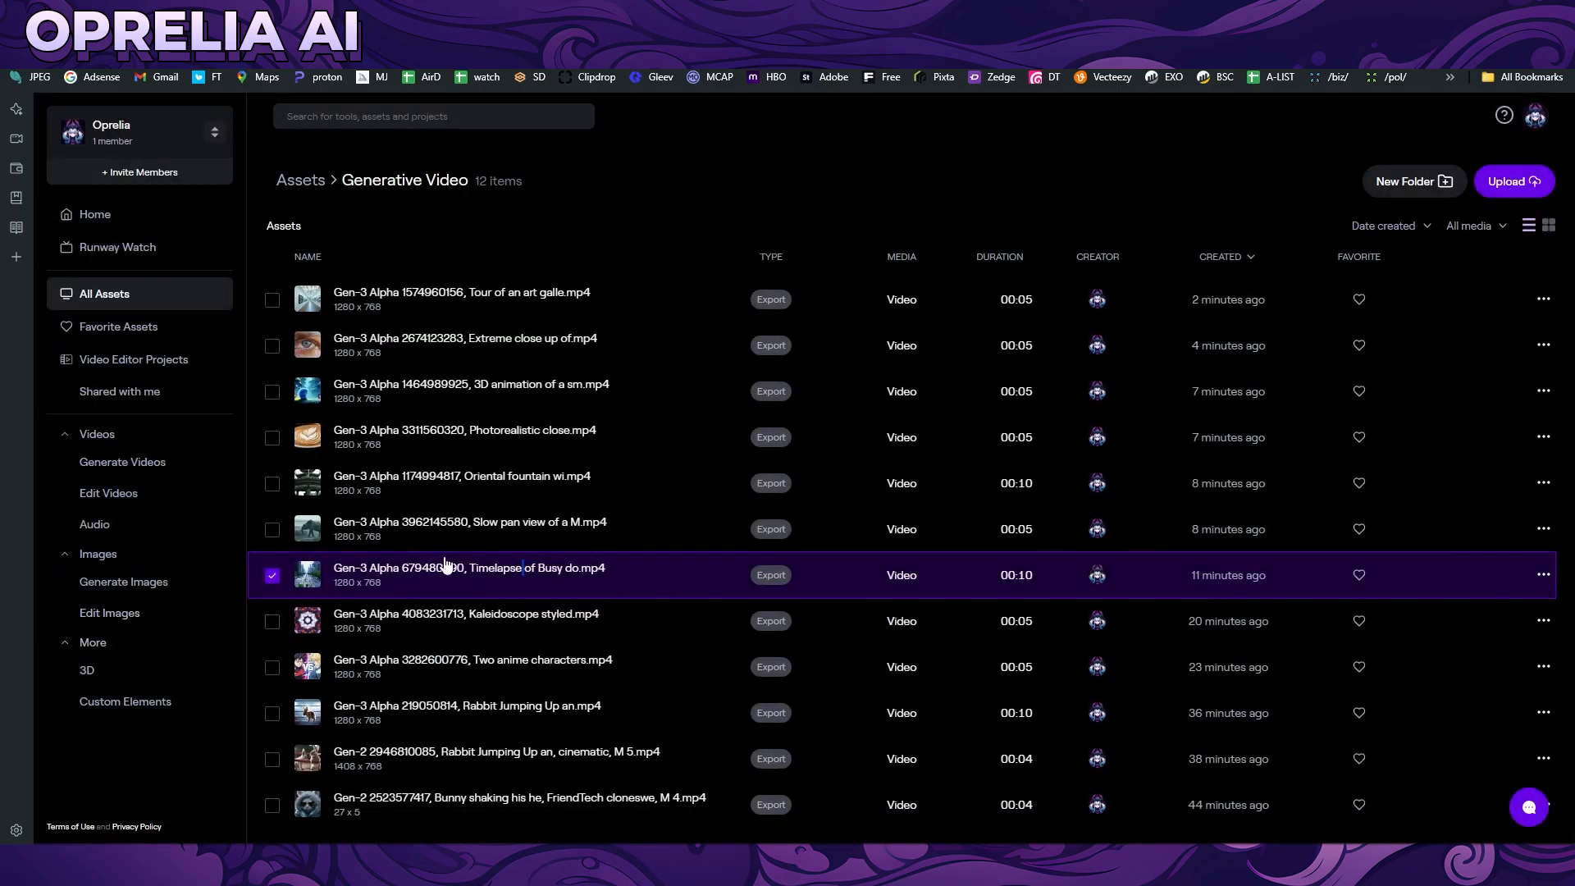
left_click(471, 522)
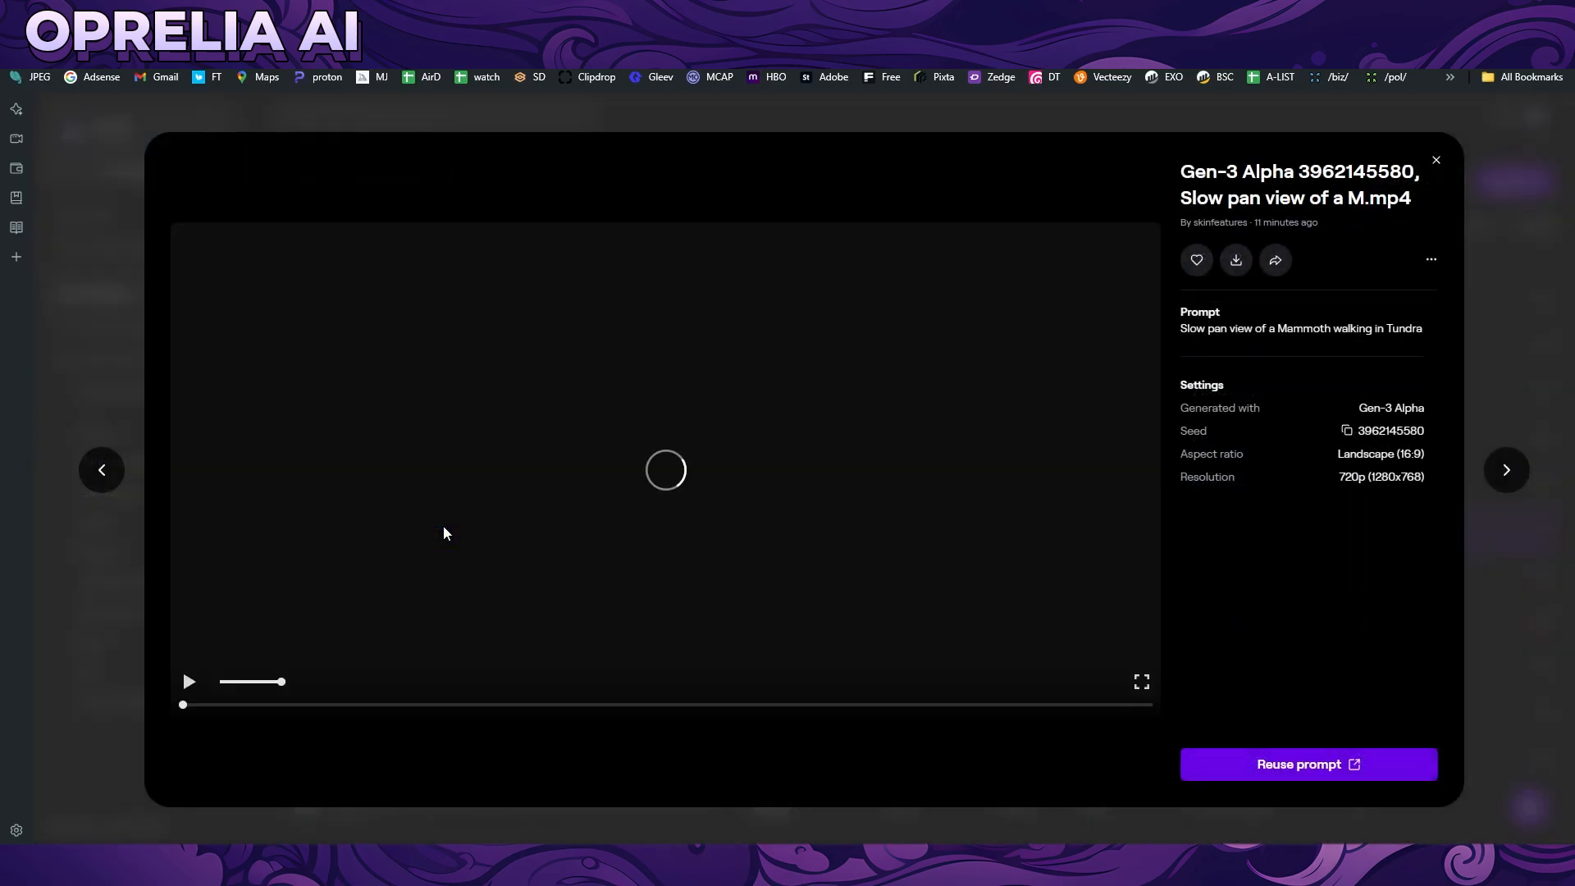
left_click(187, 681)
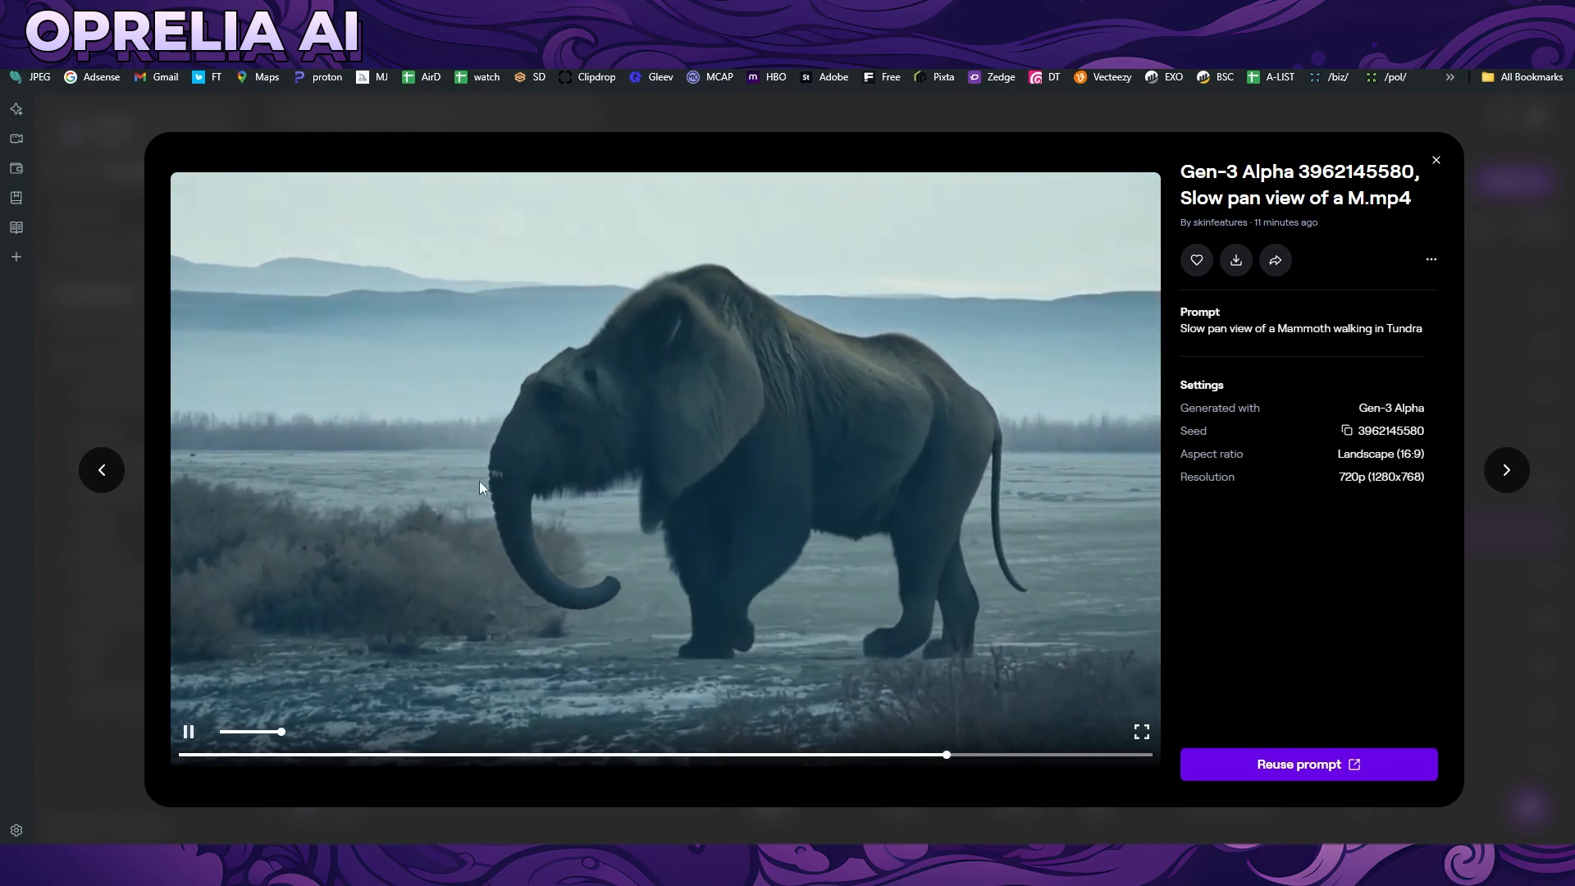
left_click(1436, 159)
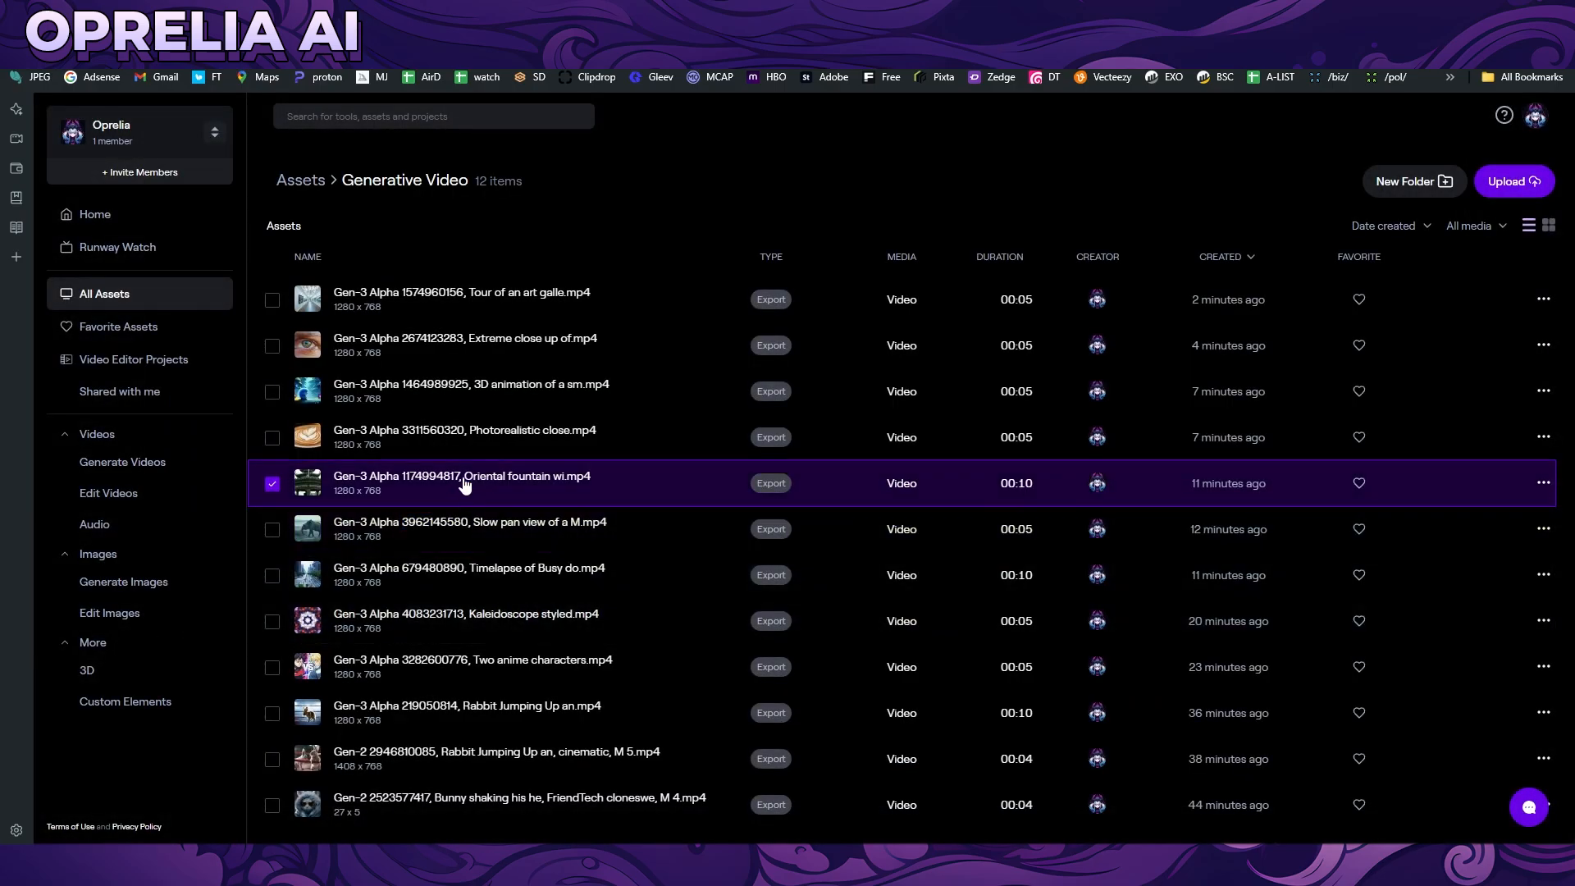
left_click(461, 482)
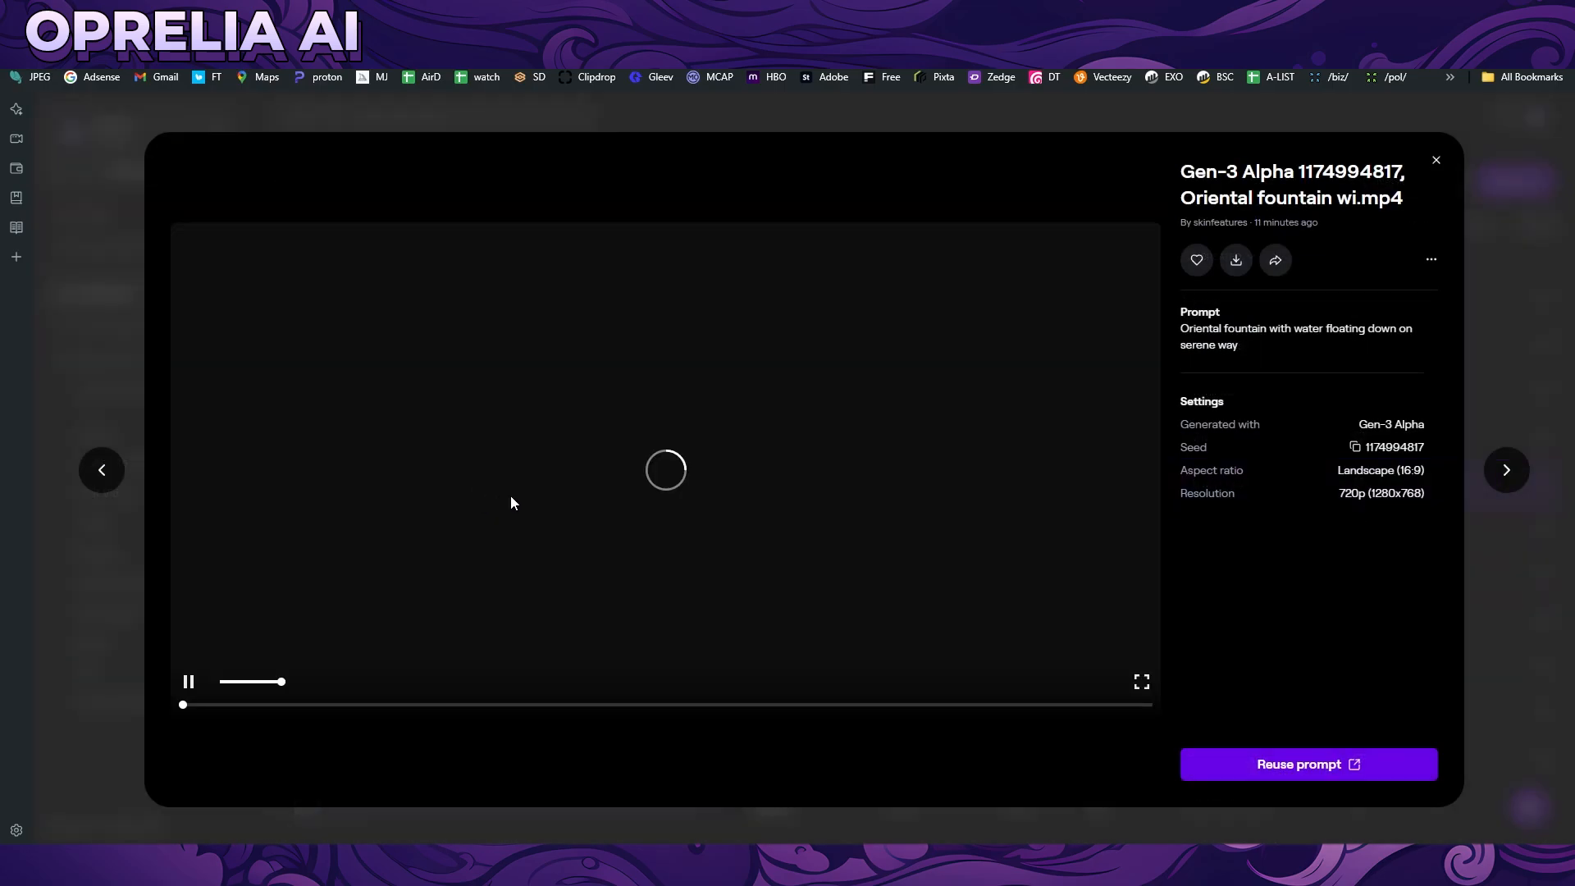
mouse_move(951, 463)
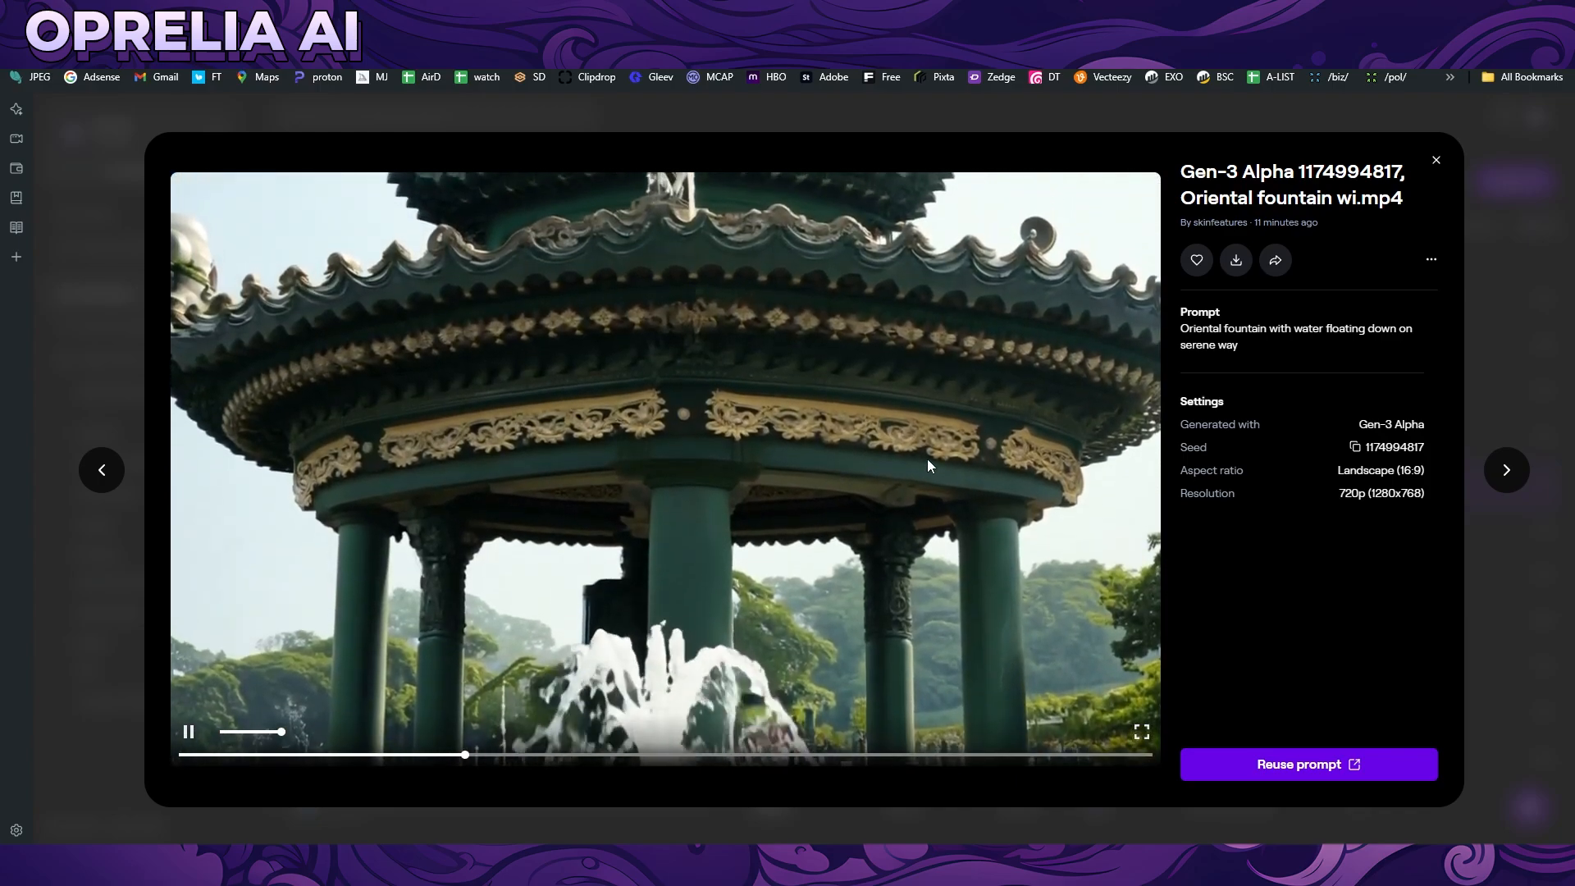
mouse_move(552, 509)
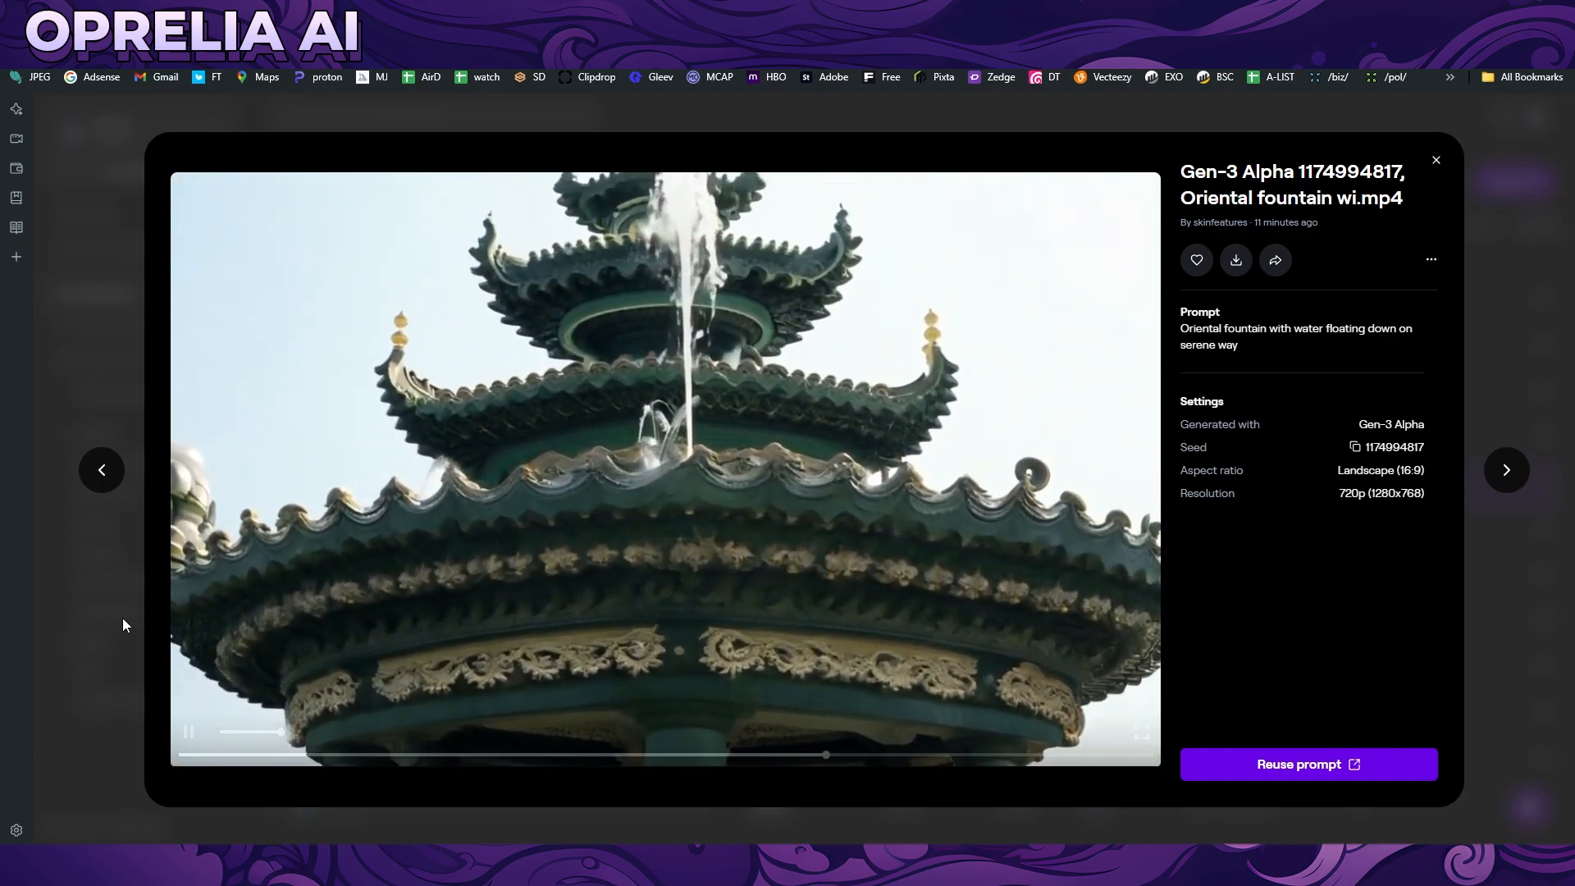
left_click(1436, 159)
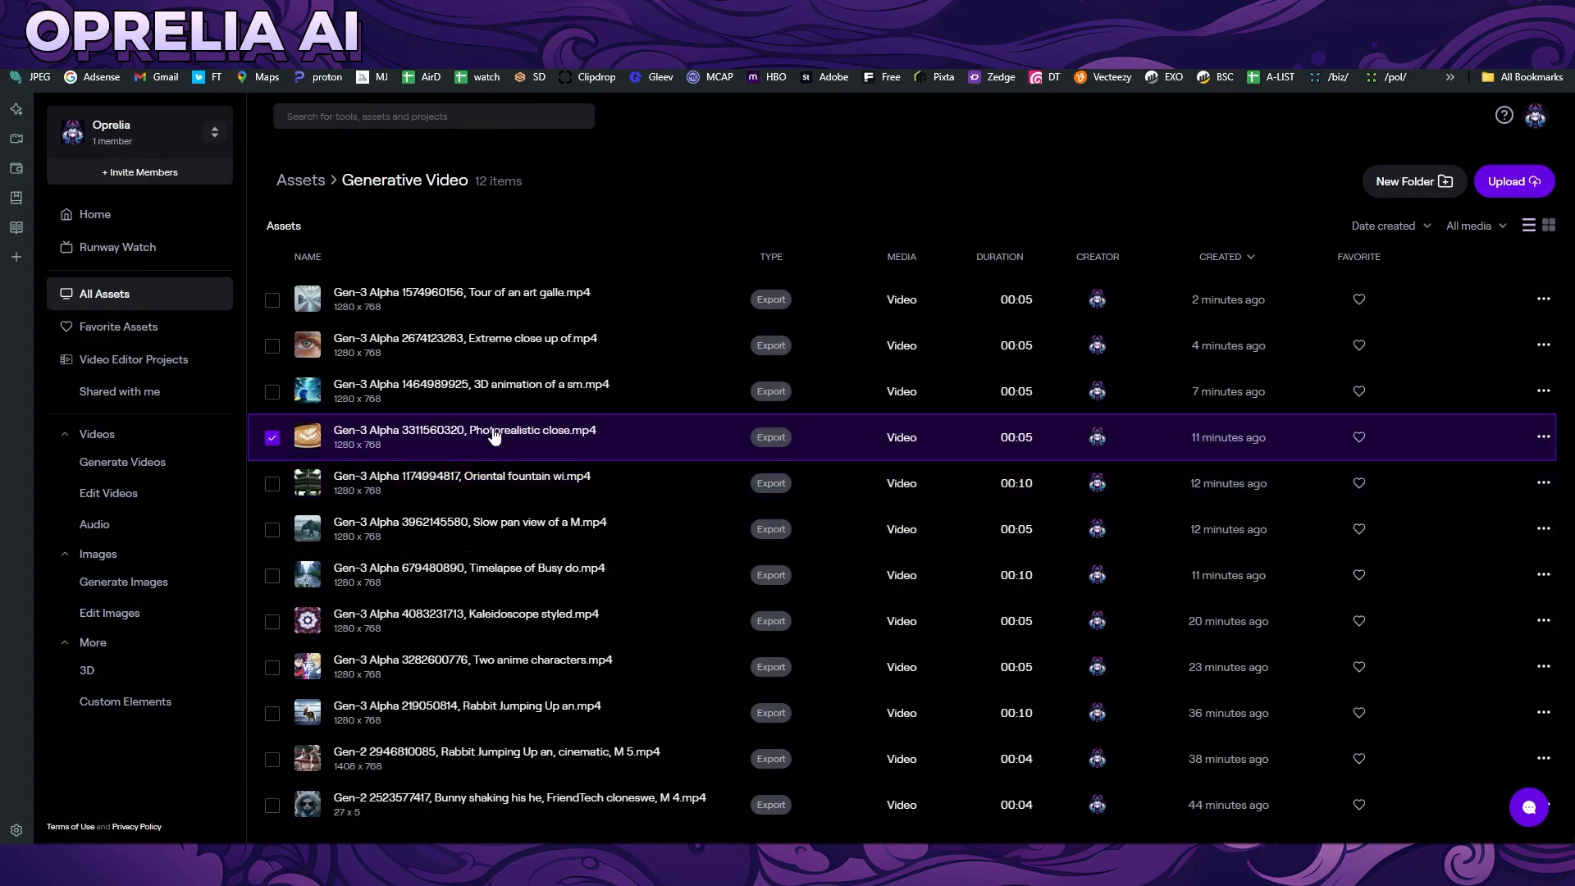
Watch the coffee cup pirate ships clip, then move on to the 3D animated forest creature clip
left_click(464, 430)
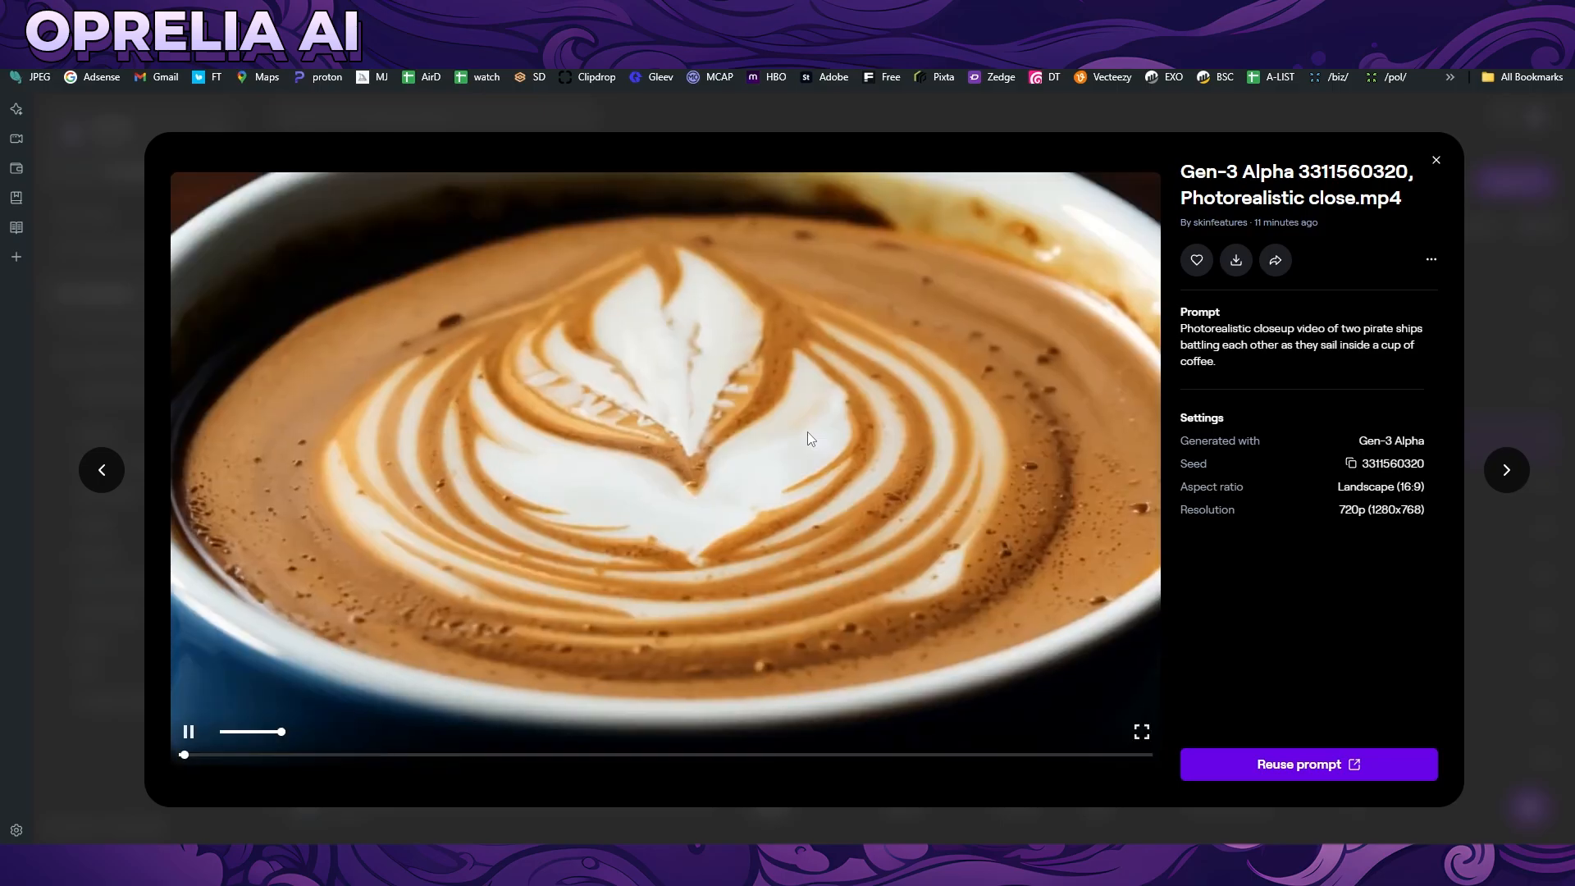
mouse_move(927, 489)
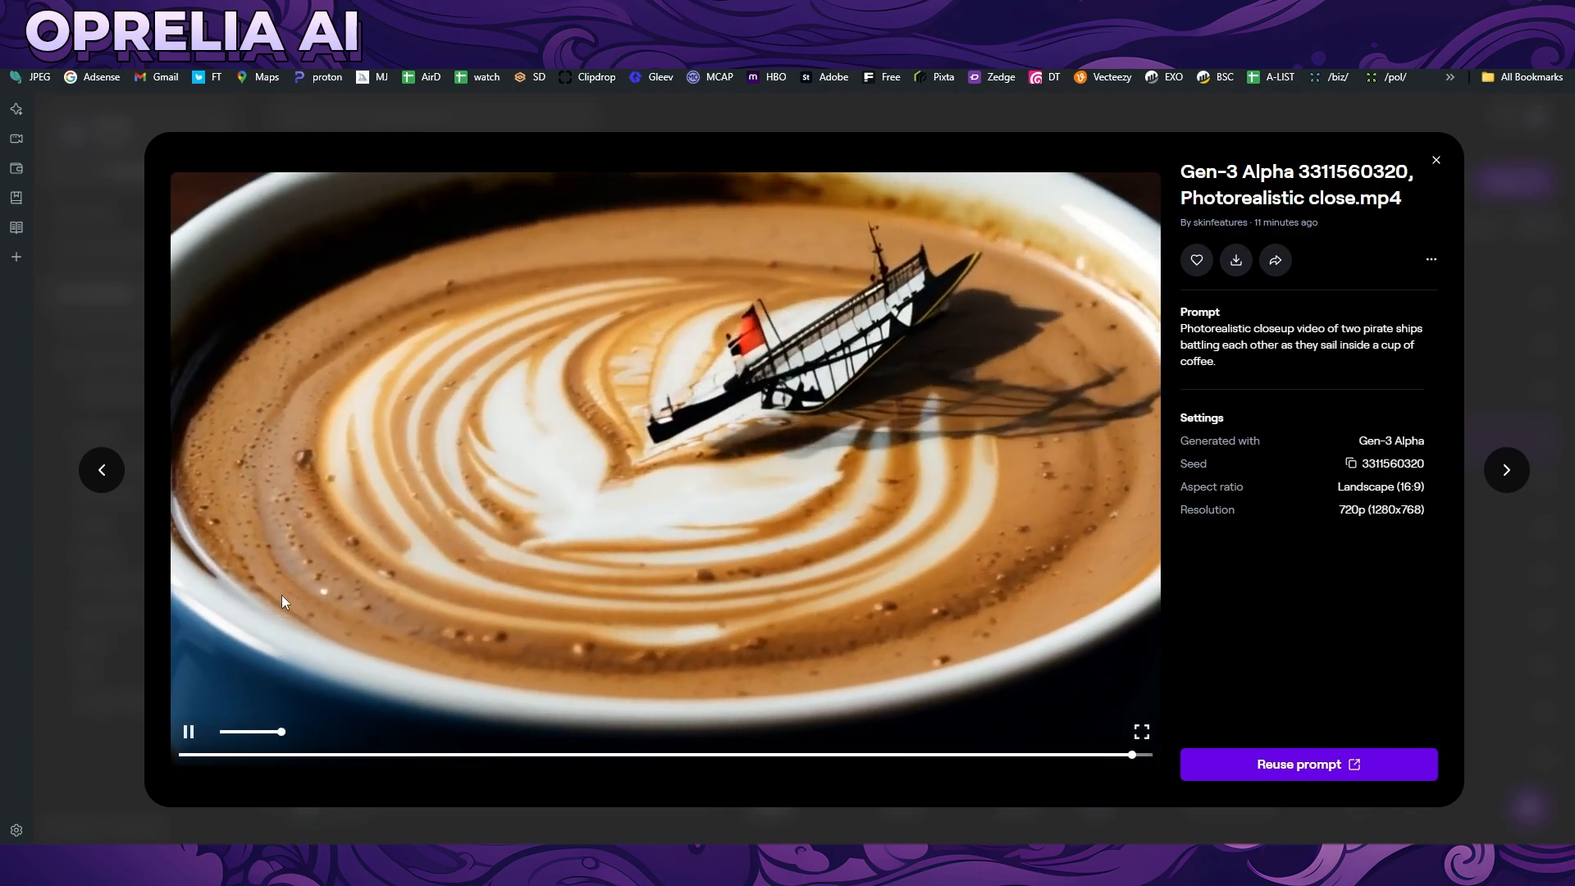
left_click(1434, 160)
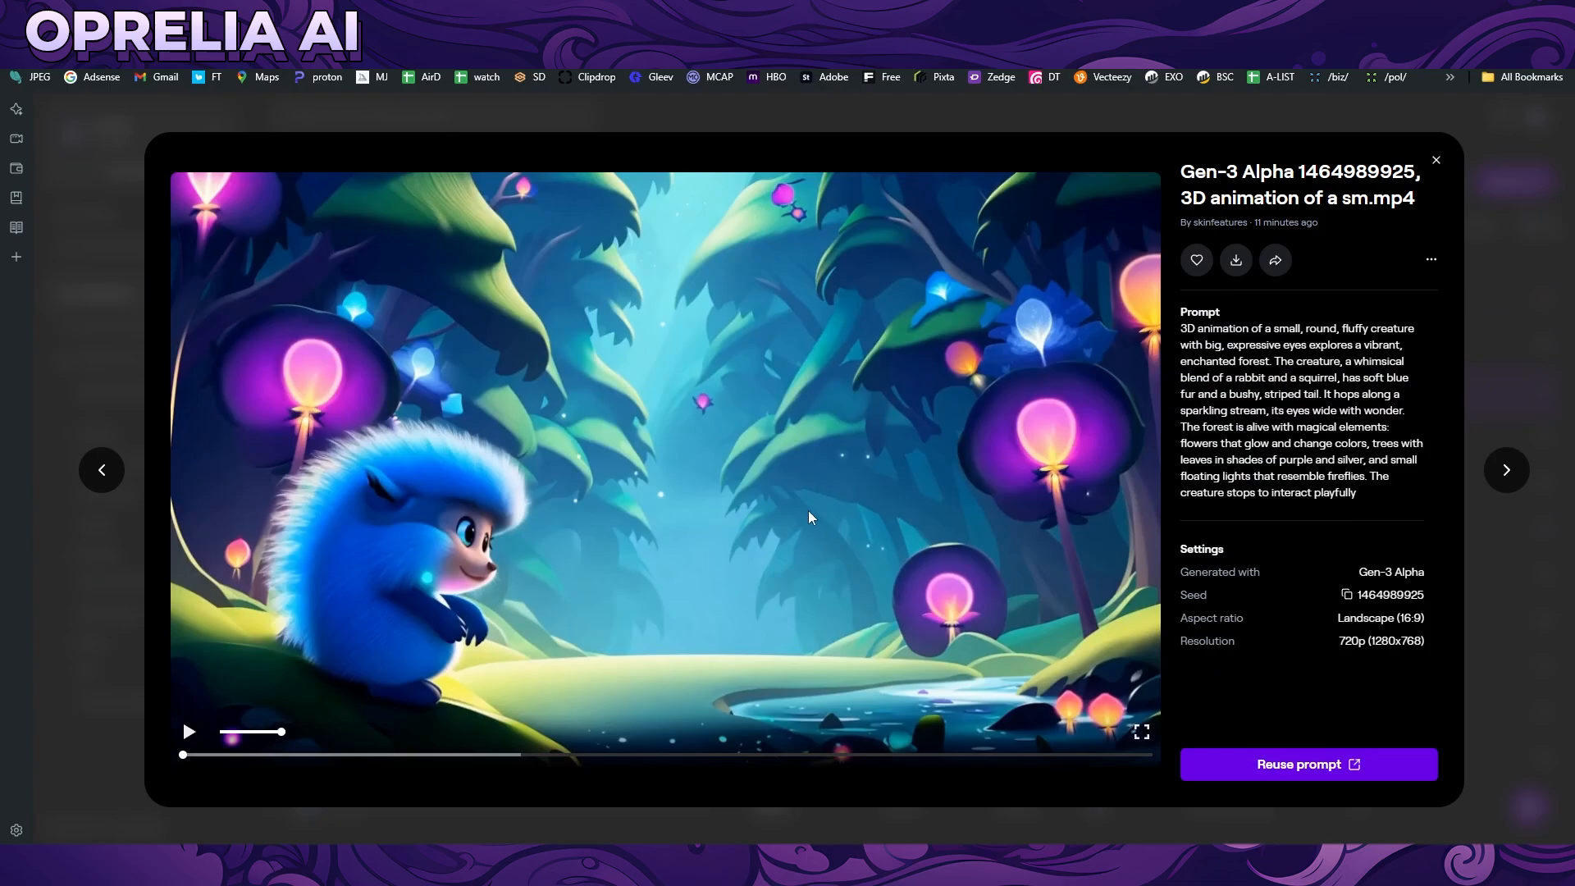
Play the forest creature and eye close-up clips, then close the viewer to the Gen-3 Alpha generation page
left_click(187, 732)
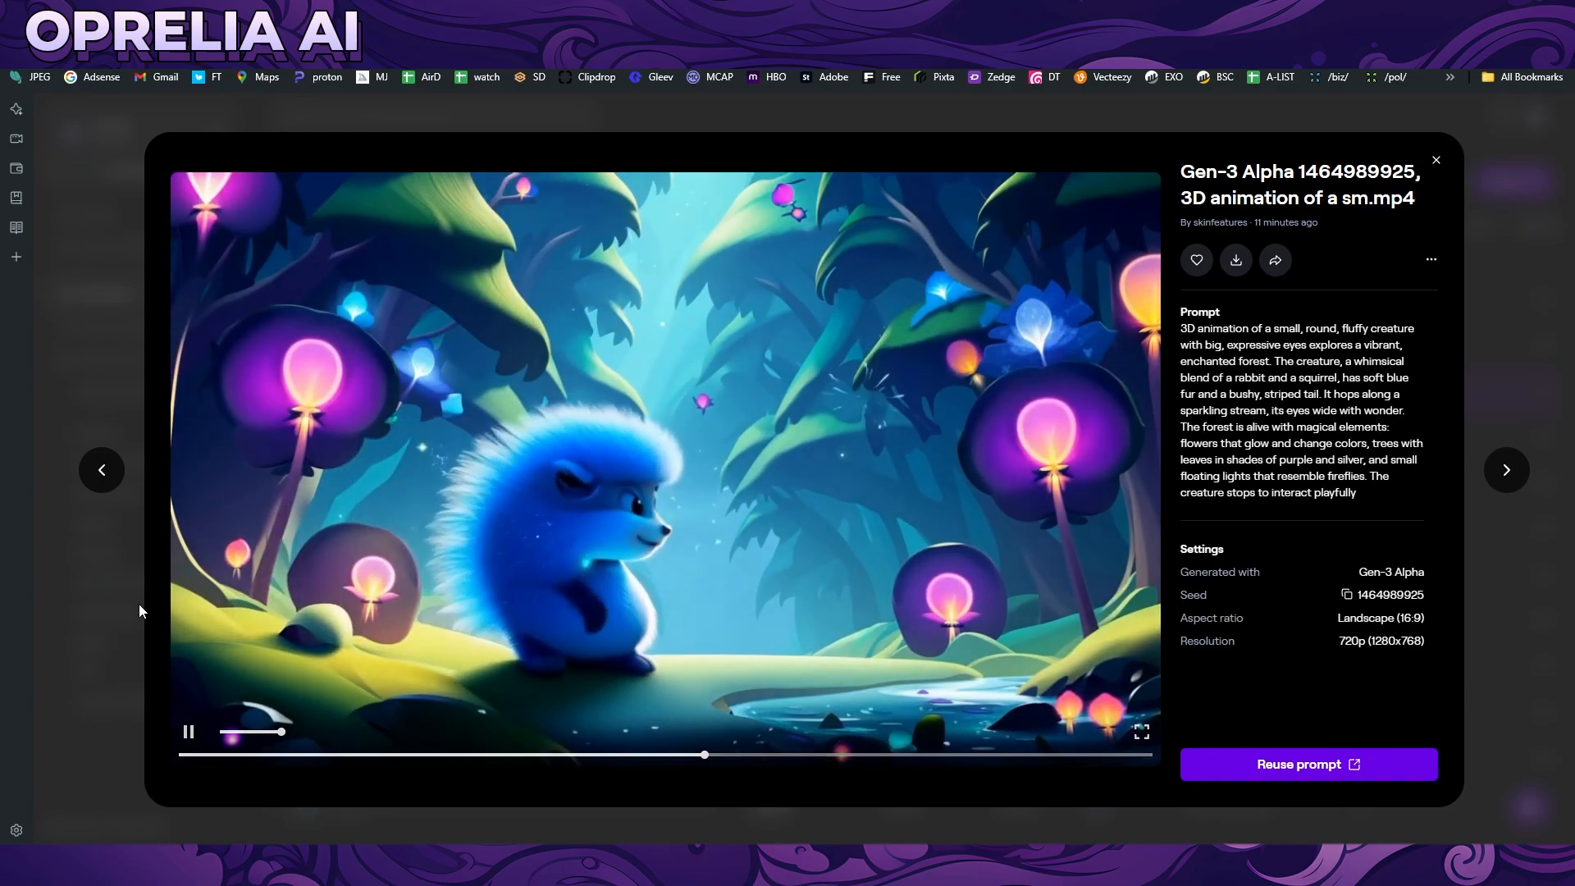
left_click(1435, 159)
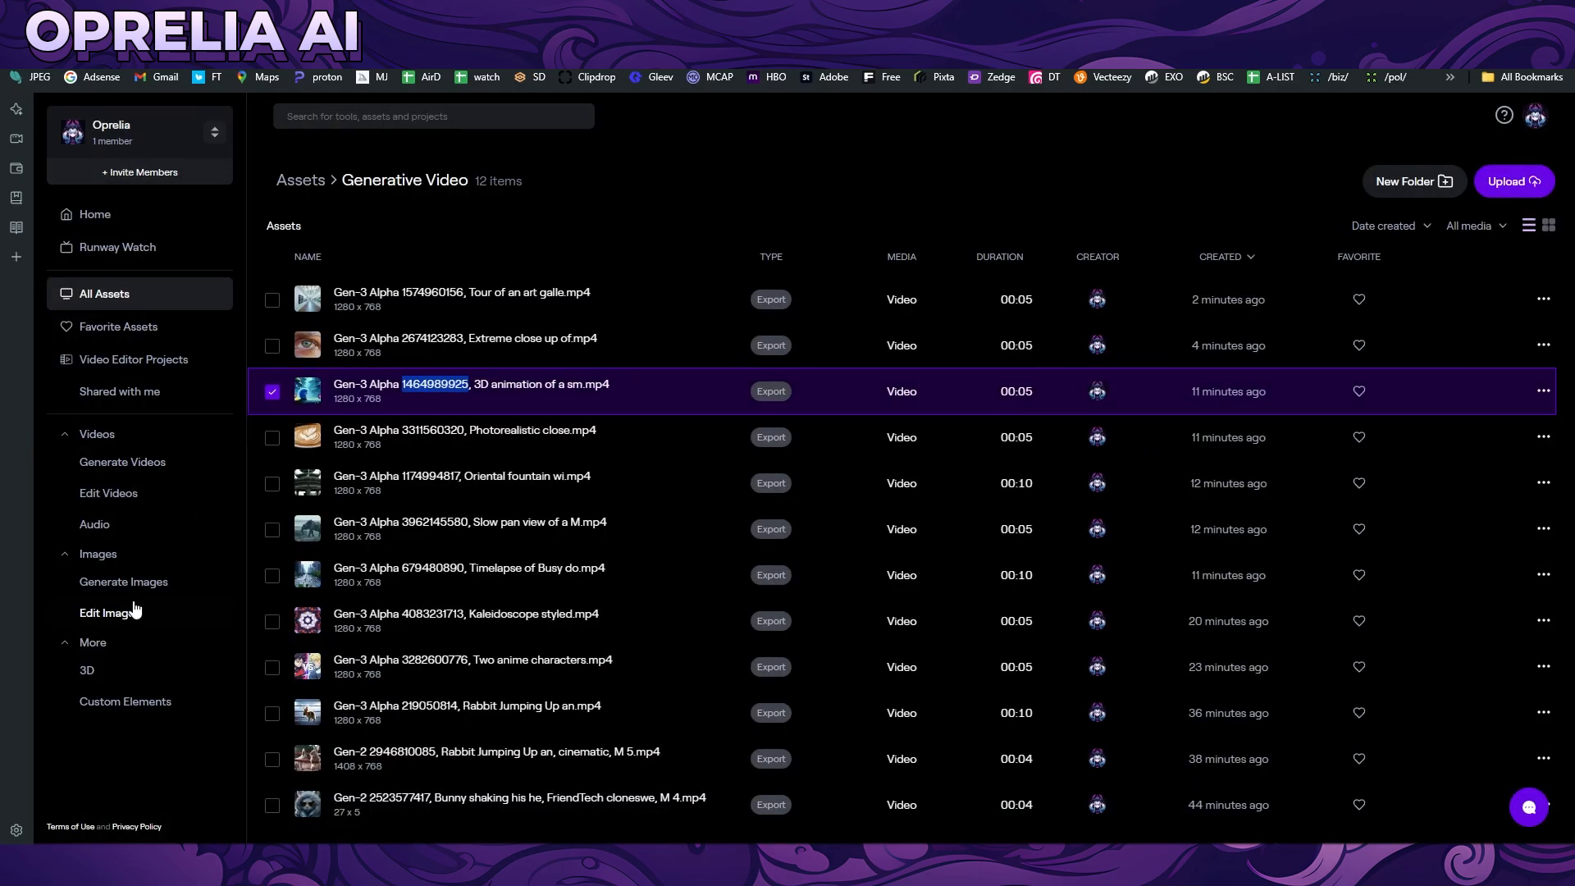
left_click(464, 345)
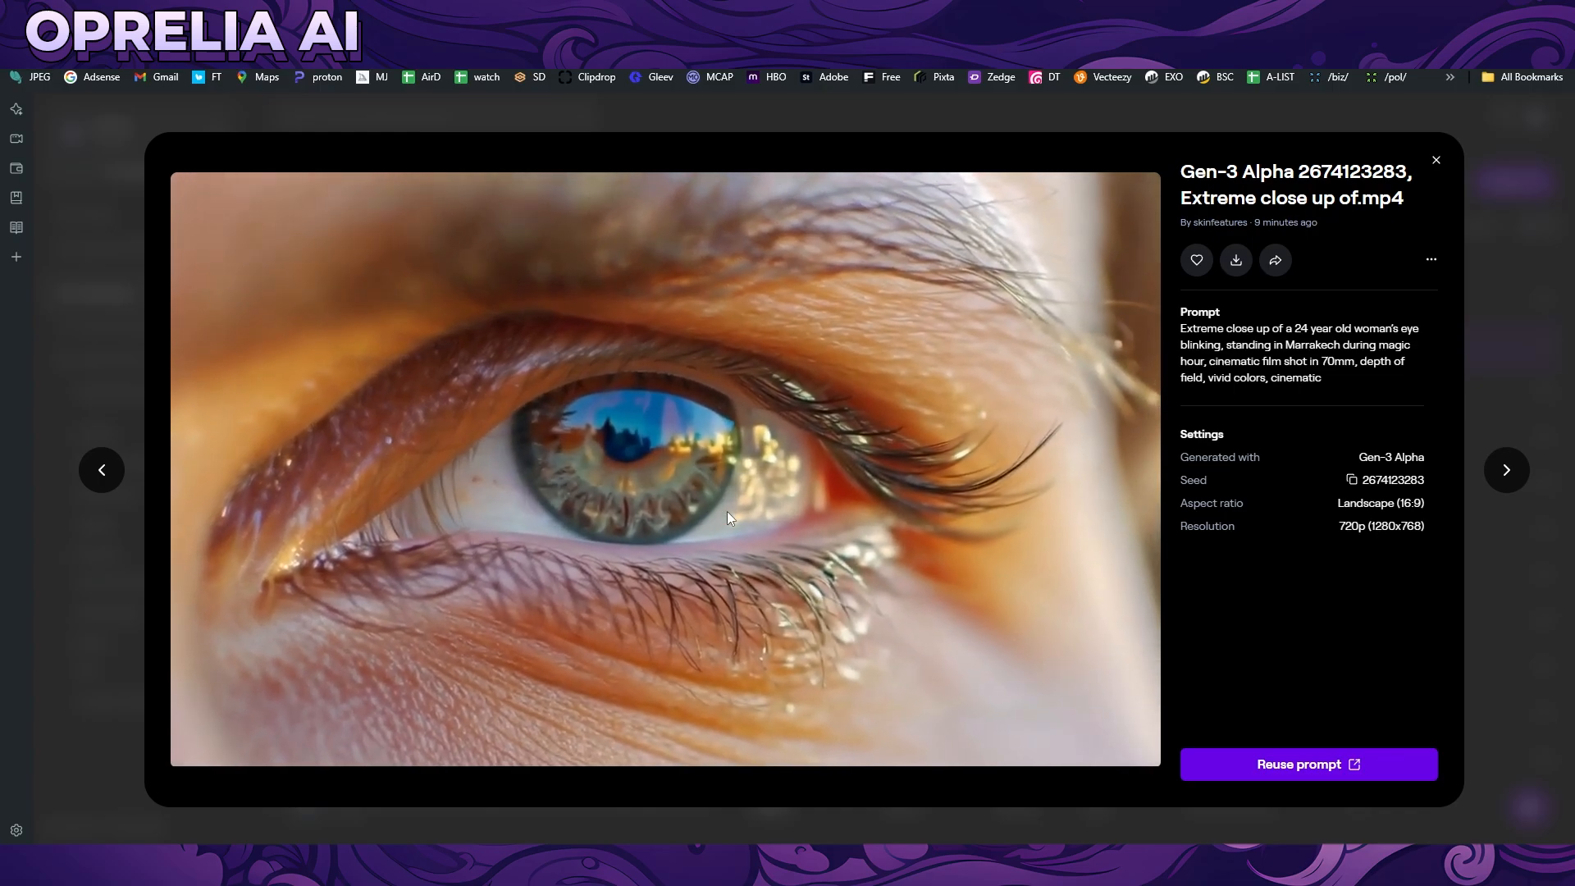
left_click(663, 467)
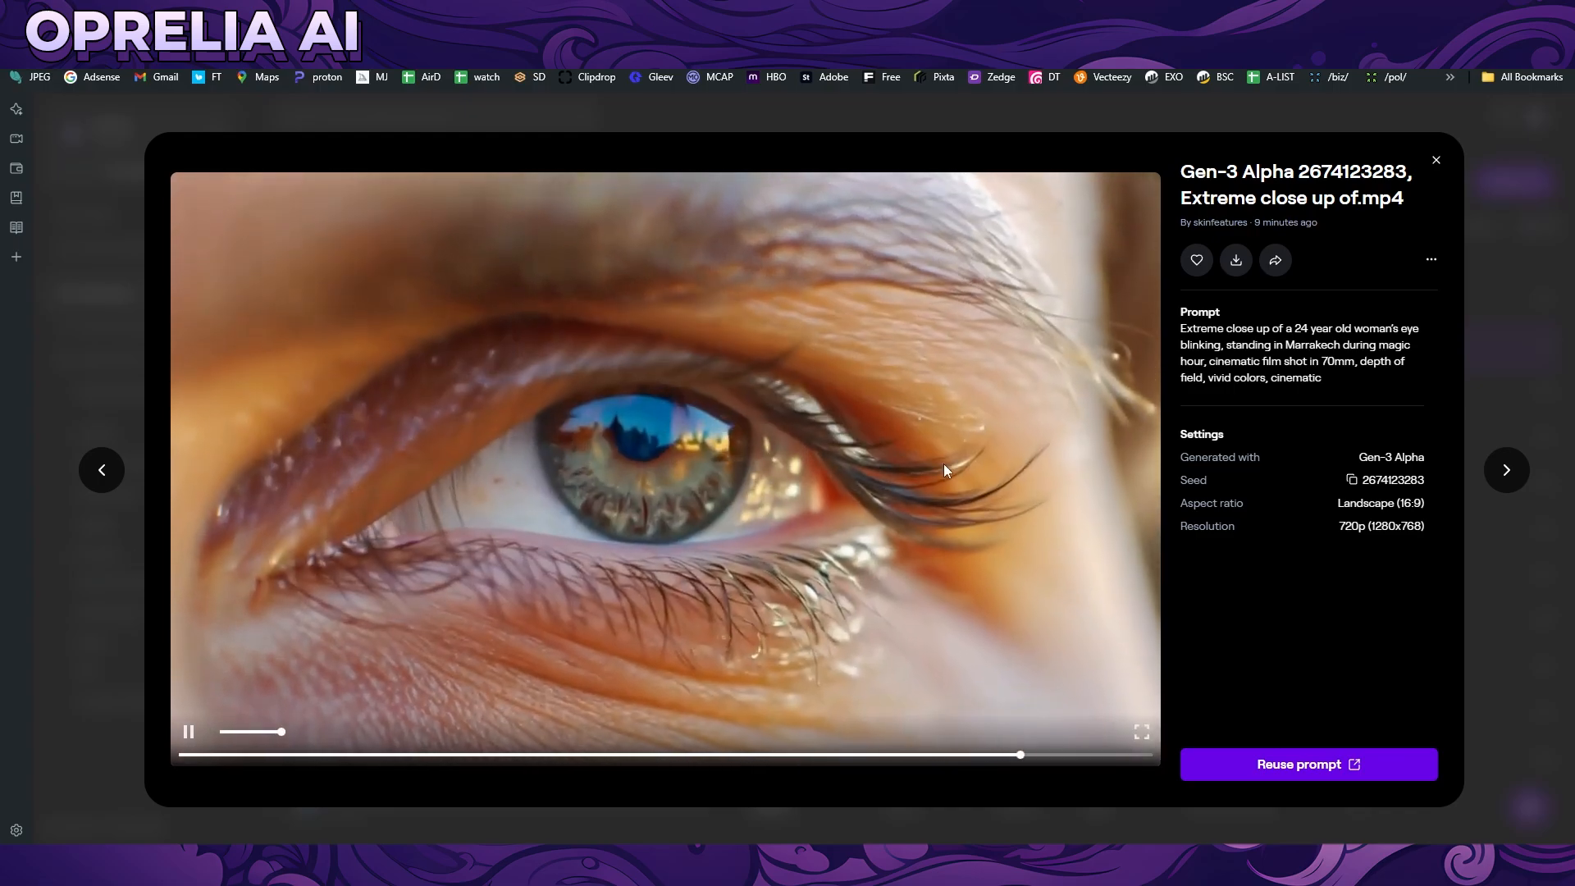
left_click(1436, 159)
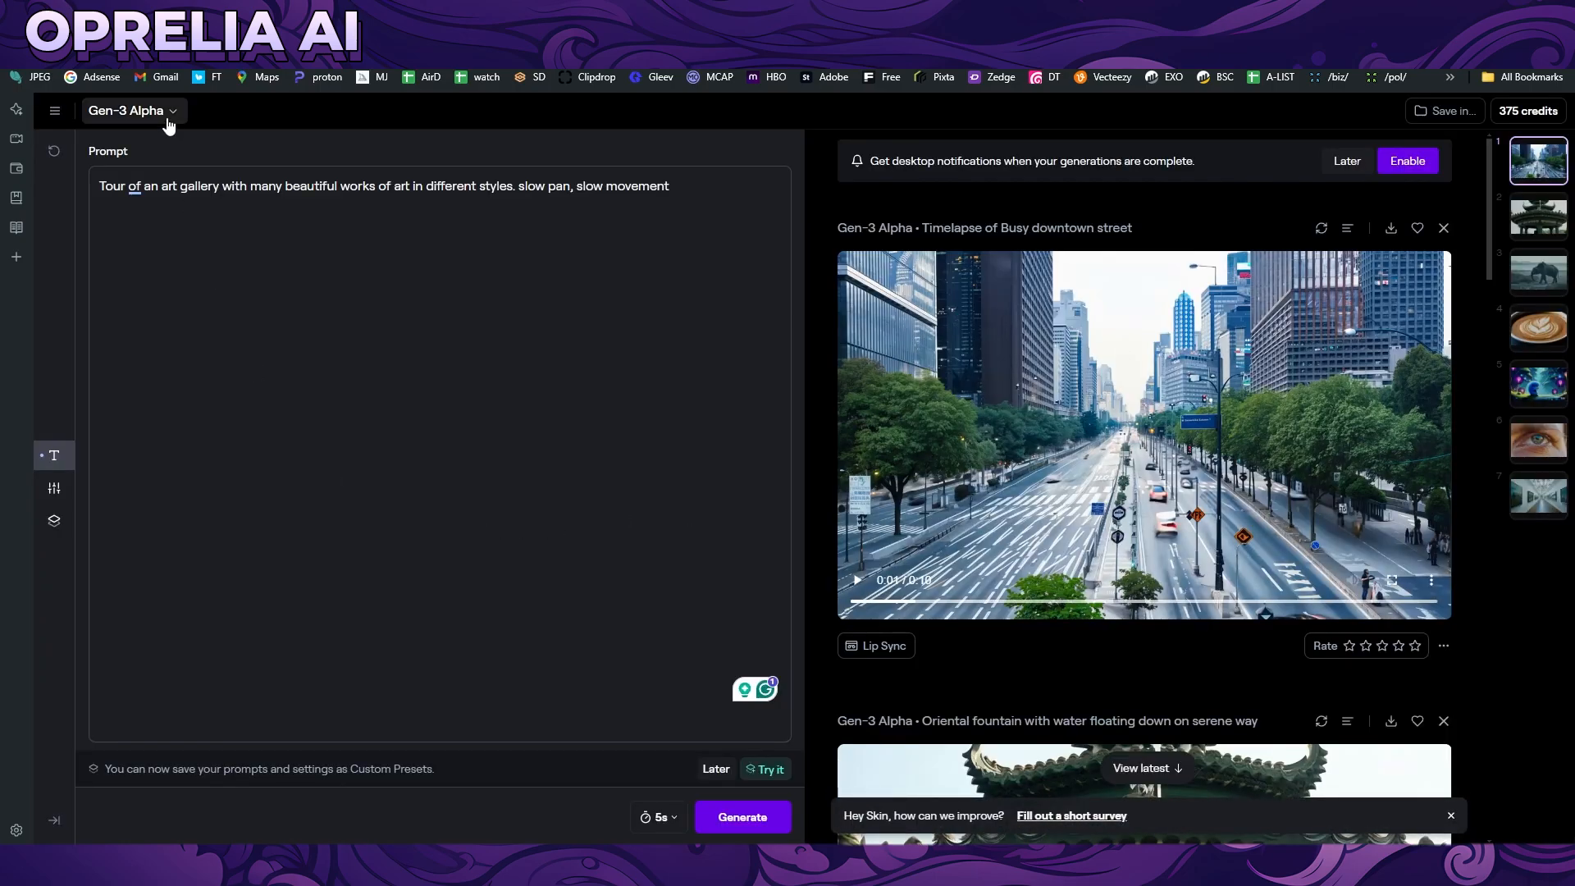
left_click(127, 110)
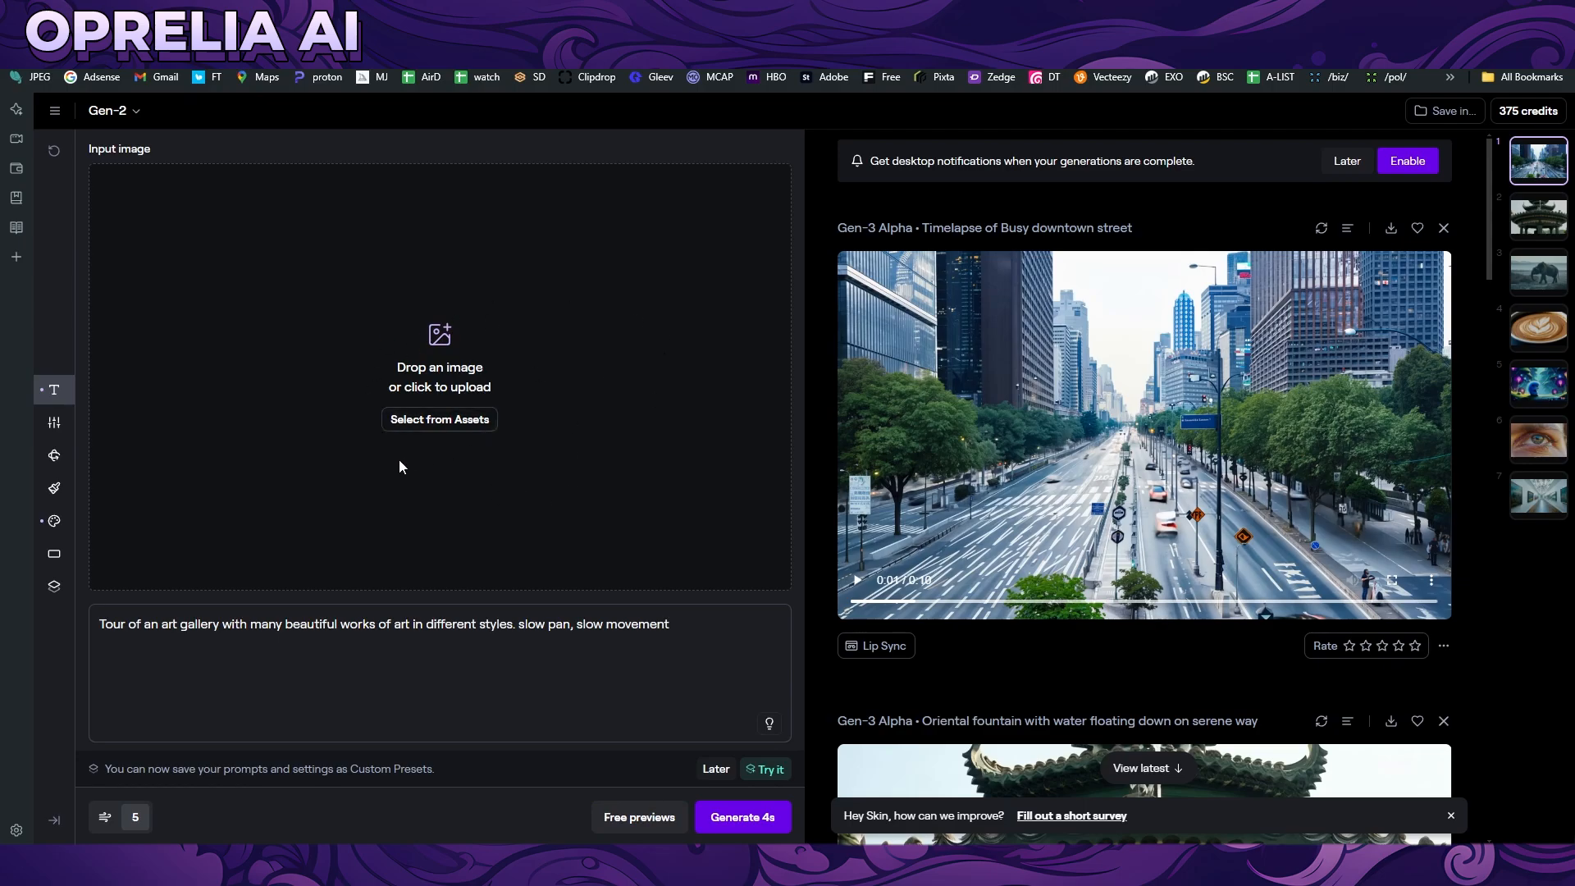
mouse_move(152, 187)
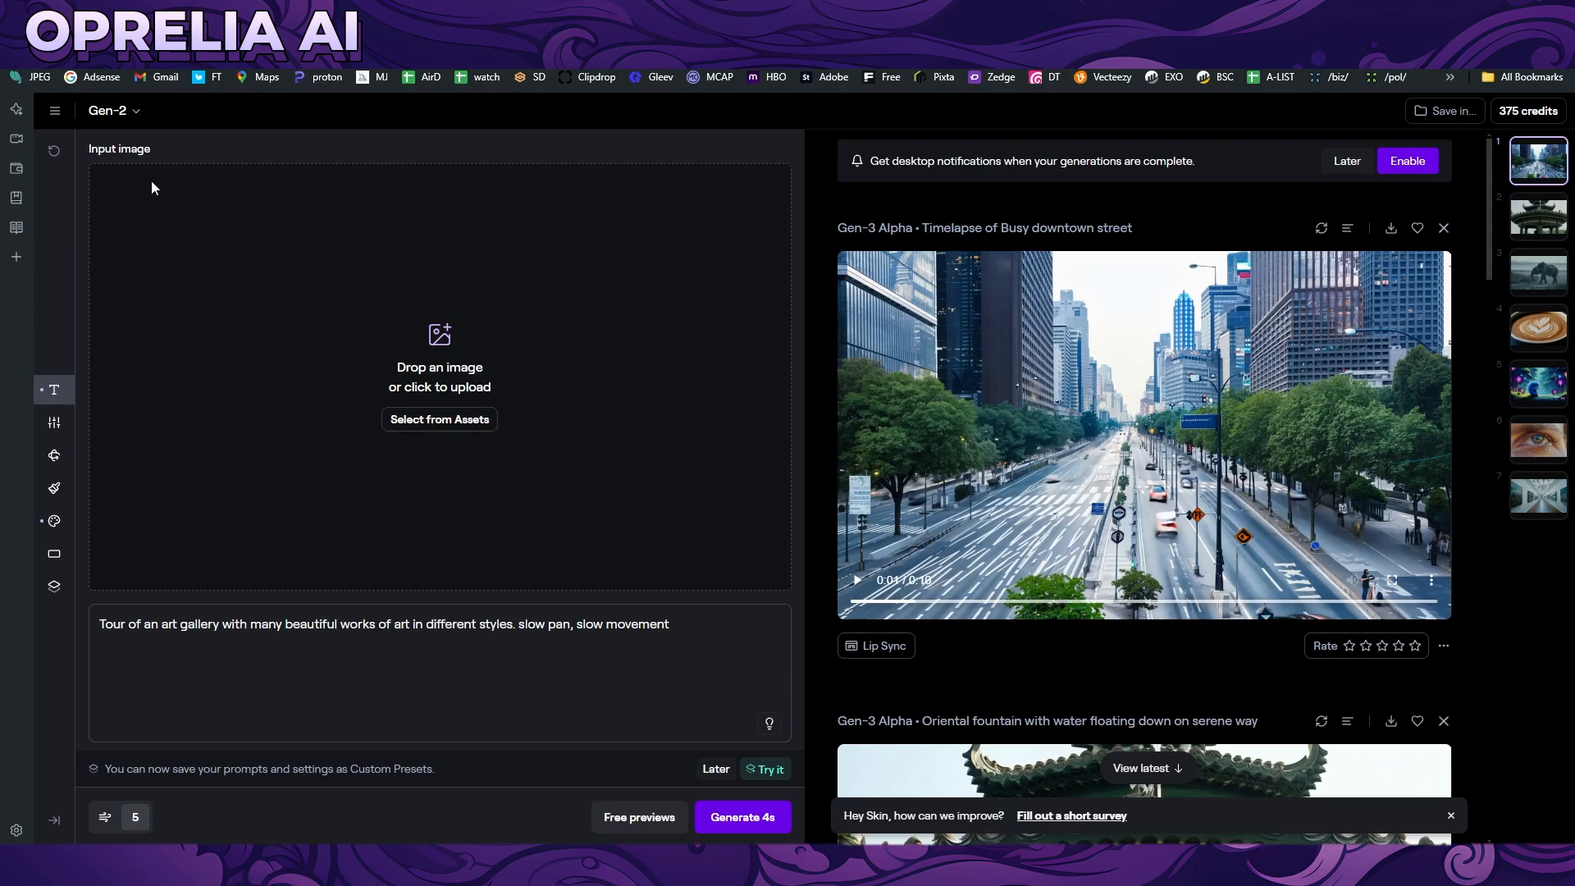
left_click(113, 110)
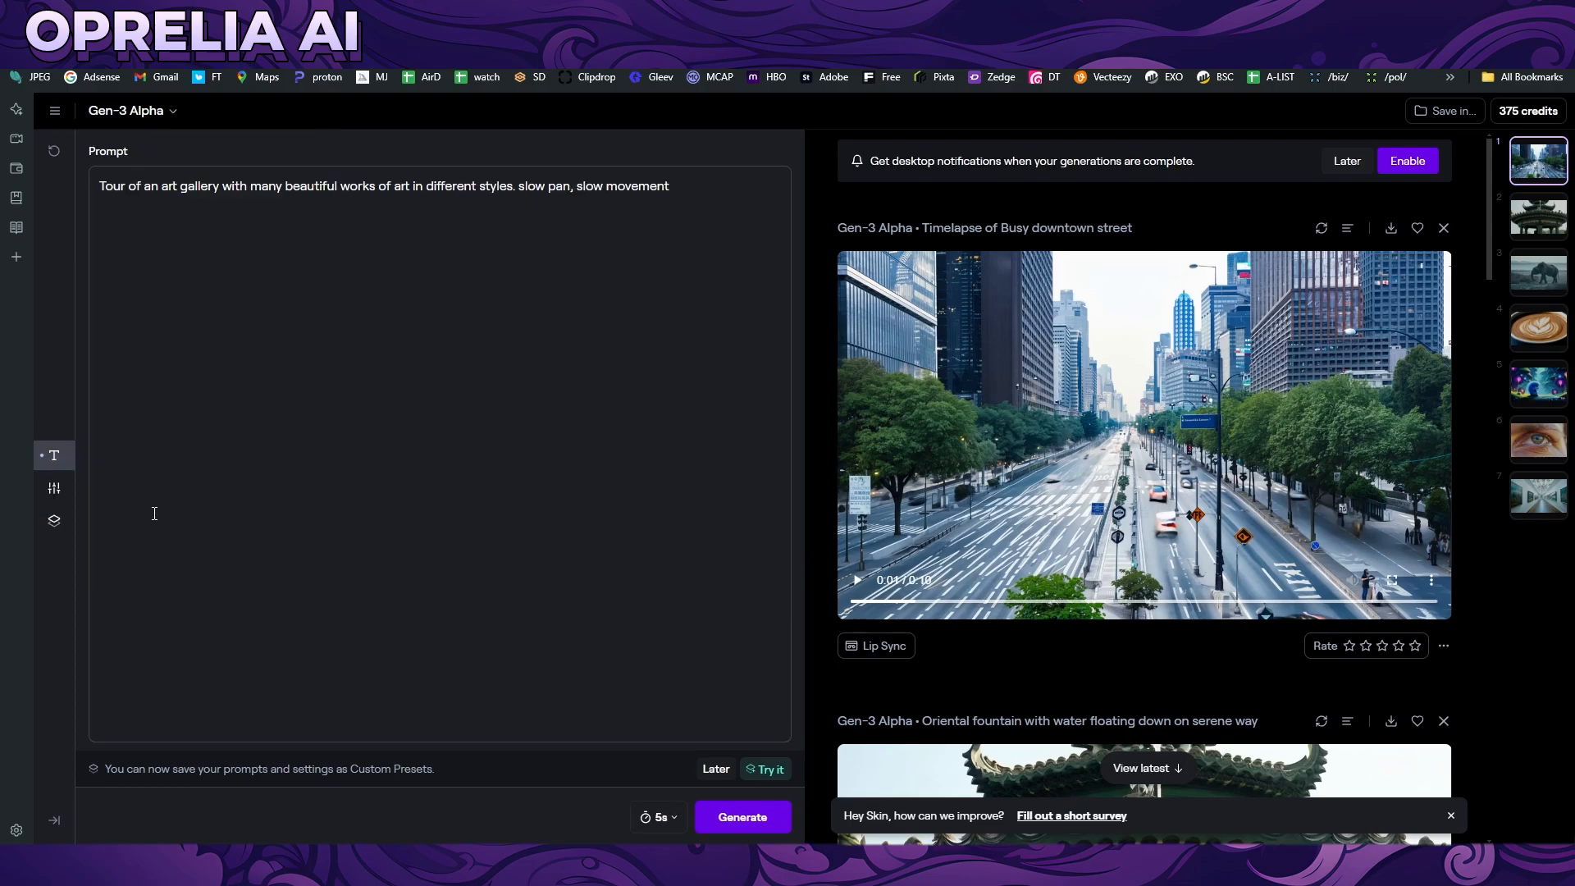
left_click(53, 489)
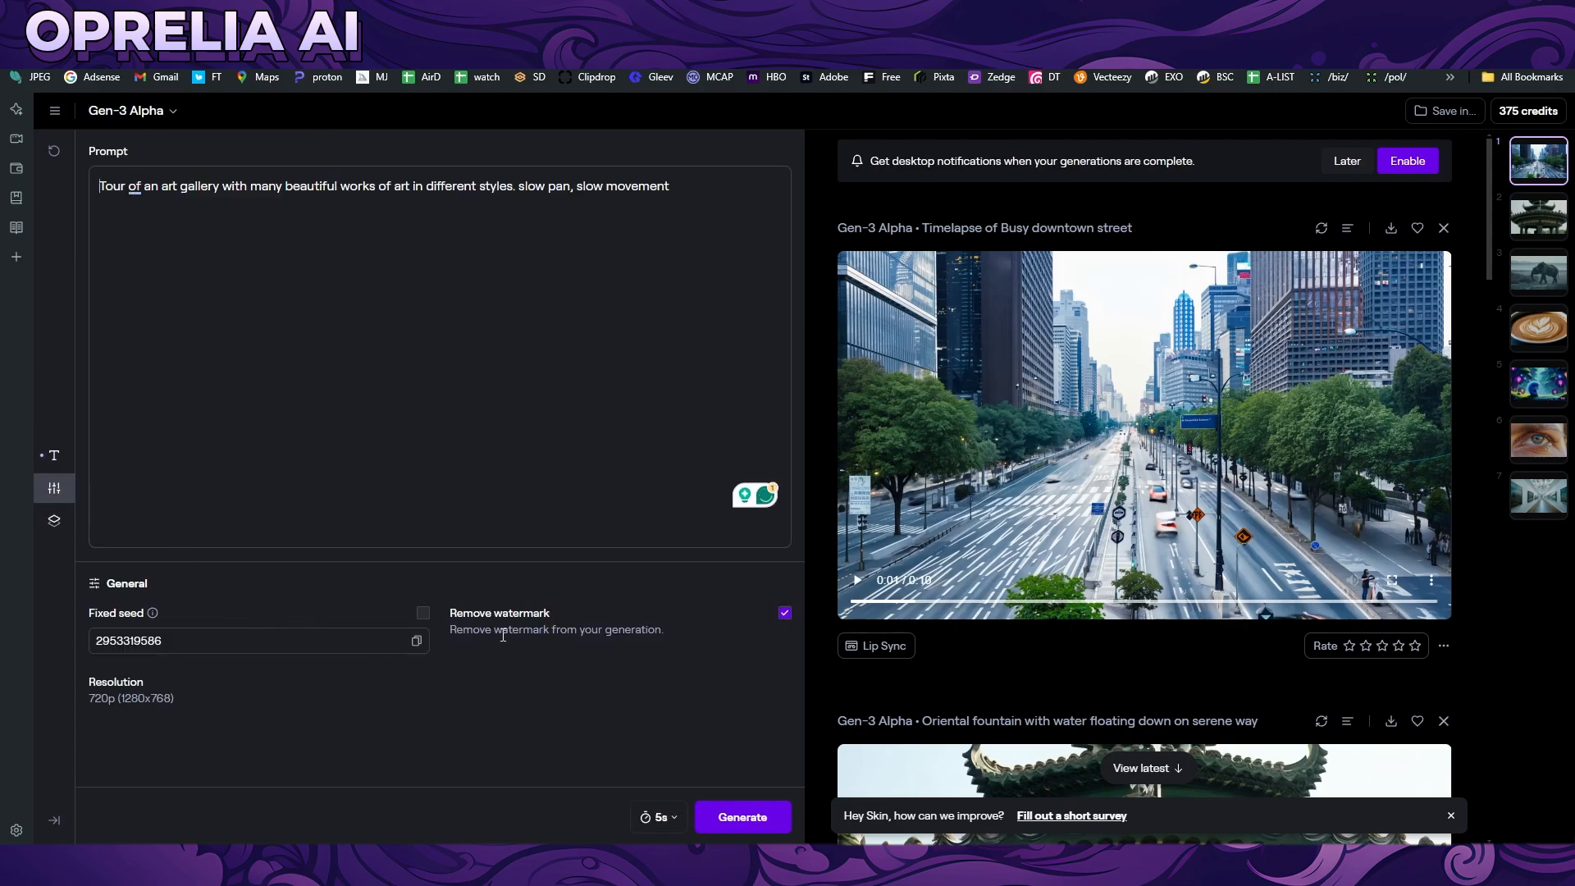
mouse_move(411, 708)
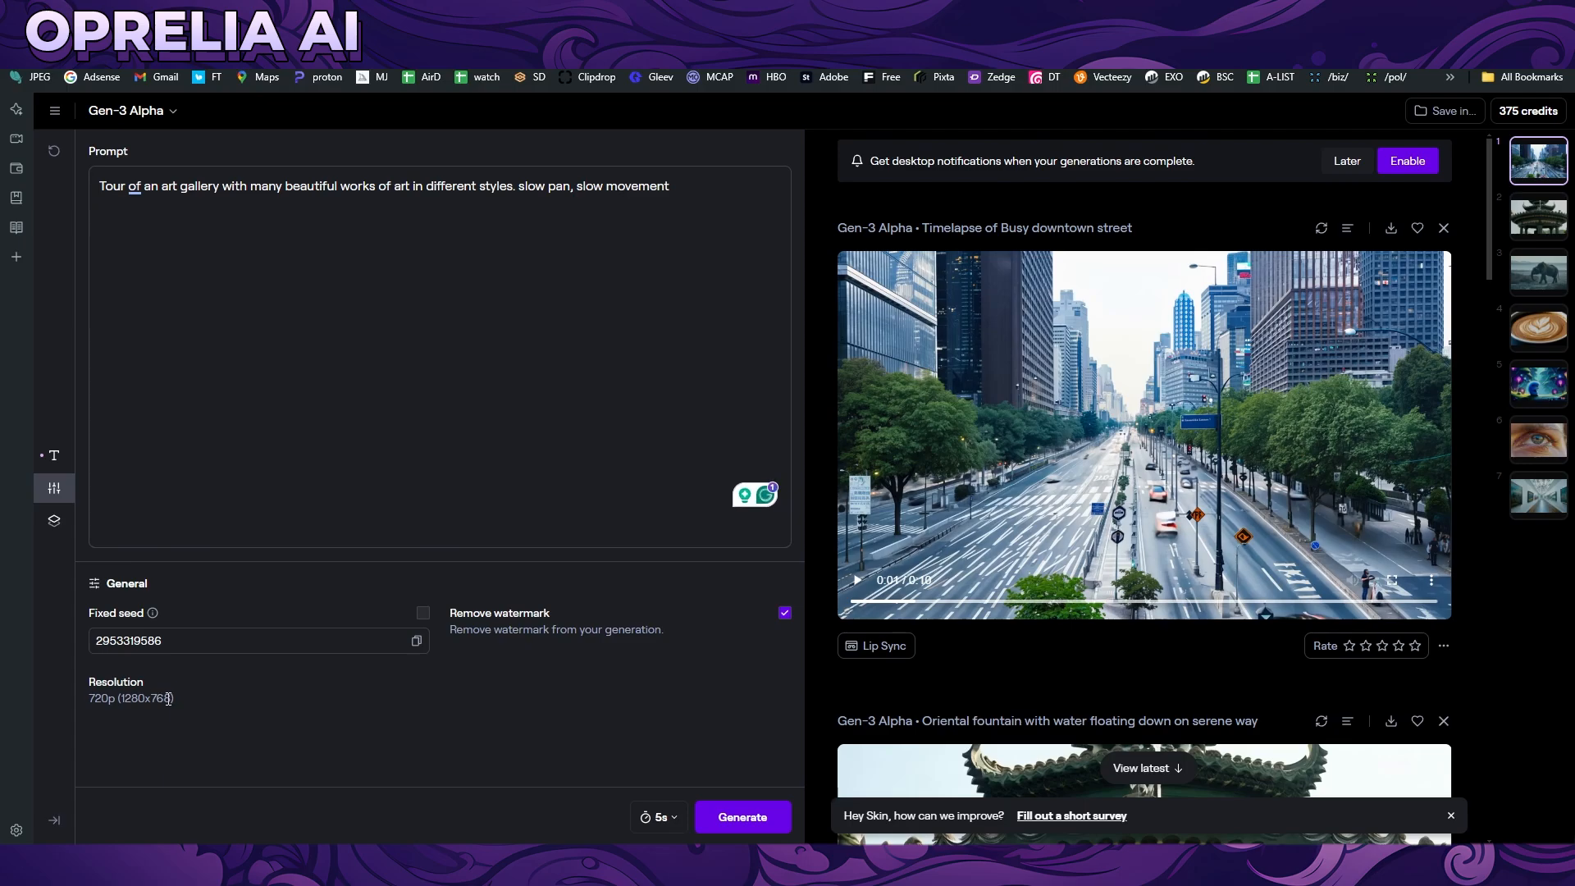
left_click(52, 520)
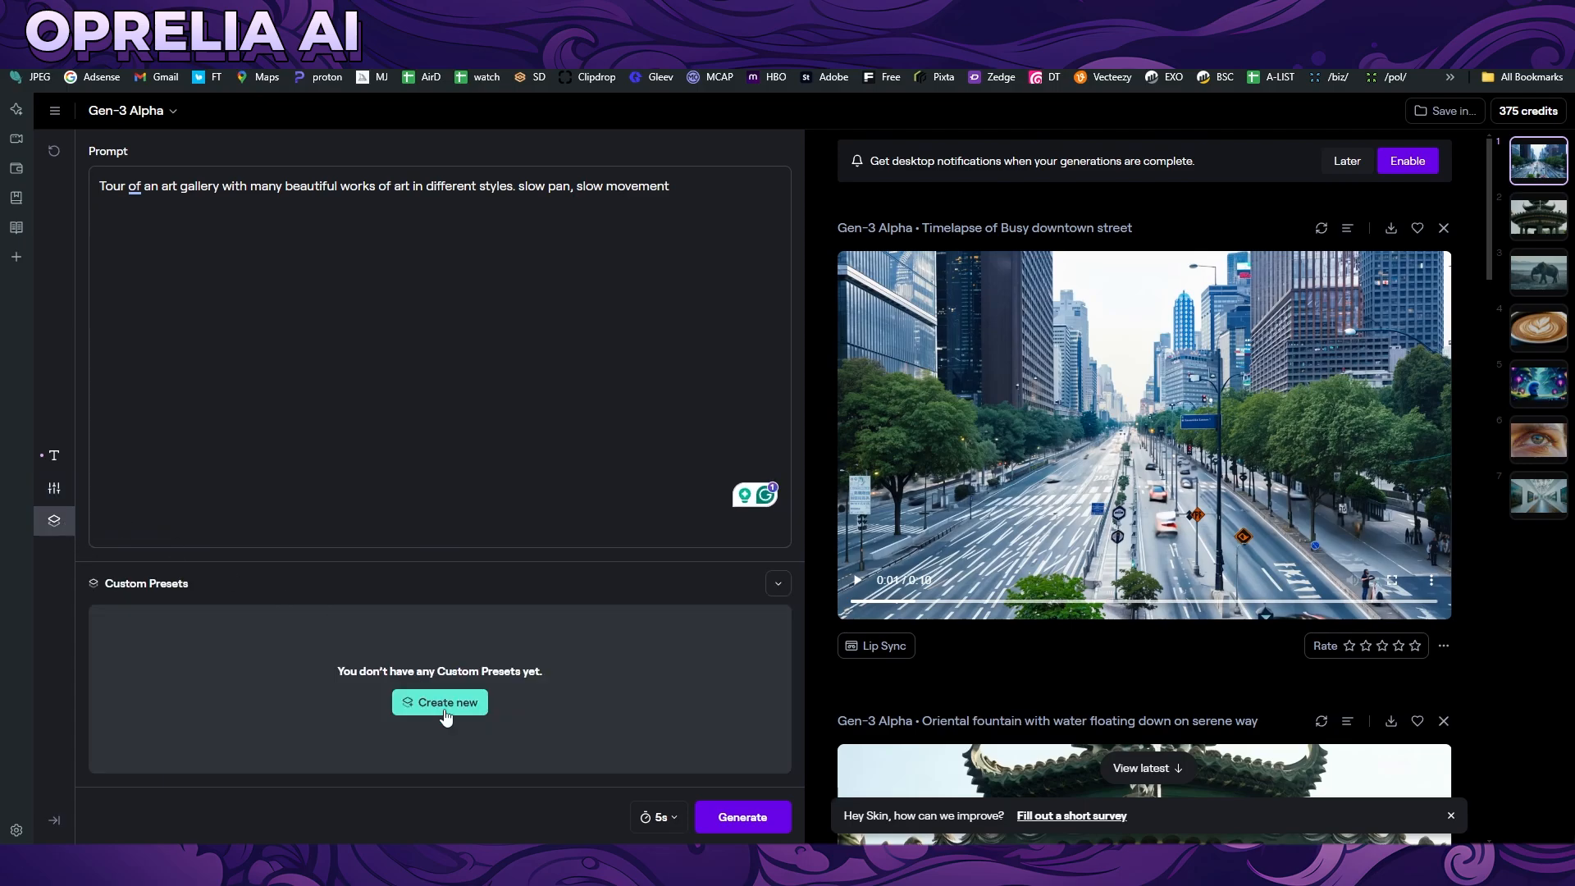
mouse_move(464, 691)
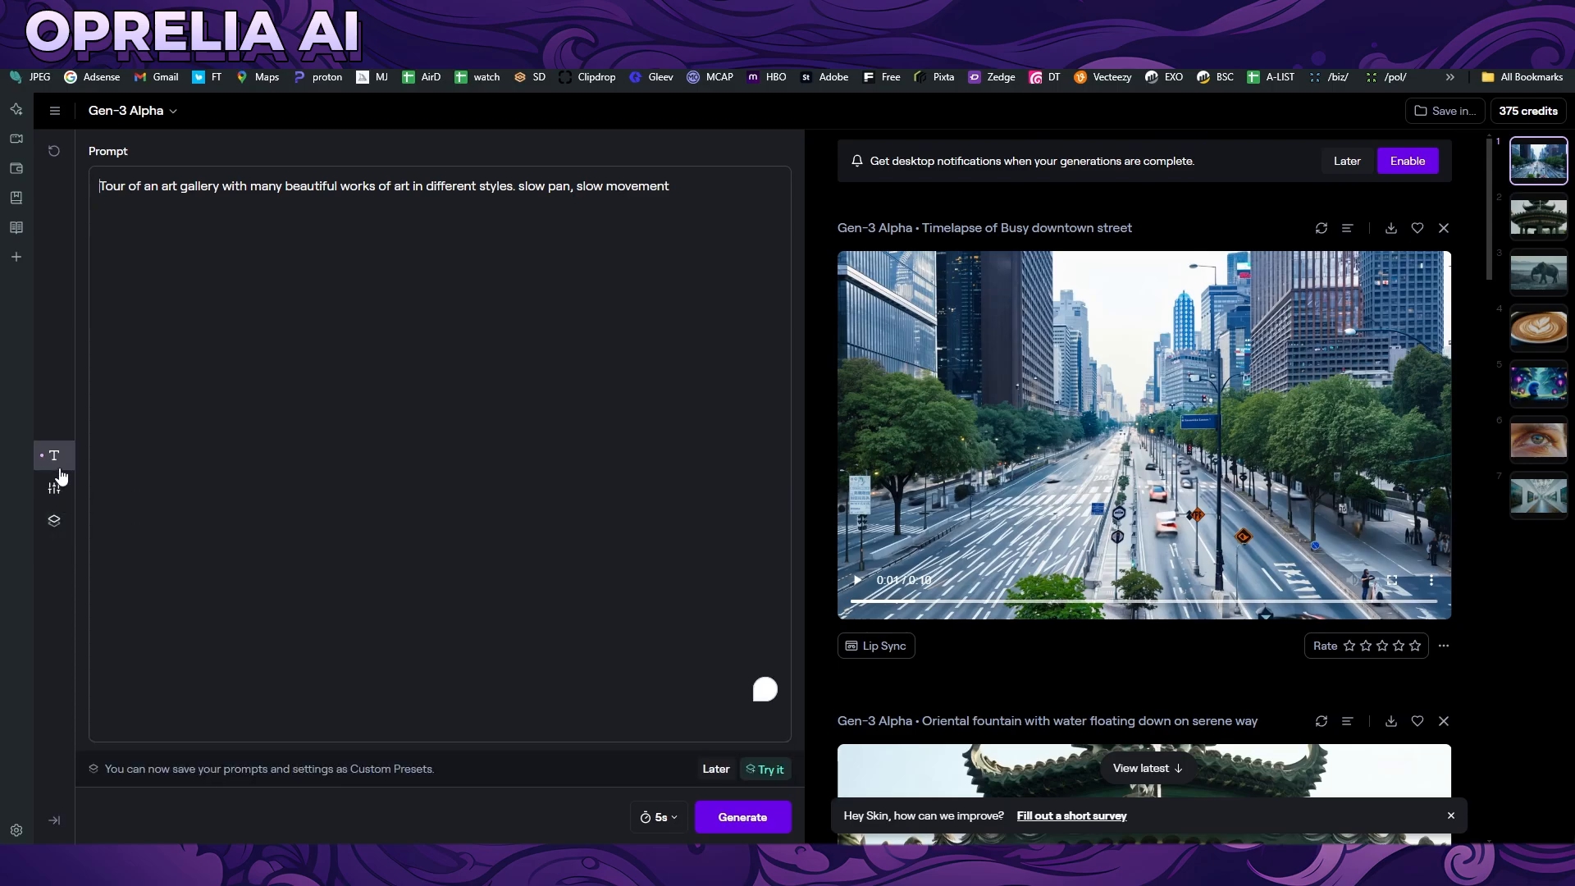
left_click(658, 817)
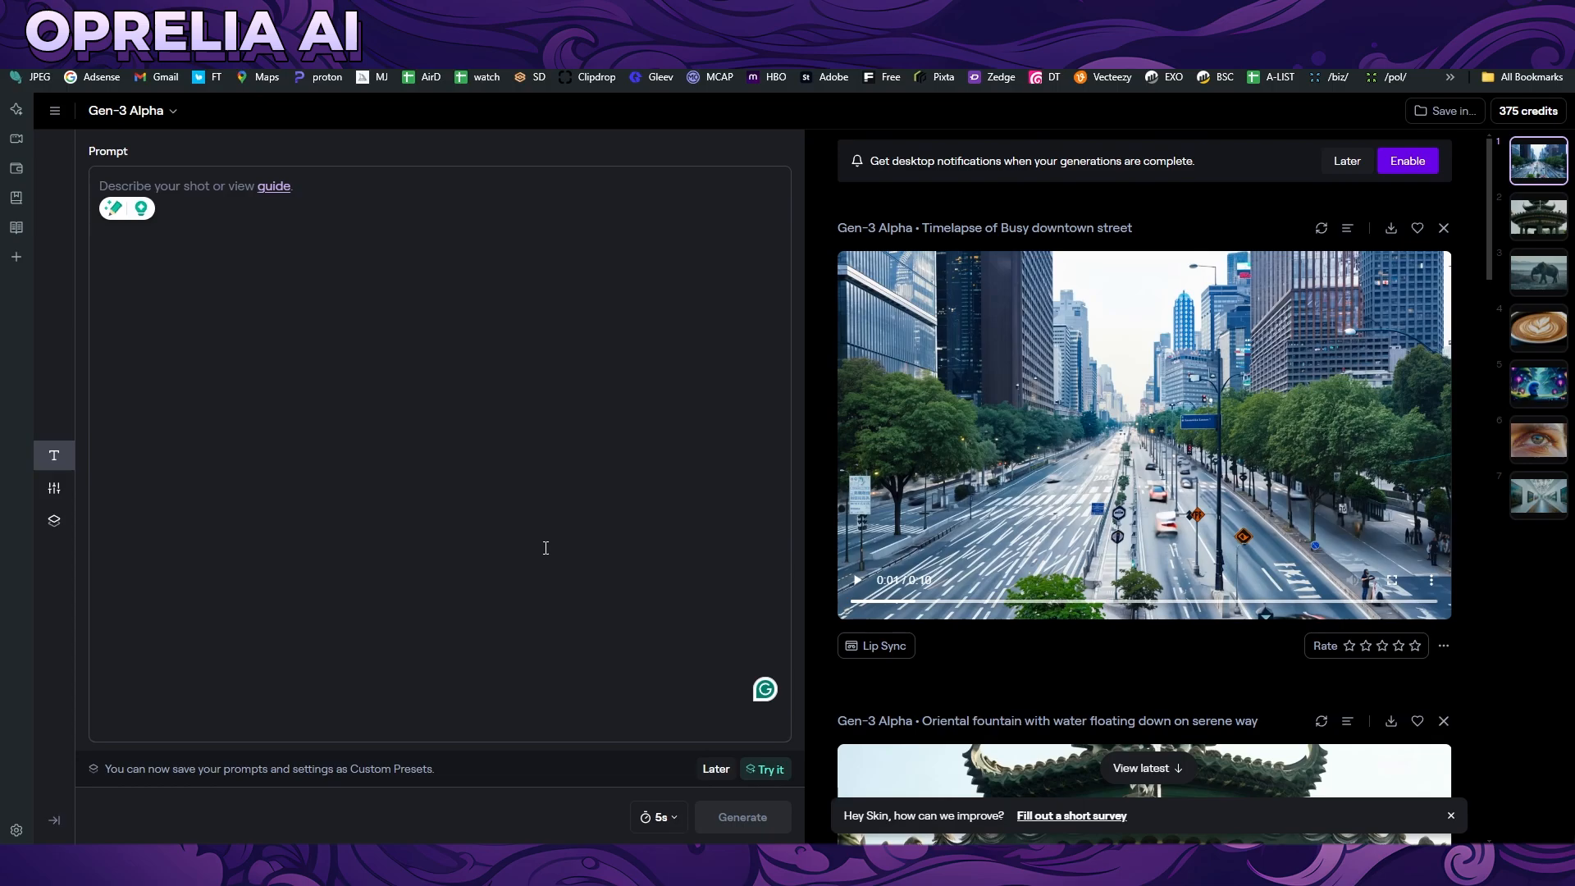
Enter the prompt 'Chinese Dragon breathing fire' and submit it for Gen-3 Alpha generation
type("Chinese Dragon breathing f")
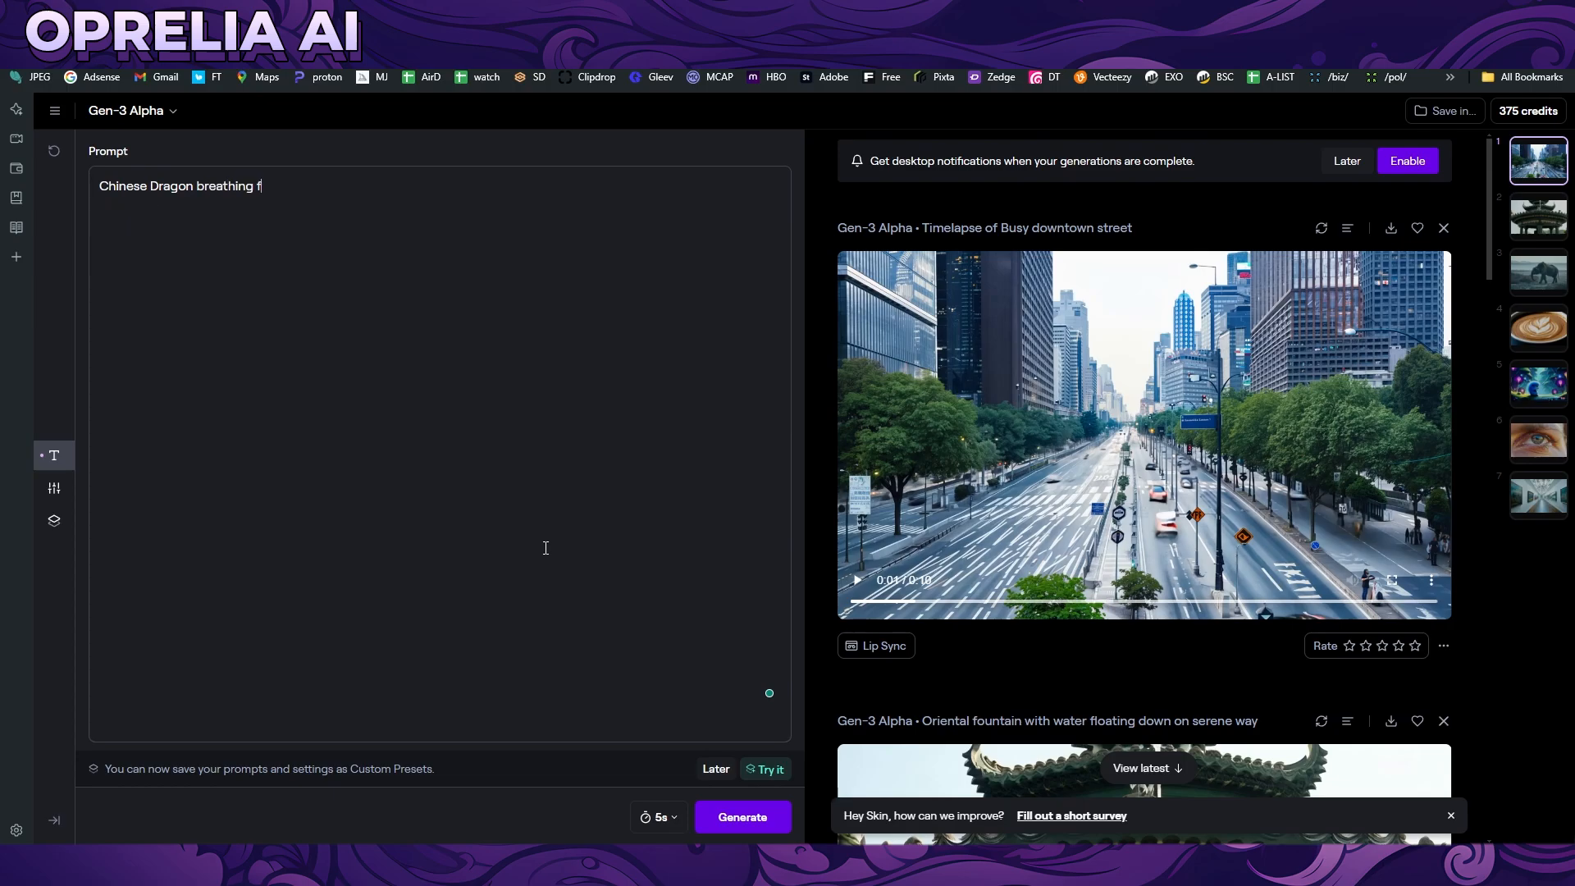
type("ire")
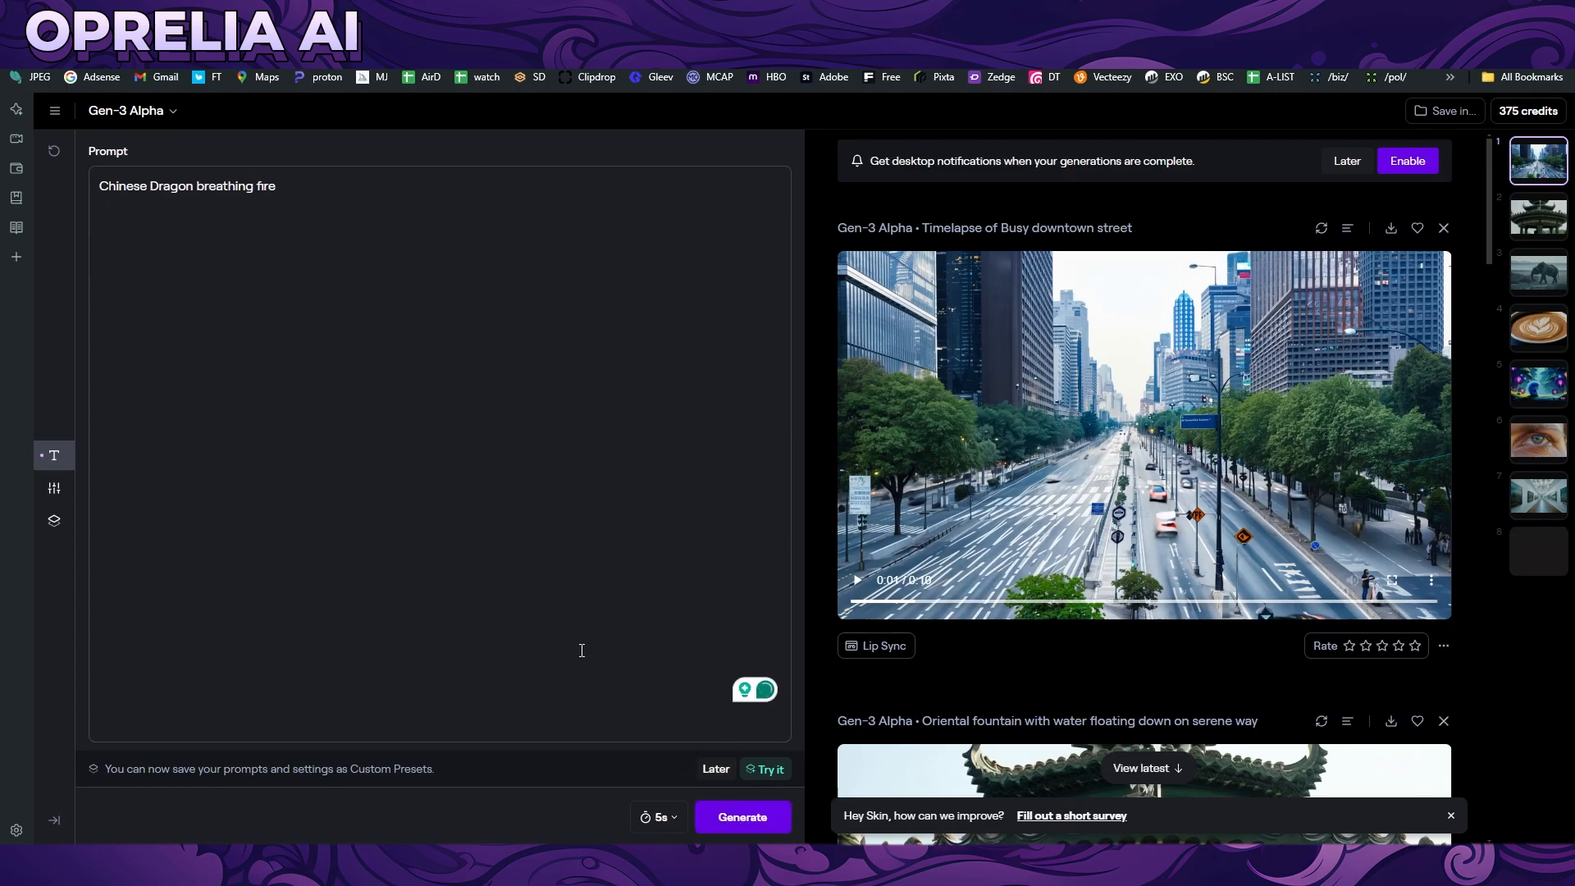
scroll("down", 3)
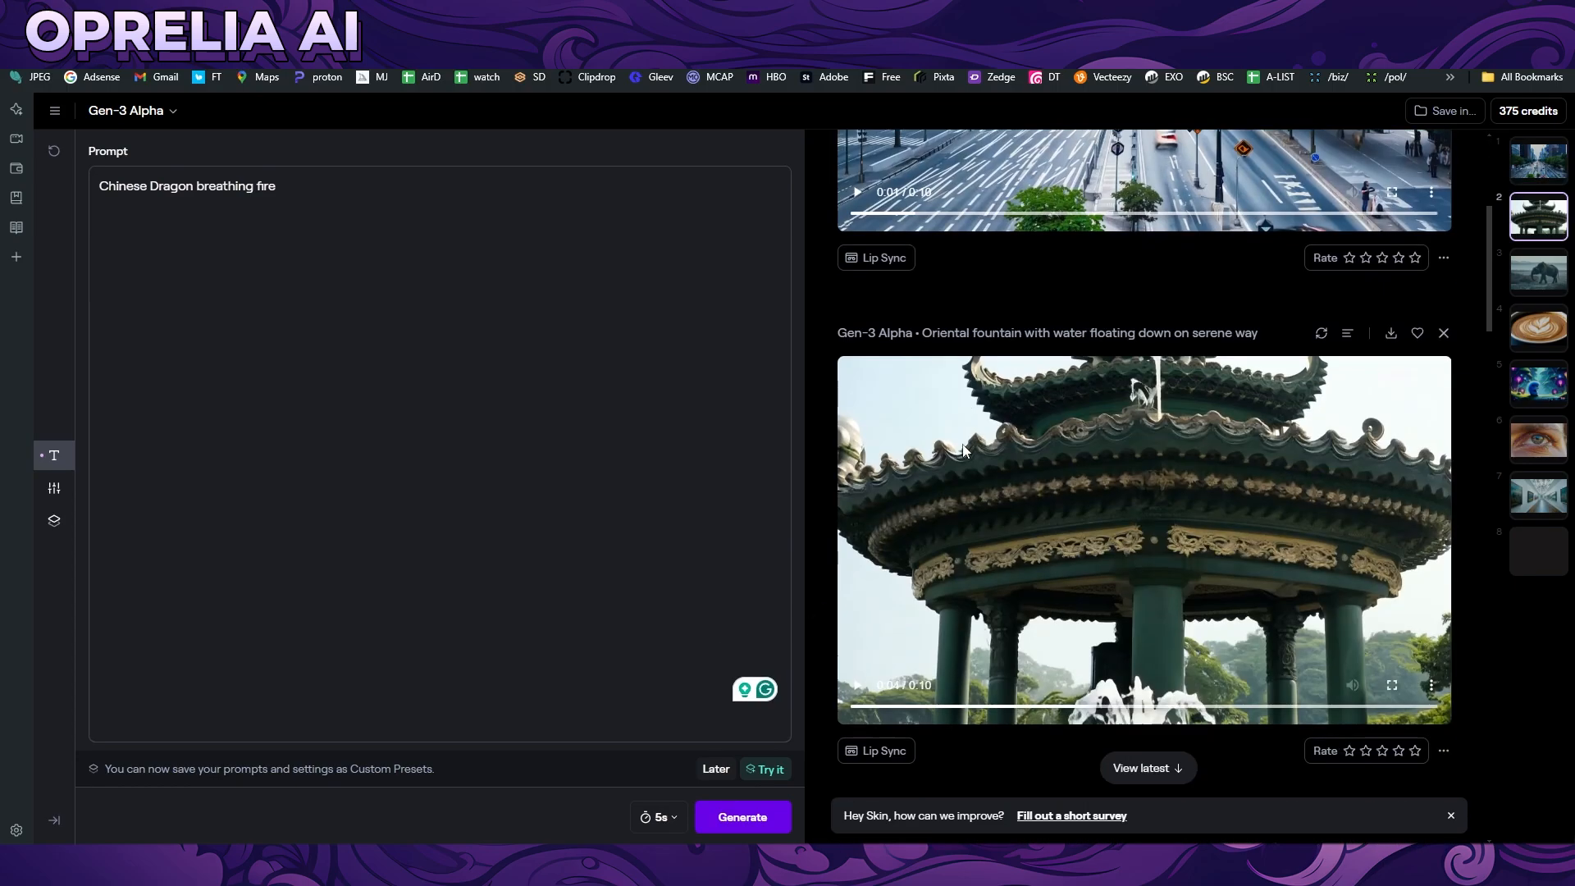
scroll("down", 3)
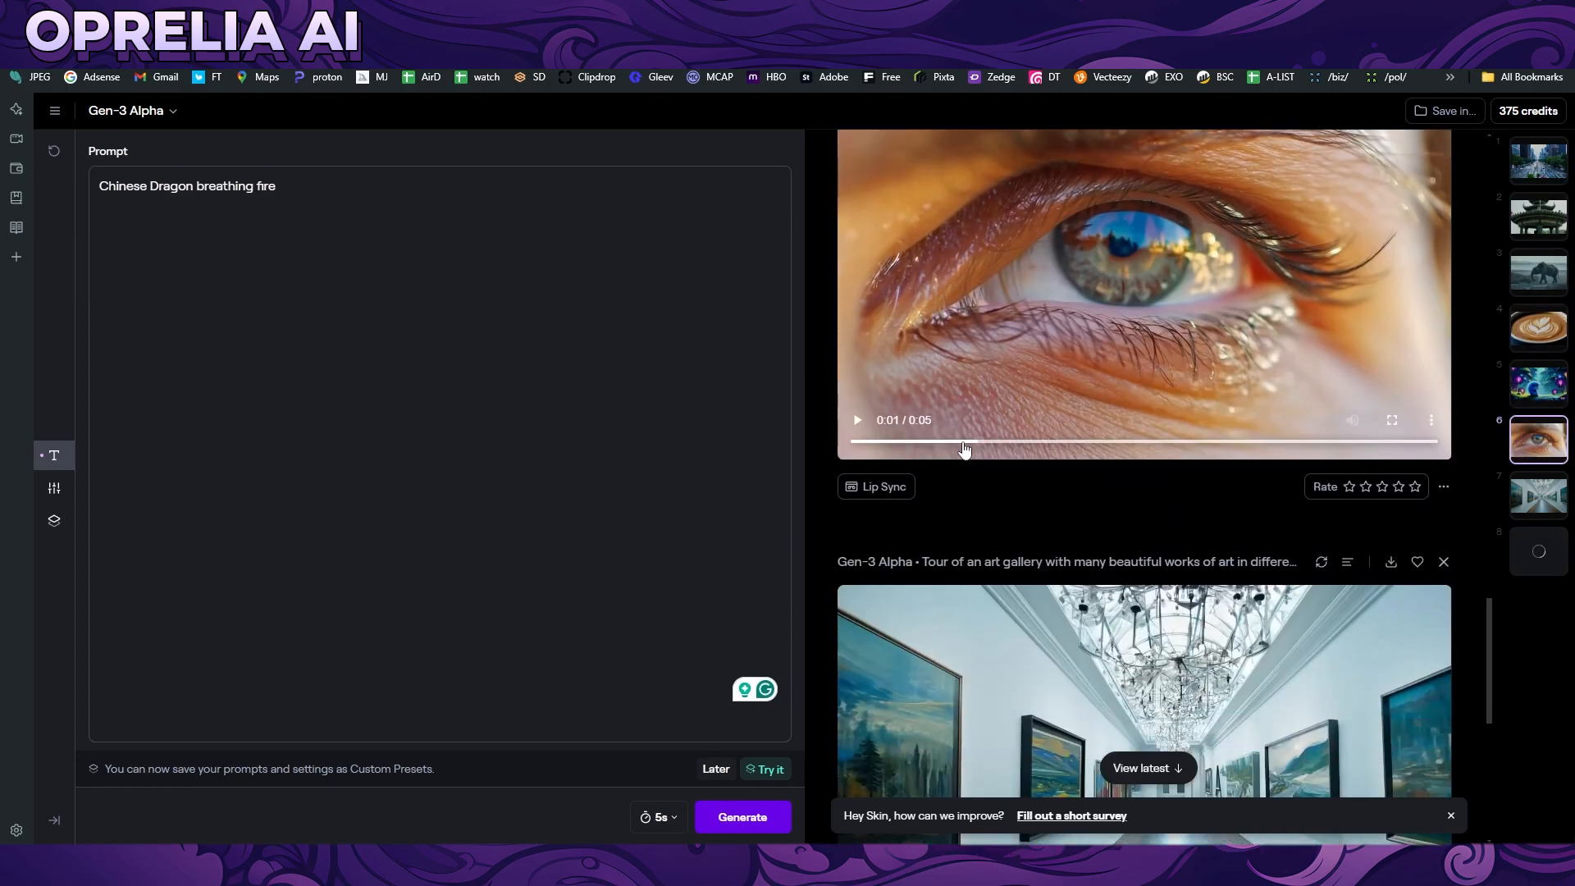
left_click(742, 817)
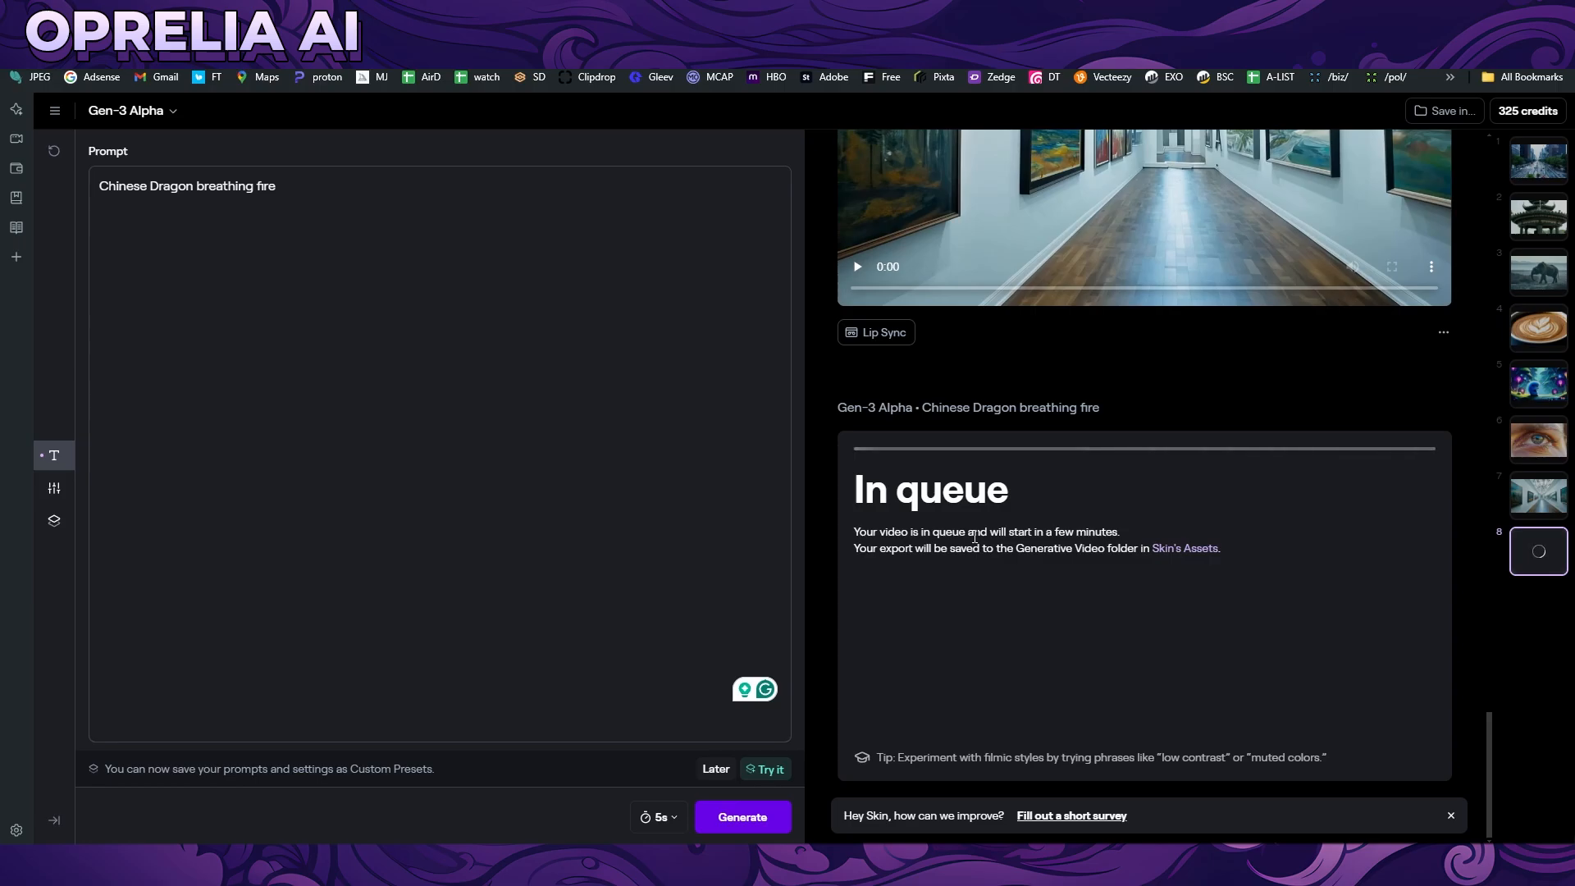
mouse_move(1083, 428)
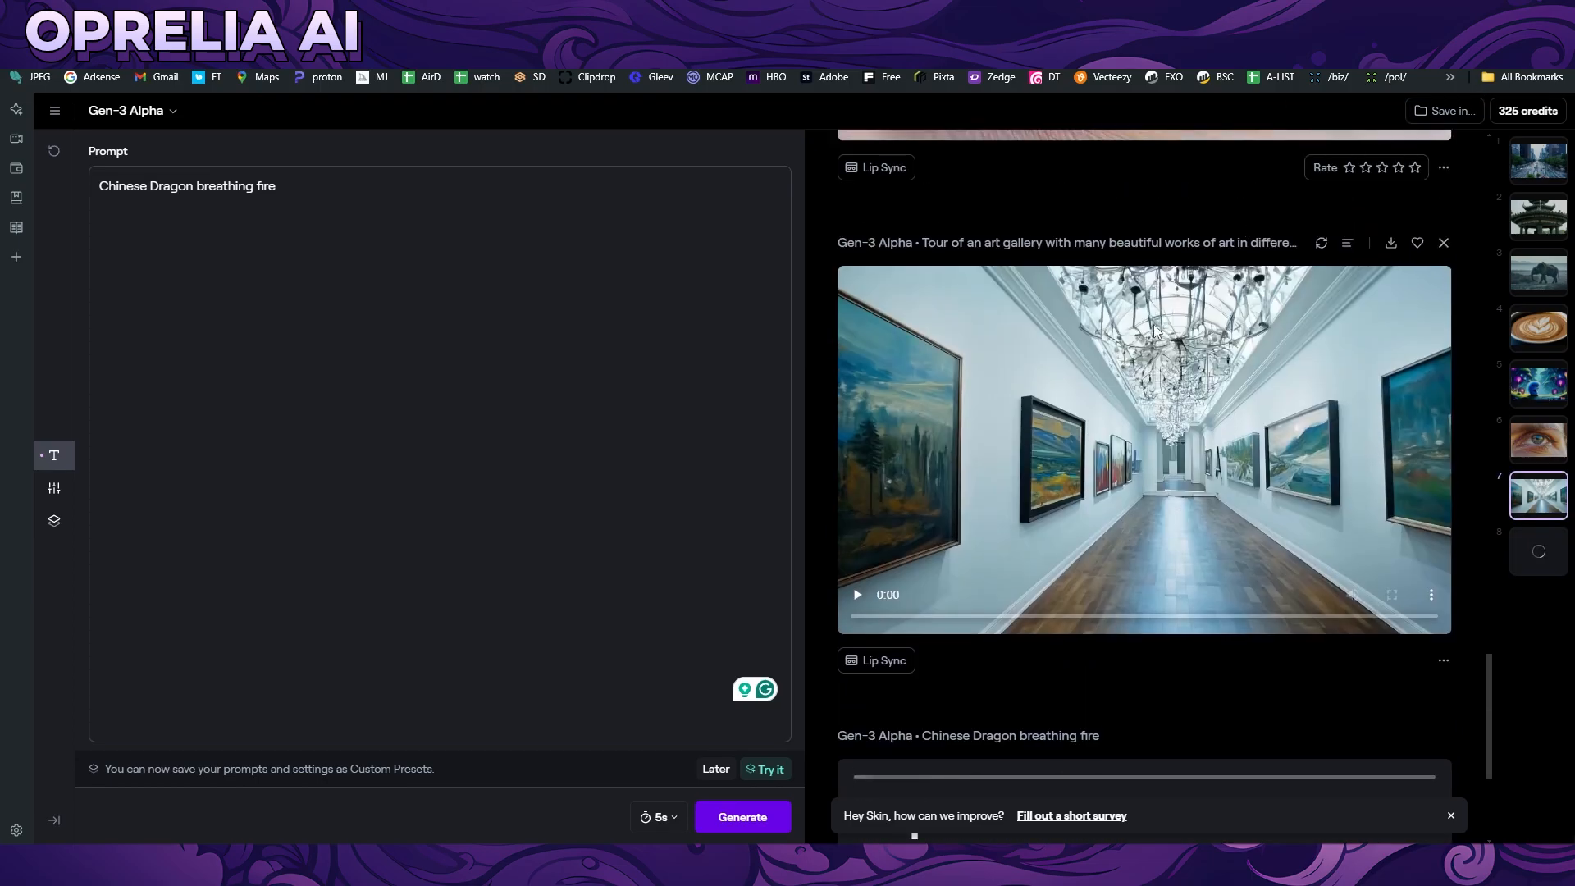
mouse_move(1092, 601)
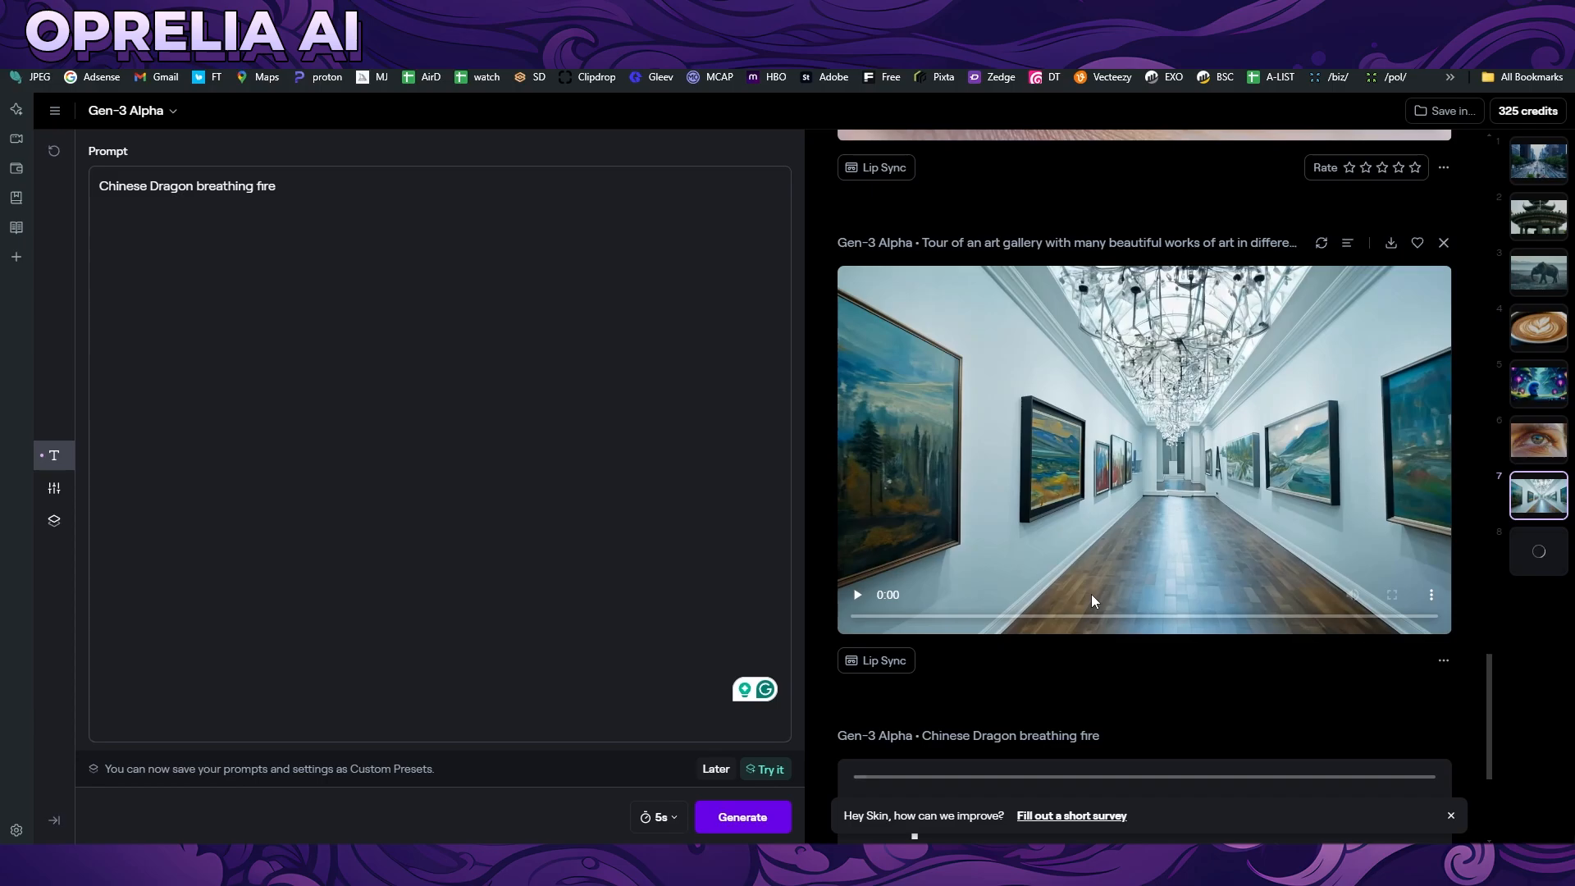
Play the art gallery clip and scroll the feed while the Chinese Dragon clip finishes generating
left_click(857, 594)
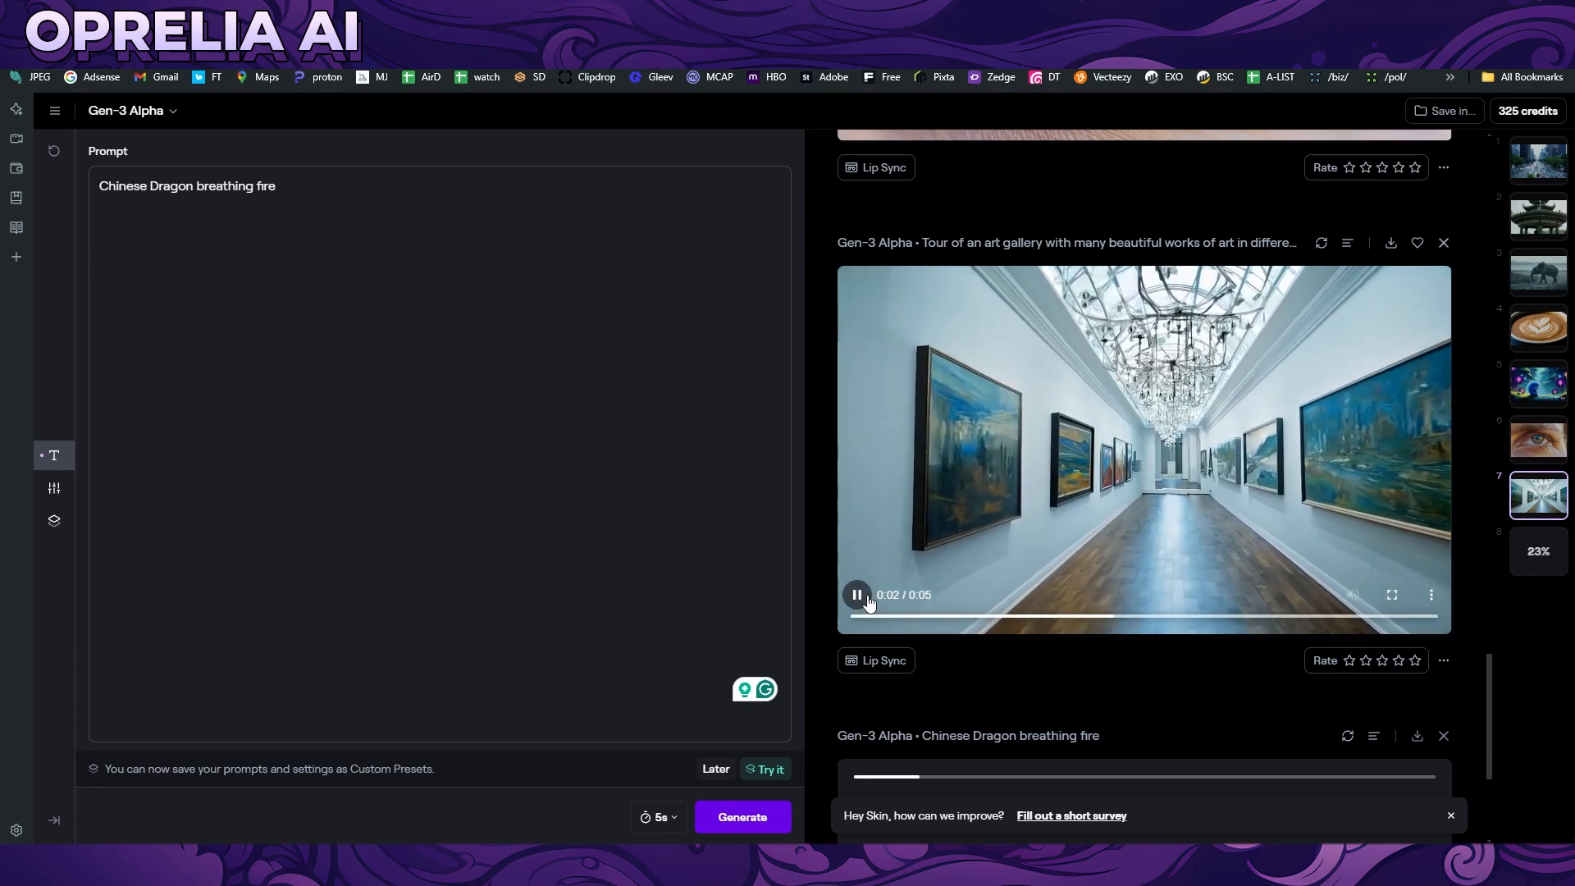
scroll("down", 3)
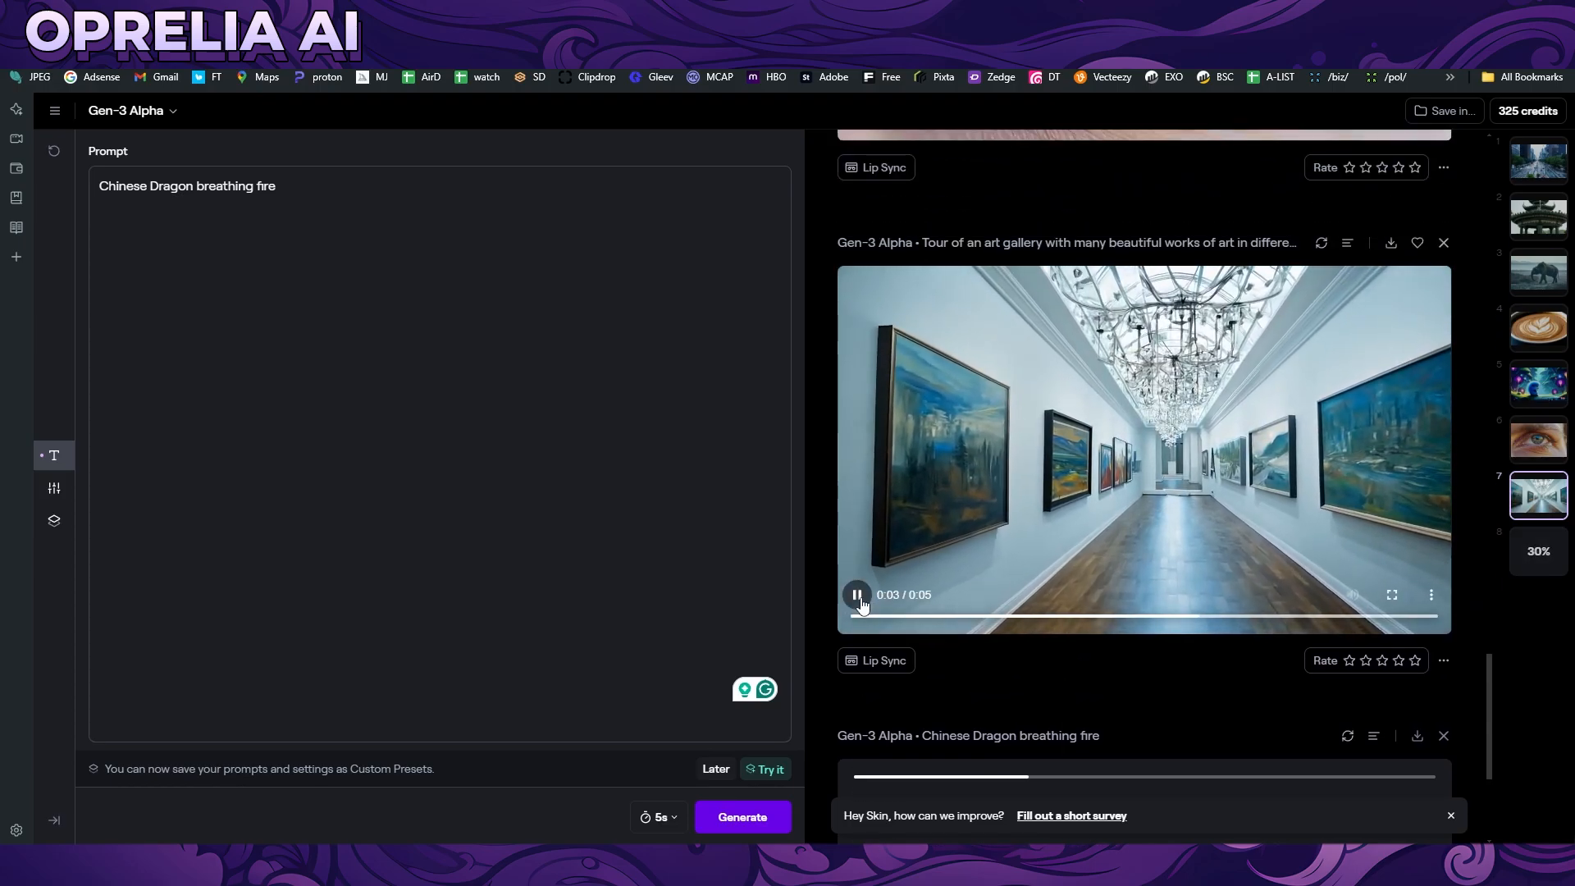
scroll("up", 3)
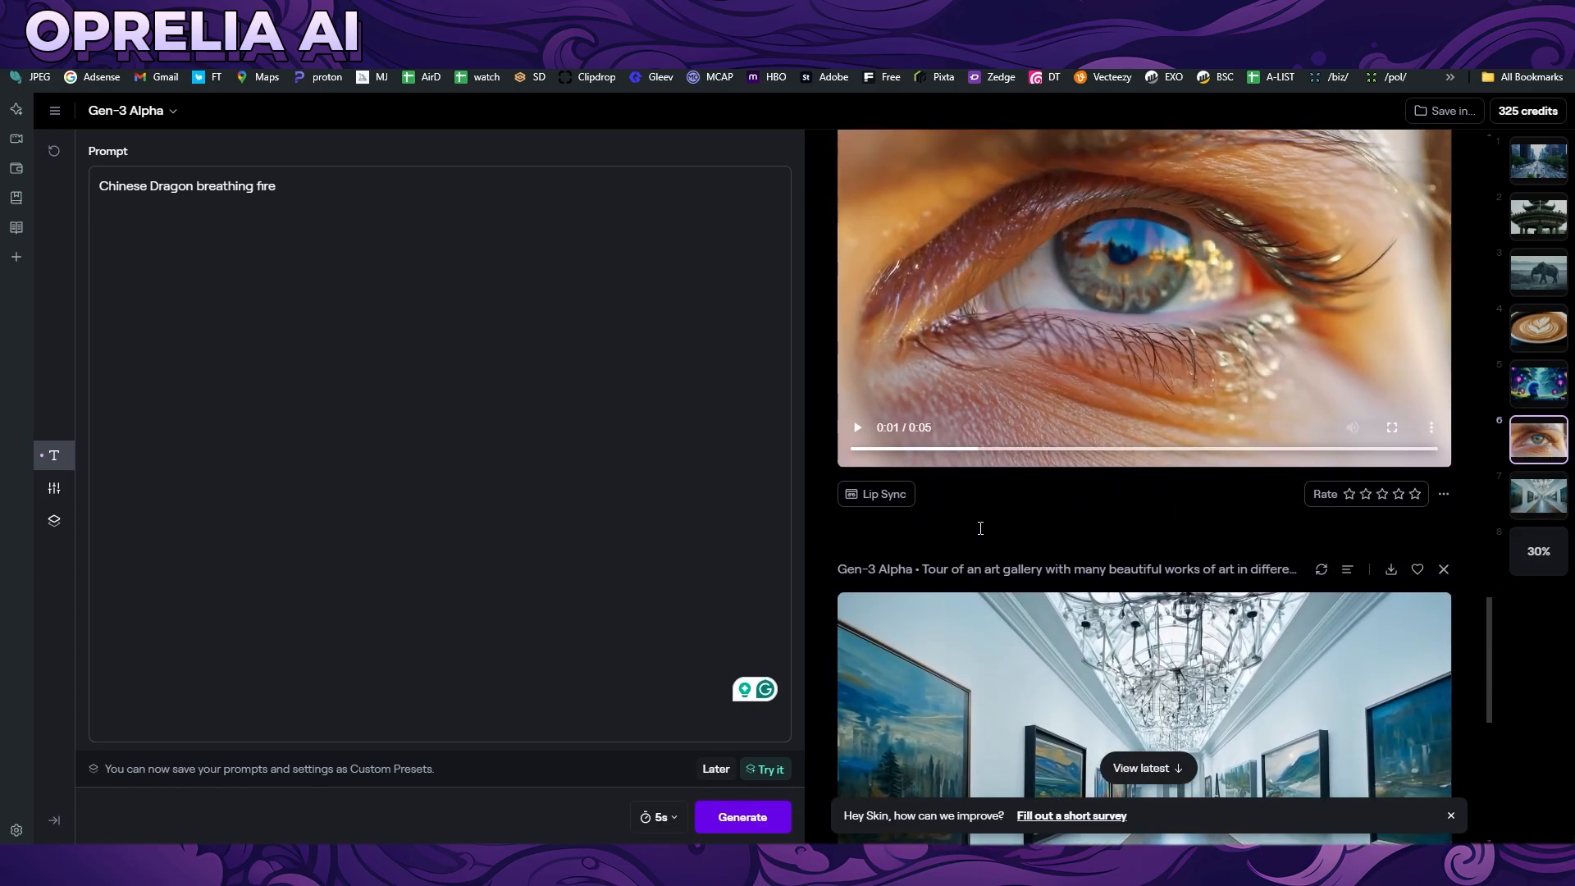
scroll("down", 3)
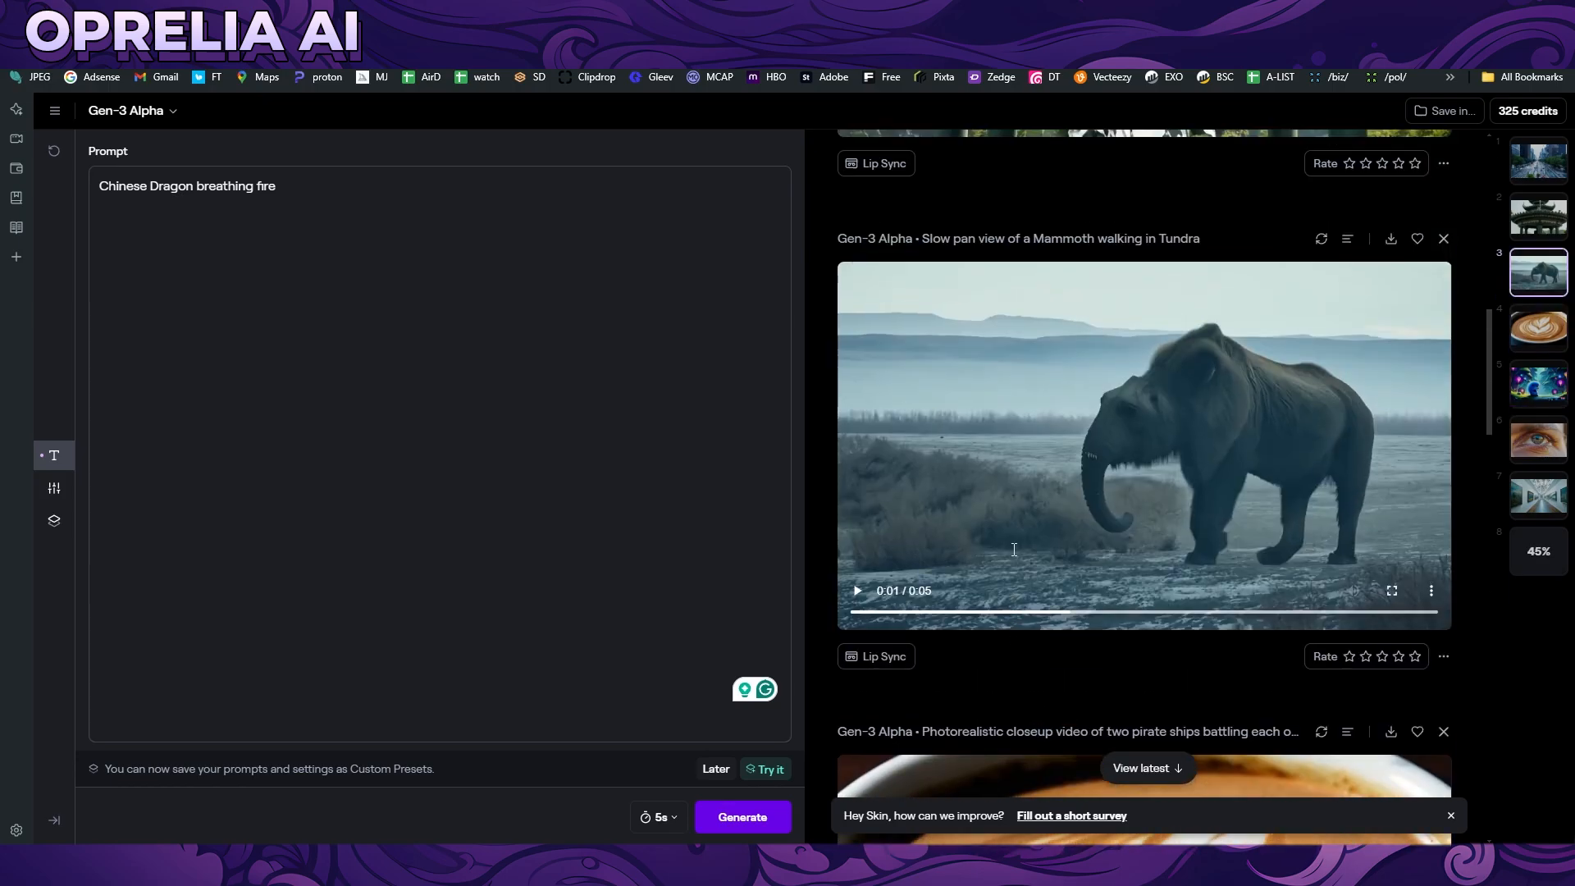
scroll("up", 3)
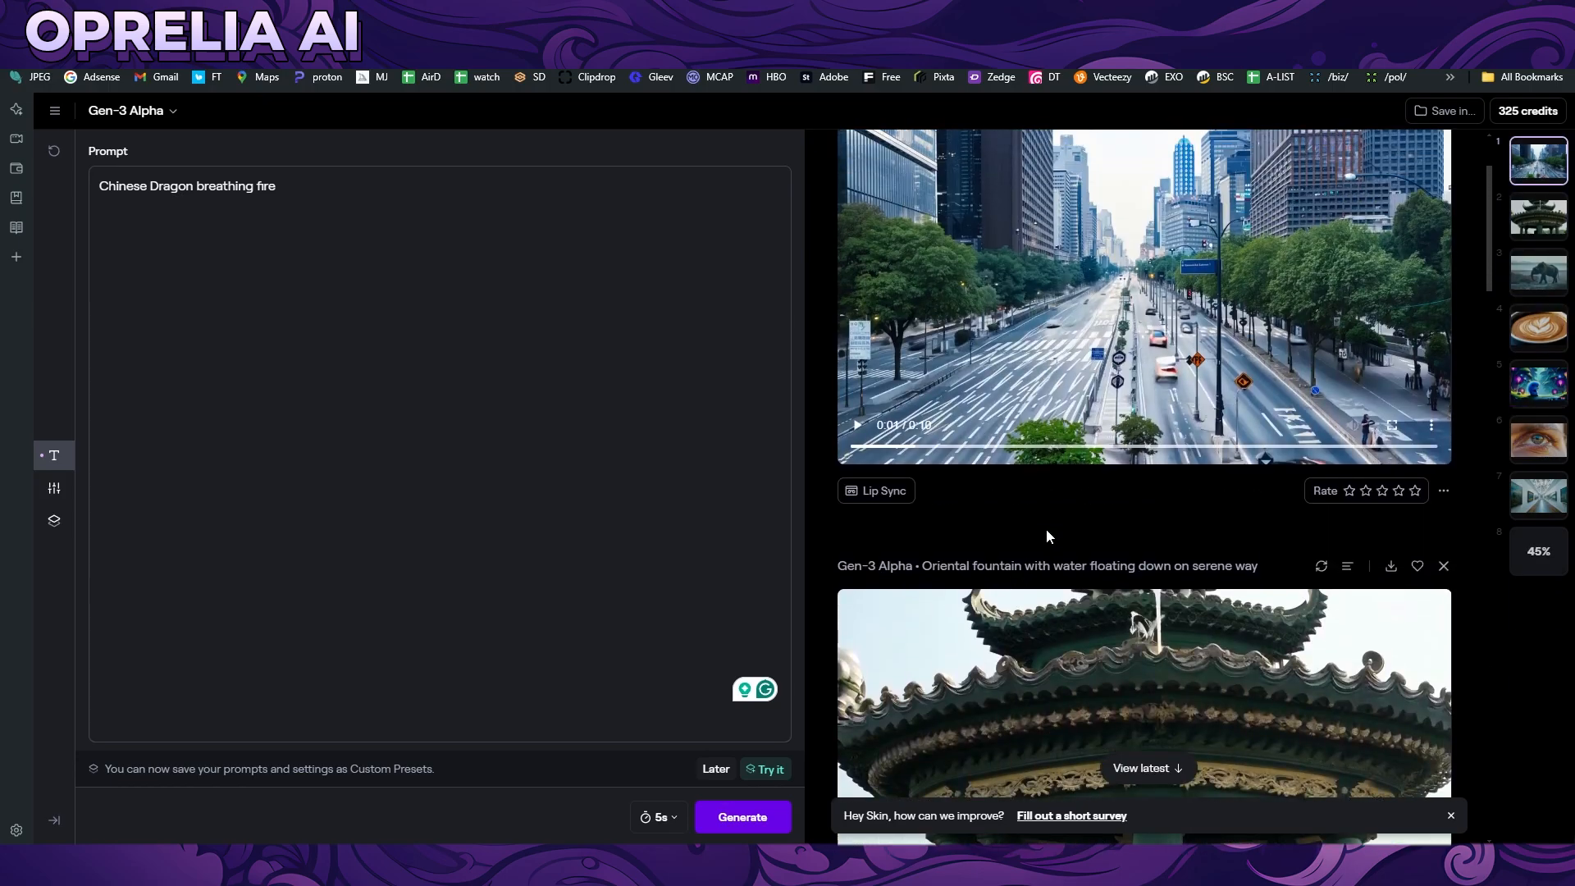
scroll("up", 3)
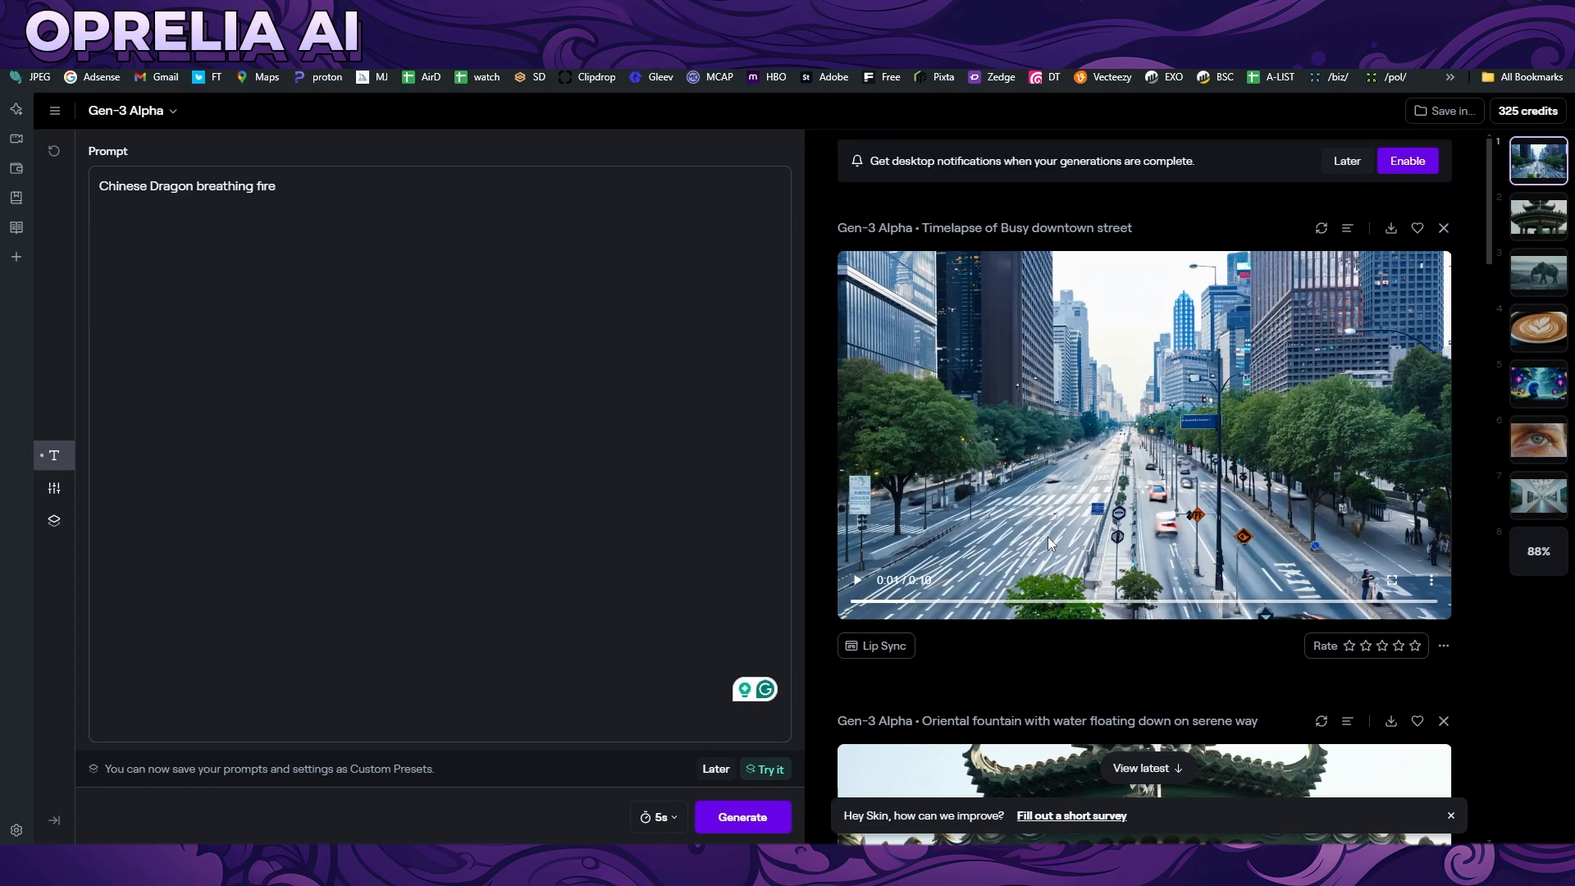
scroll("down", 3)
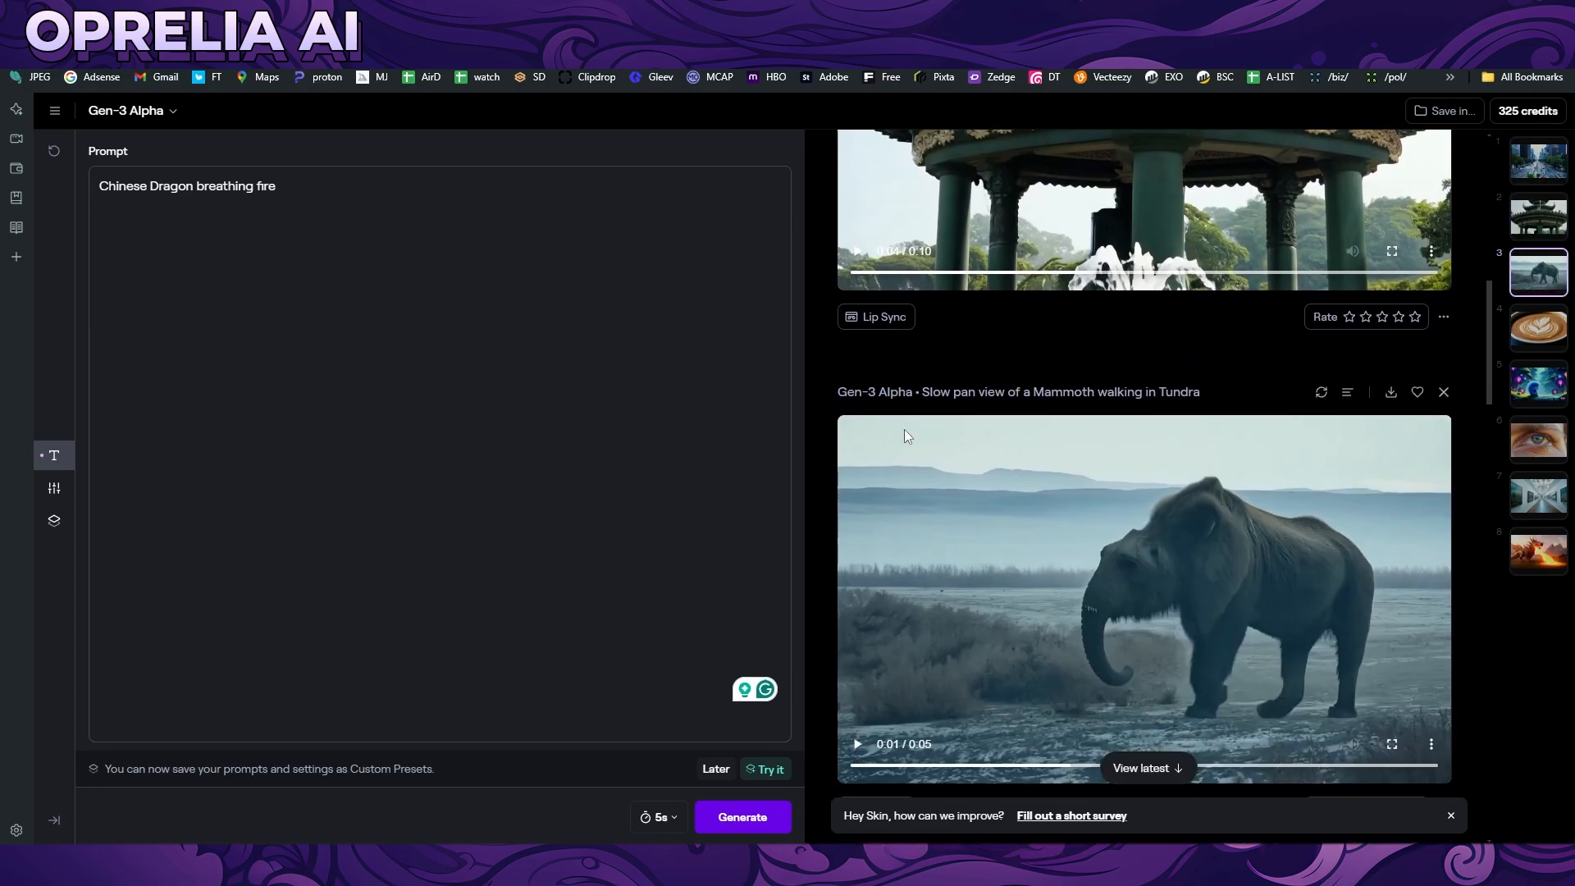
scroll("down", 3)
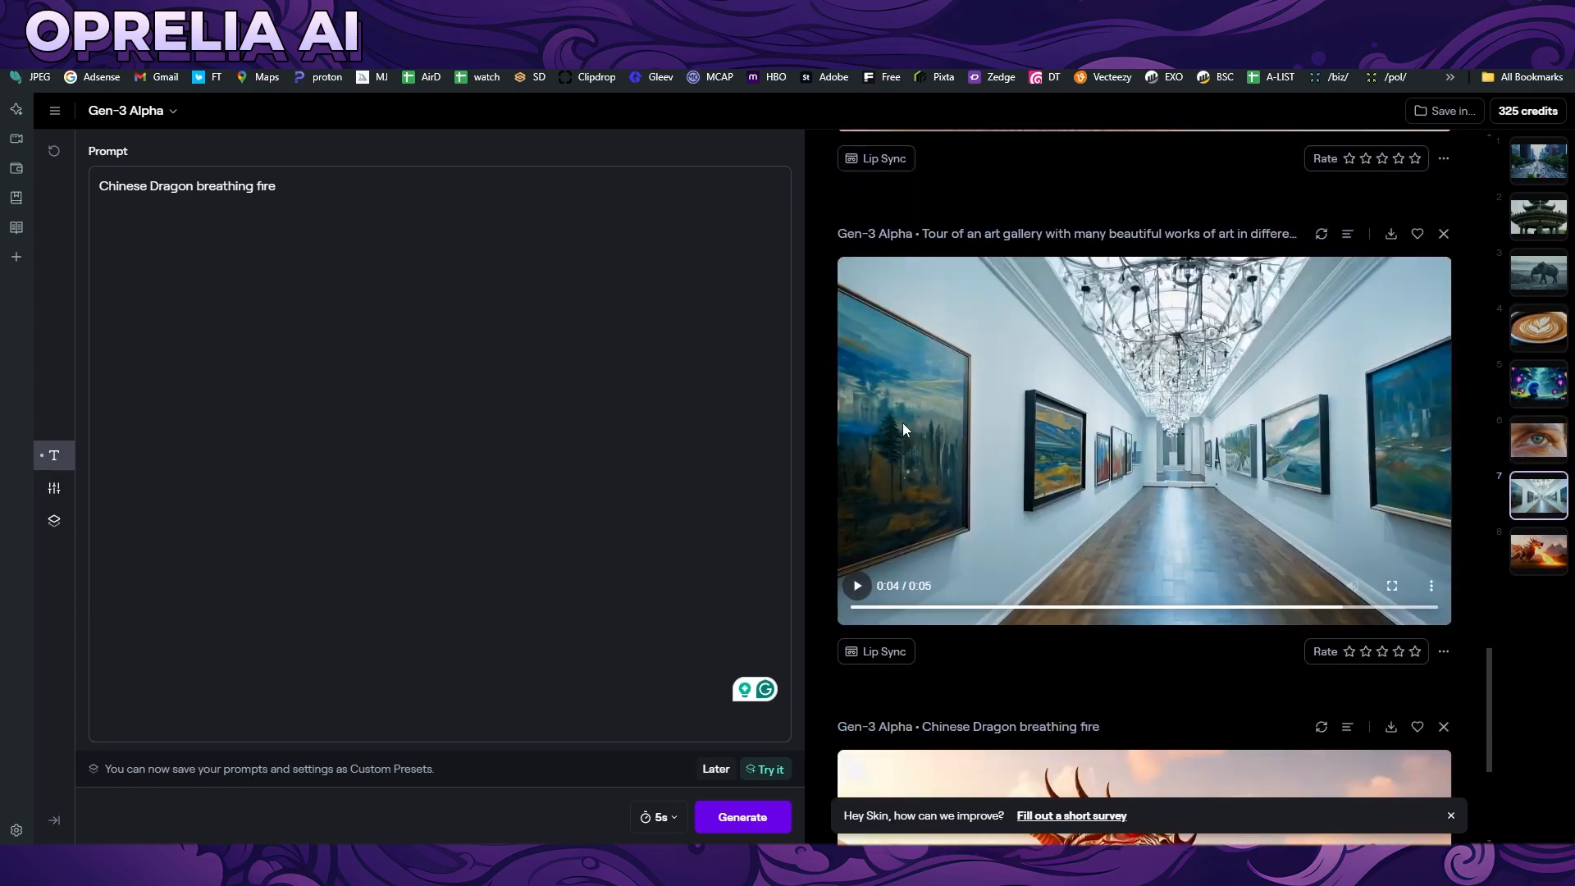
scroll("down", 3)
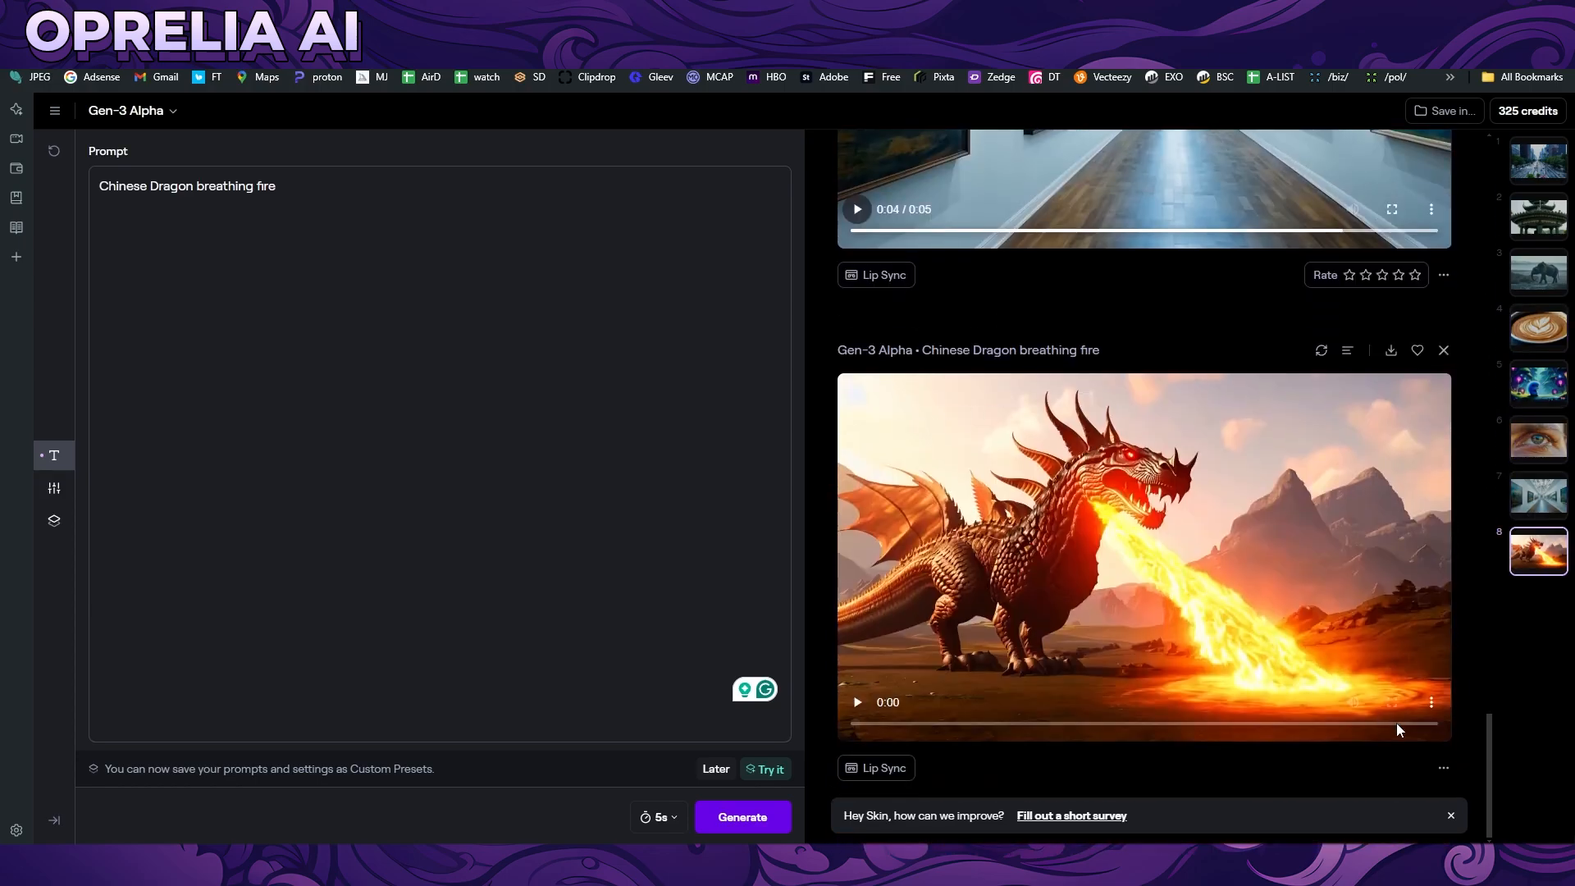
Play back the newly generated Chinese Dragon breathing fire clip in the session feed
left_click(856, 703)
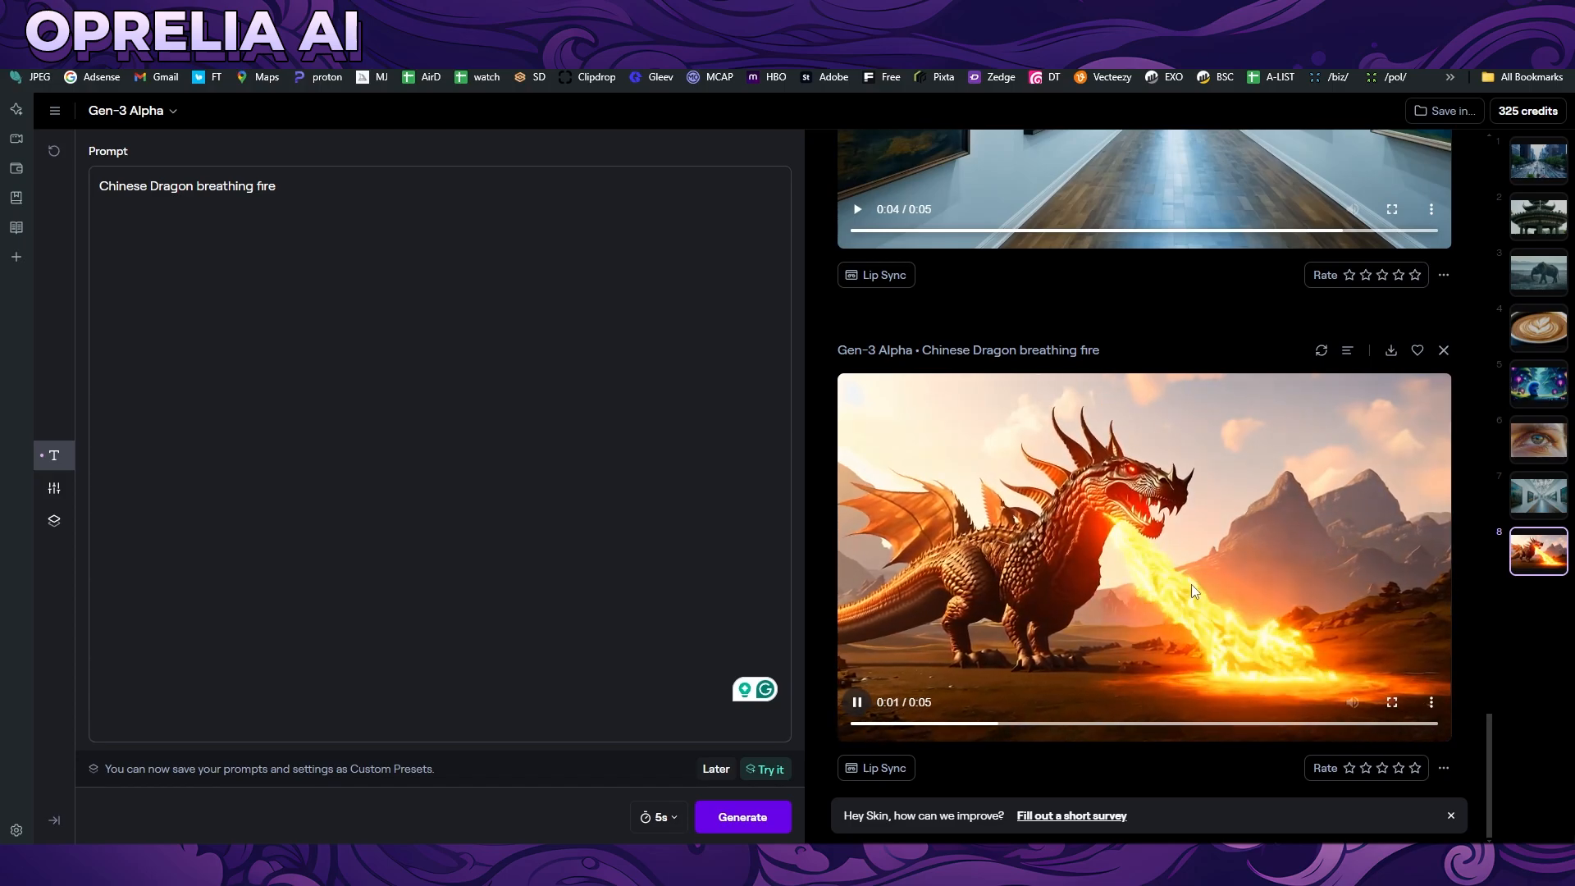
left_click(1391, 702)
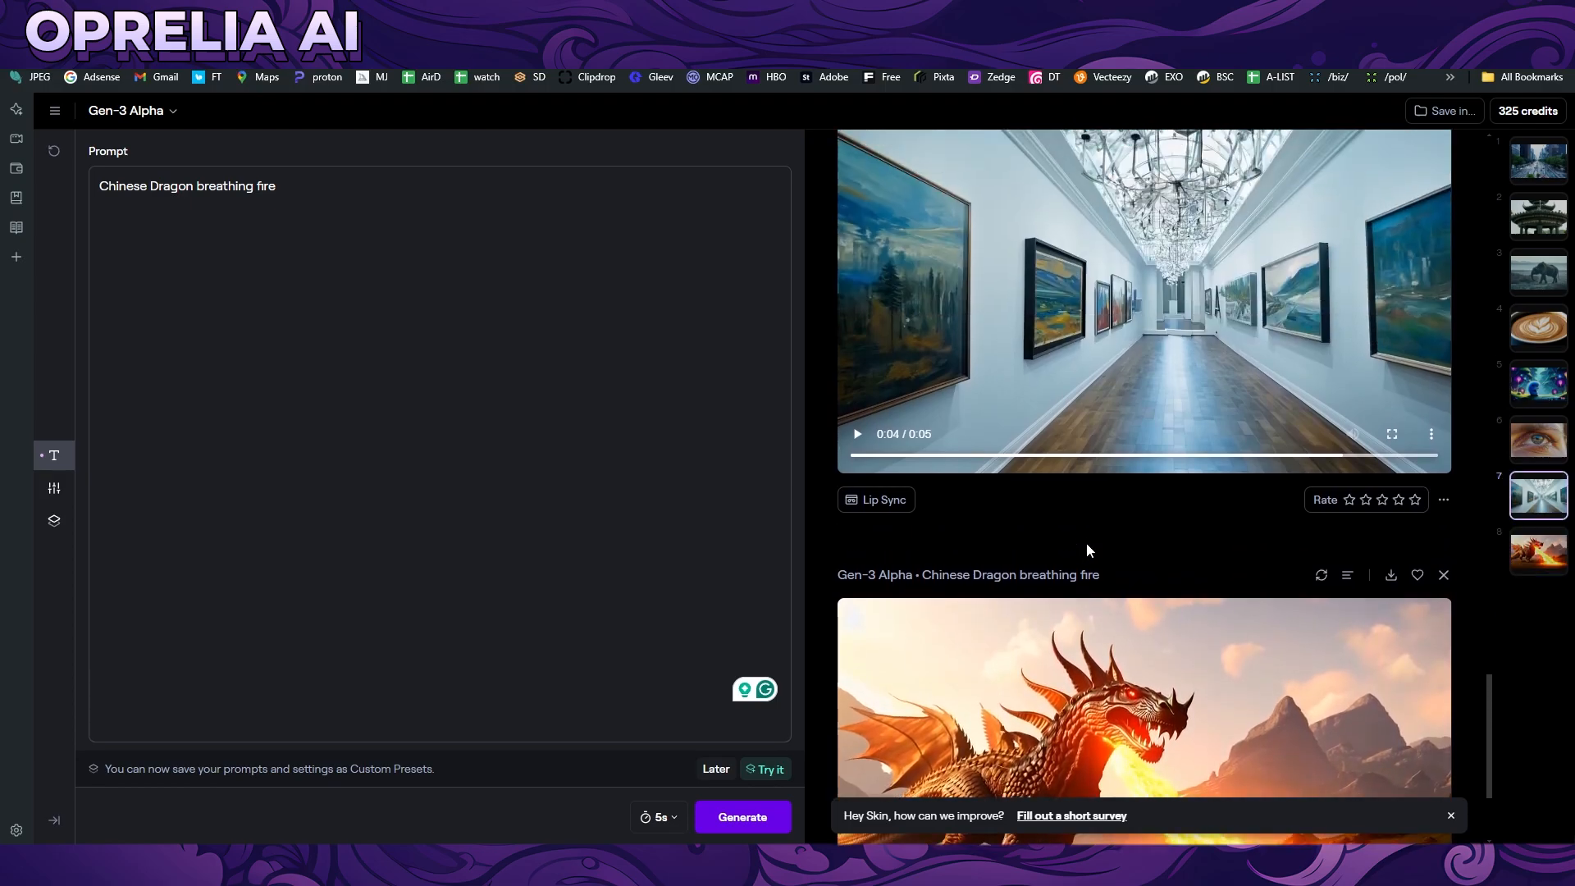
scroll("down", 3)
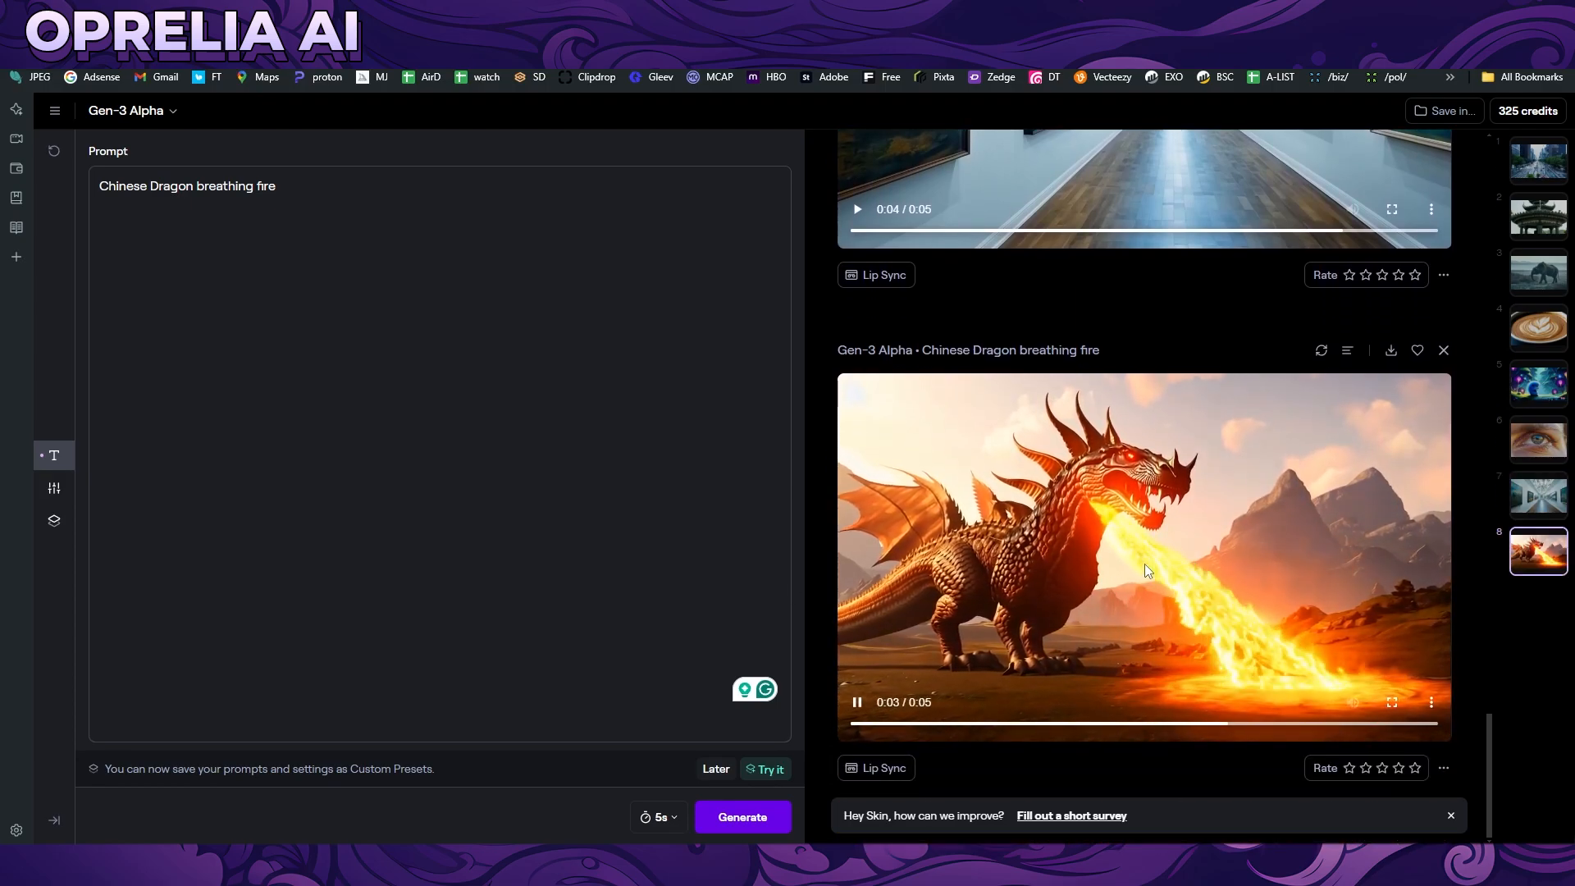